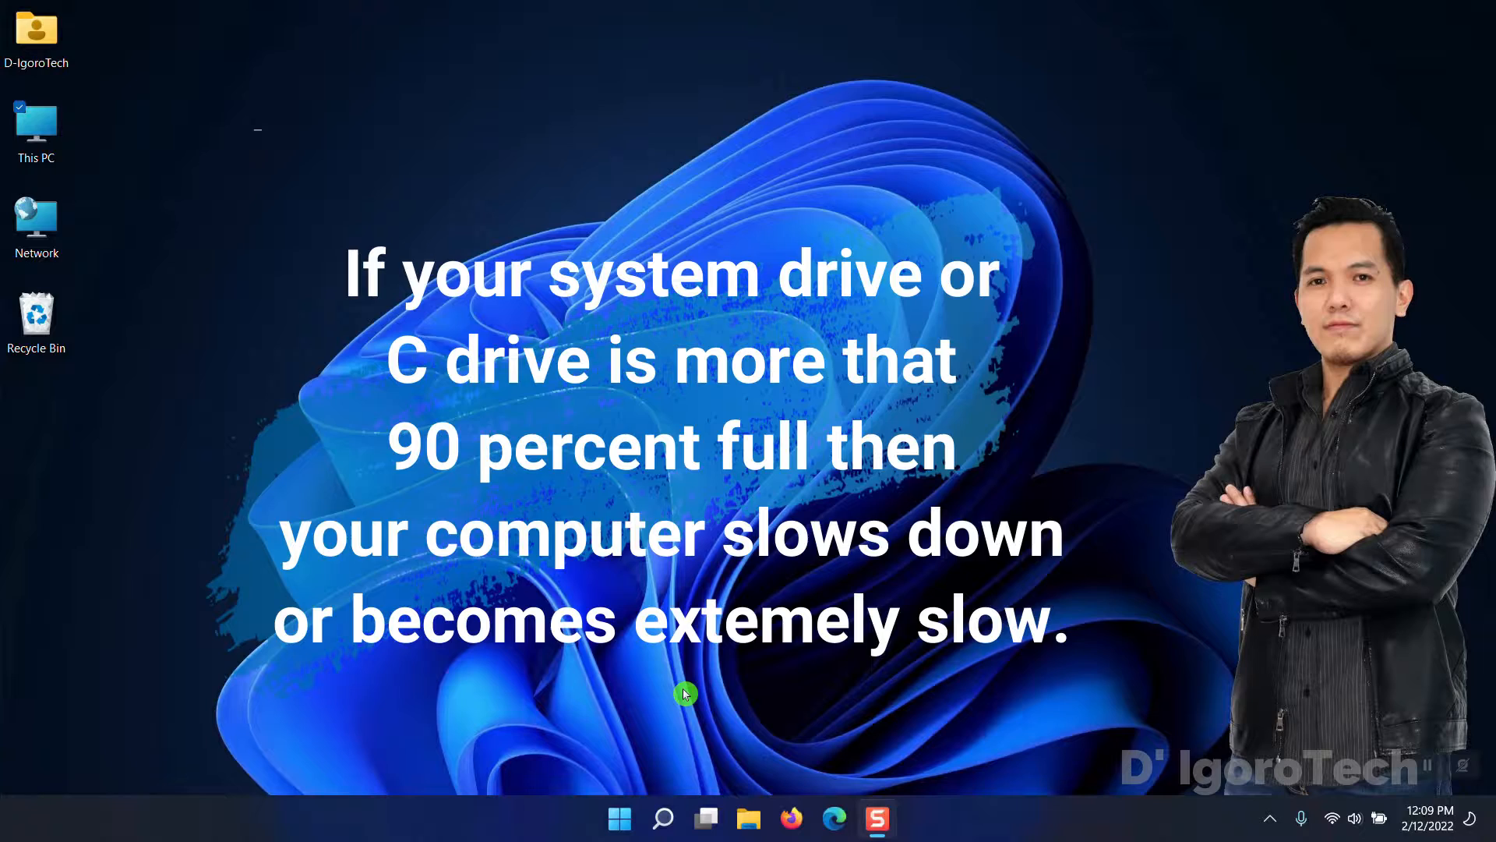
- Search for 'storage' and open Storage settings from the Best match result
left_click(662, 819)
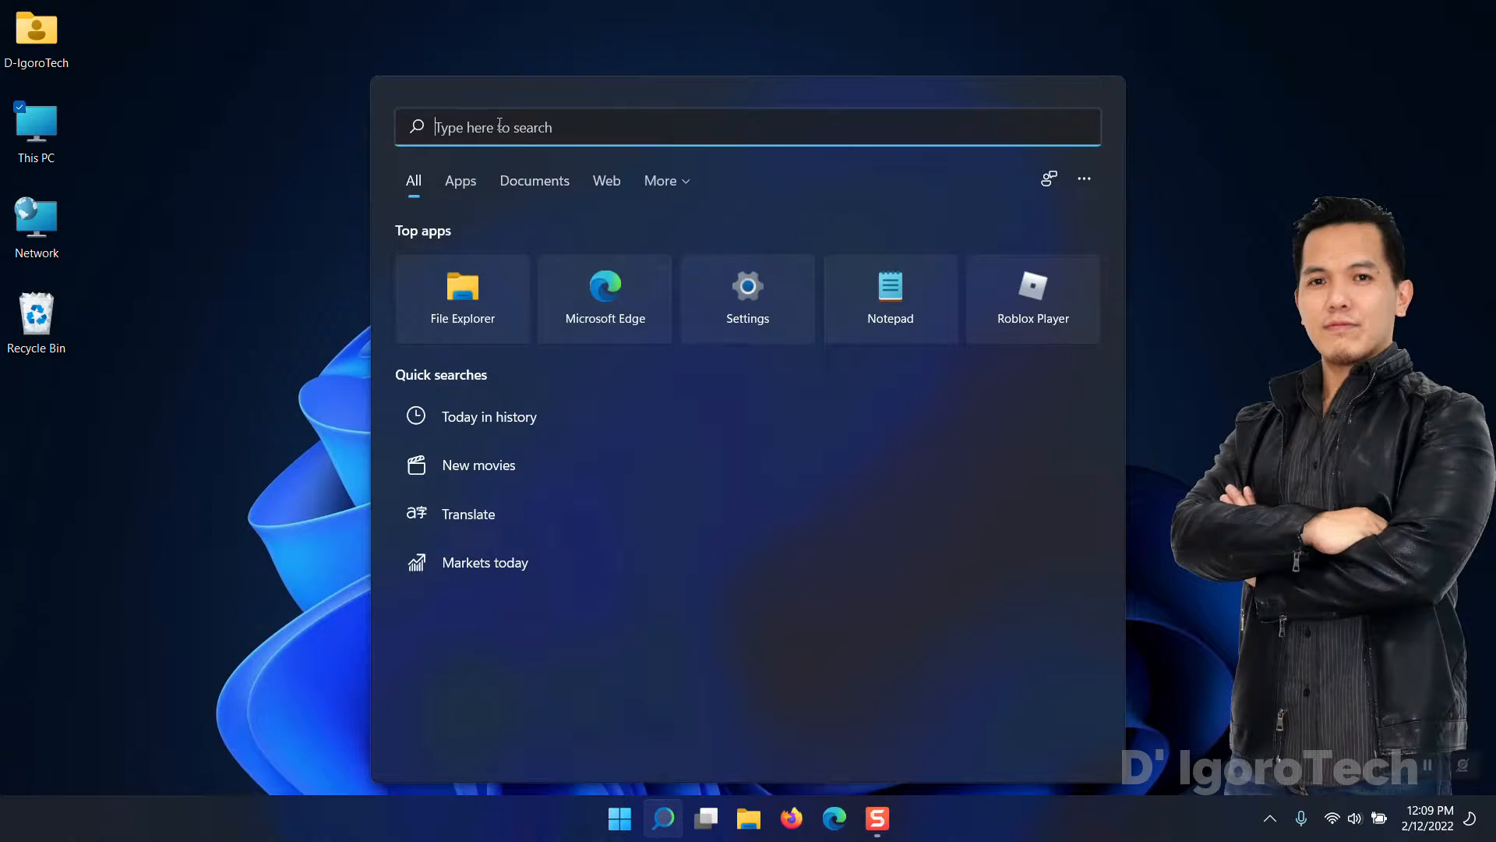
type("storage")
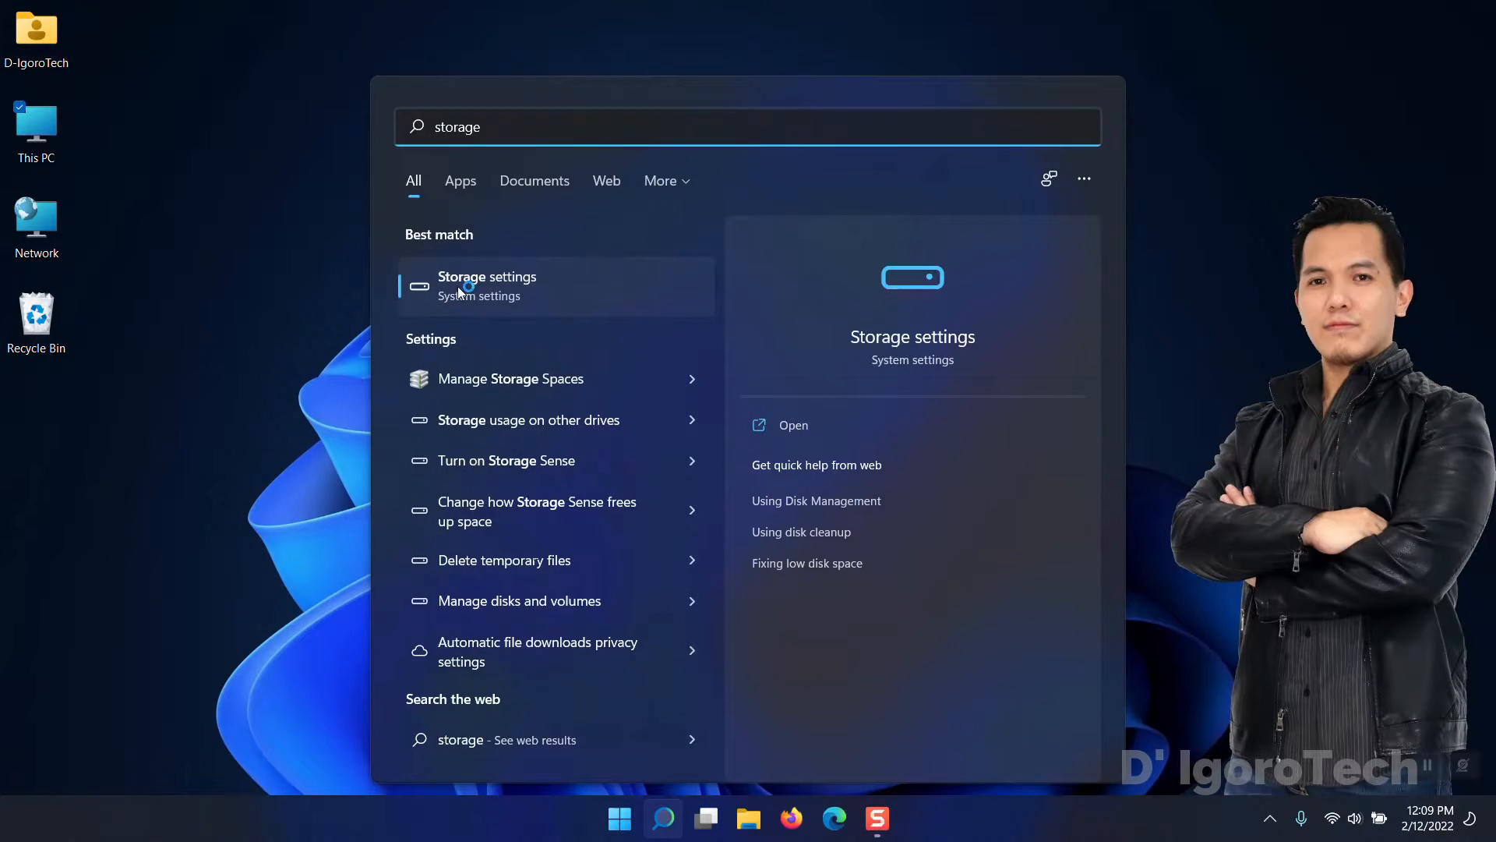
left_click(486, 285)
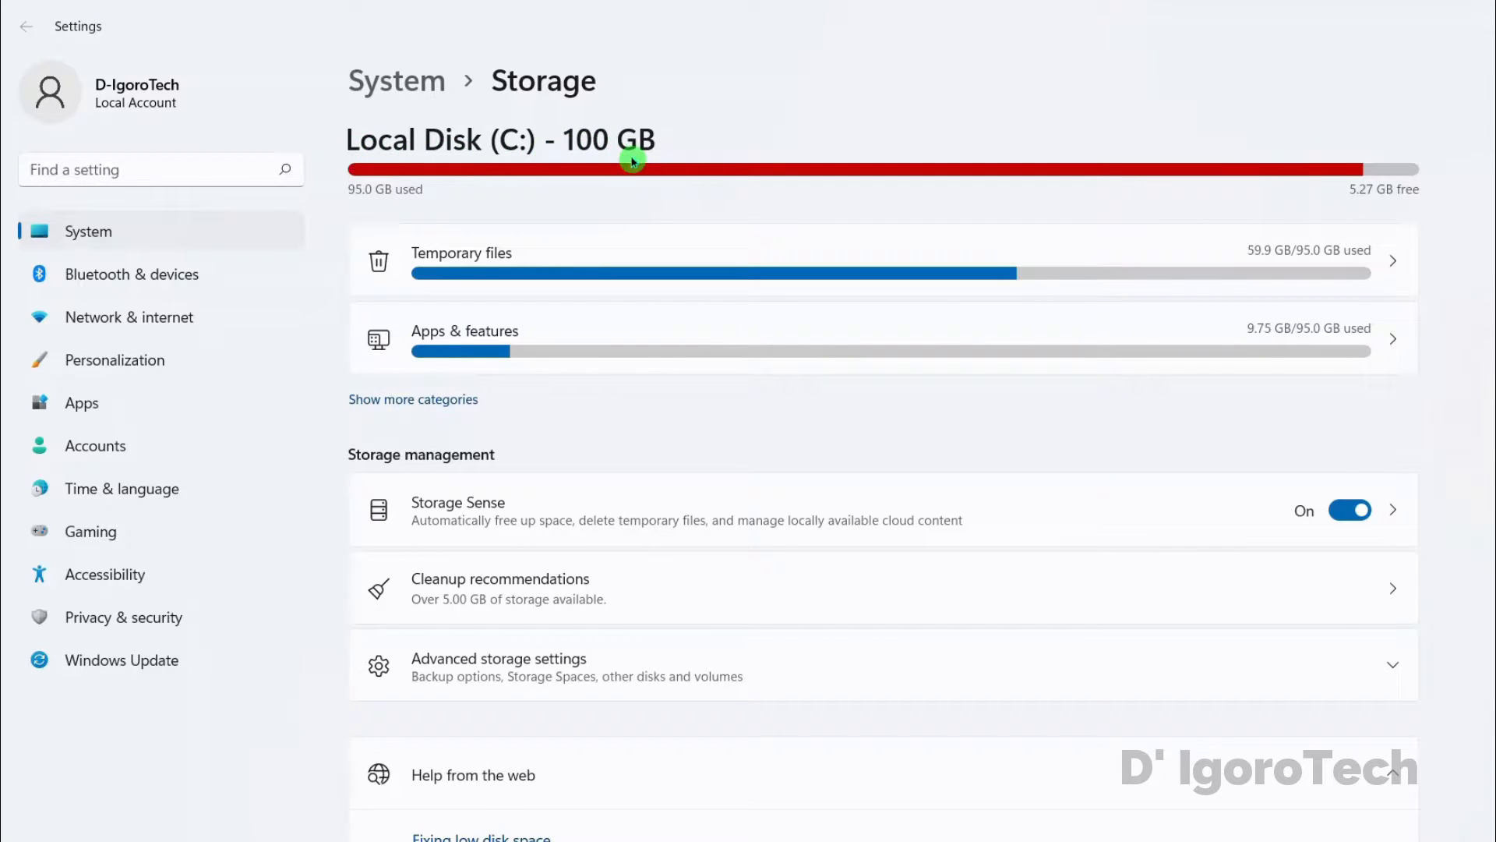
mouse_move(375, 205)
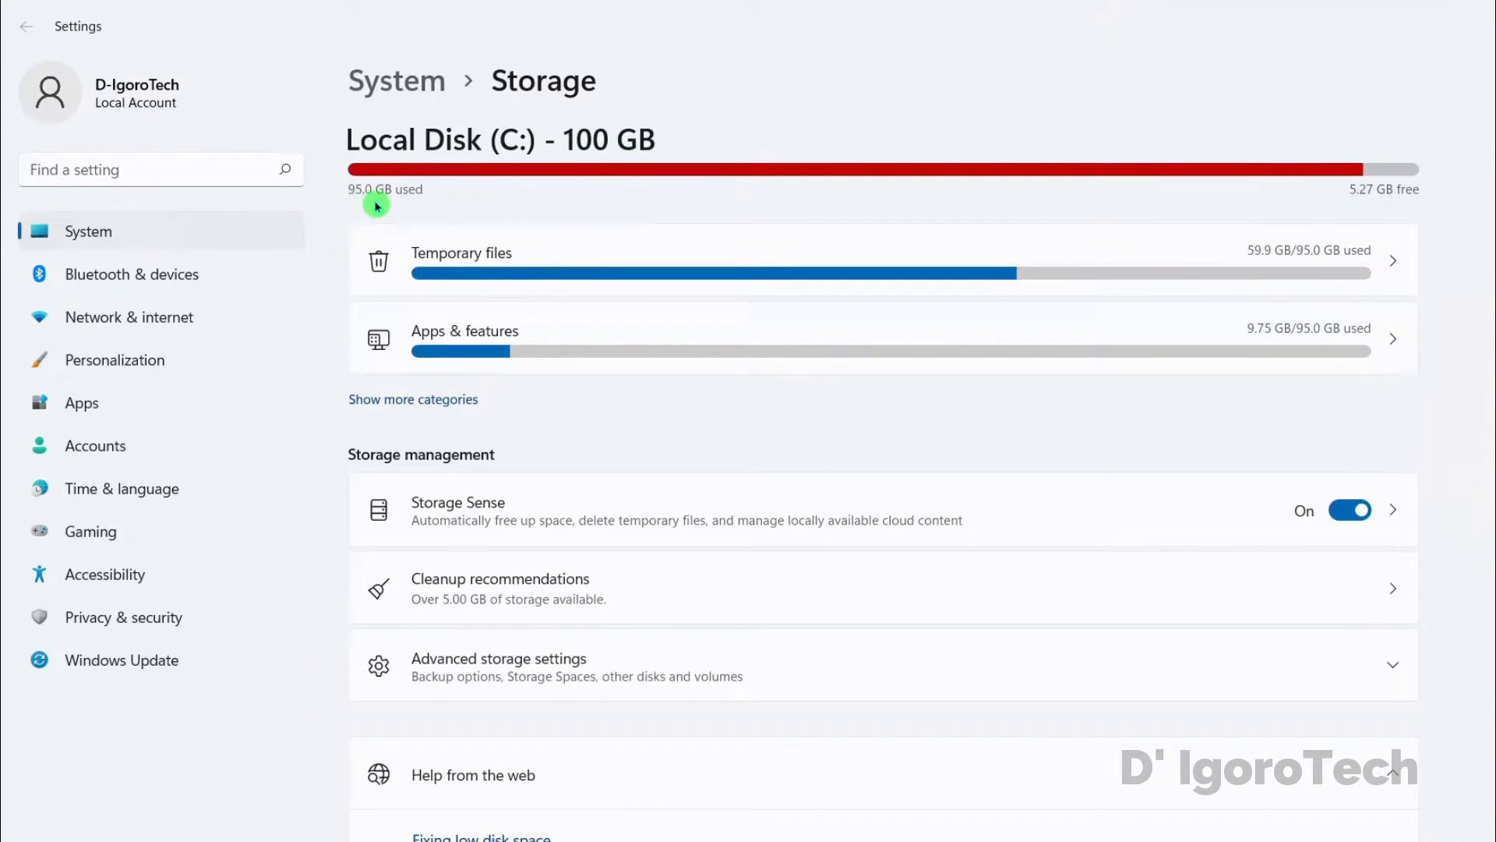
mouse_move(1374, 204)
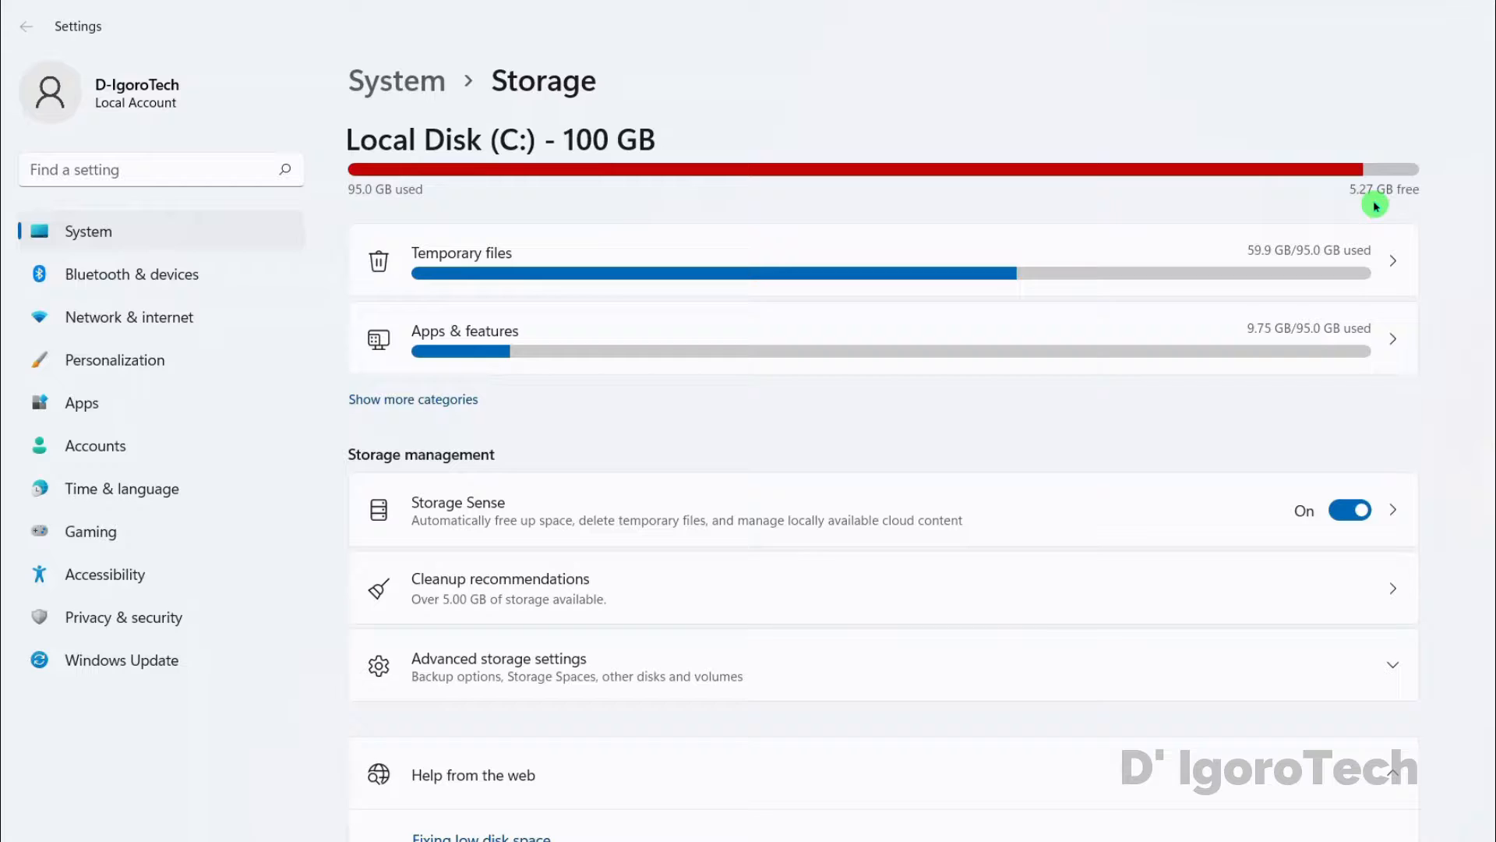
mouse_move(487, 308)
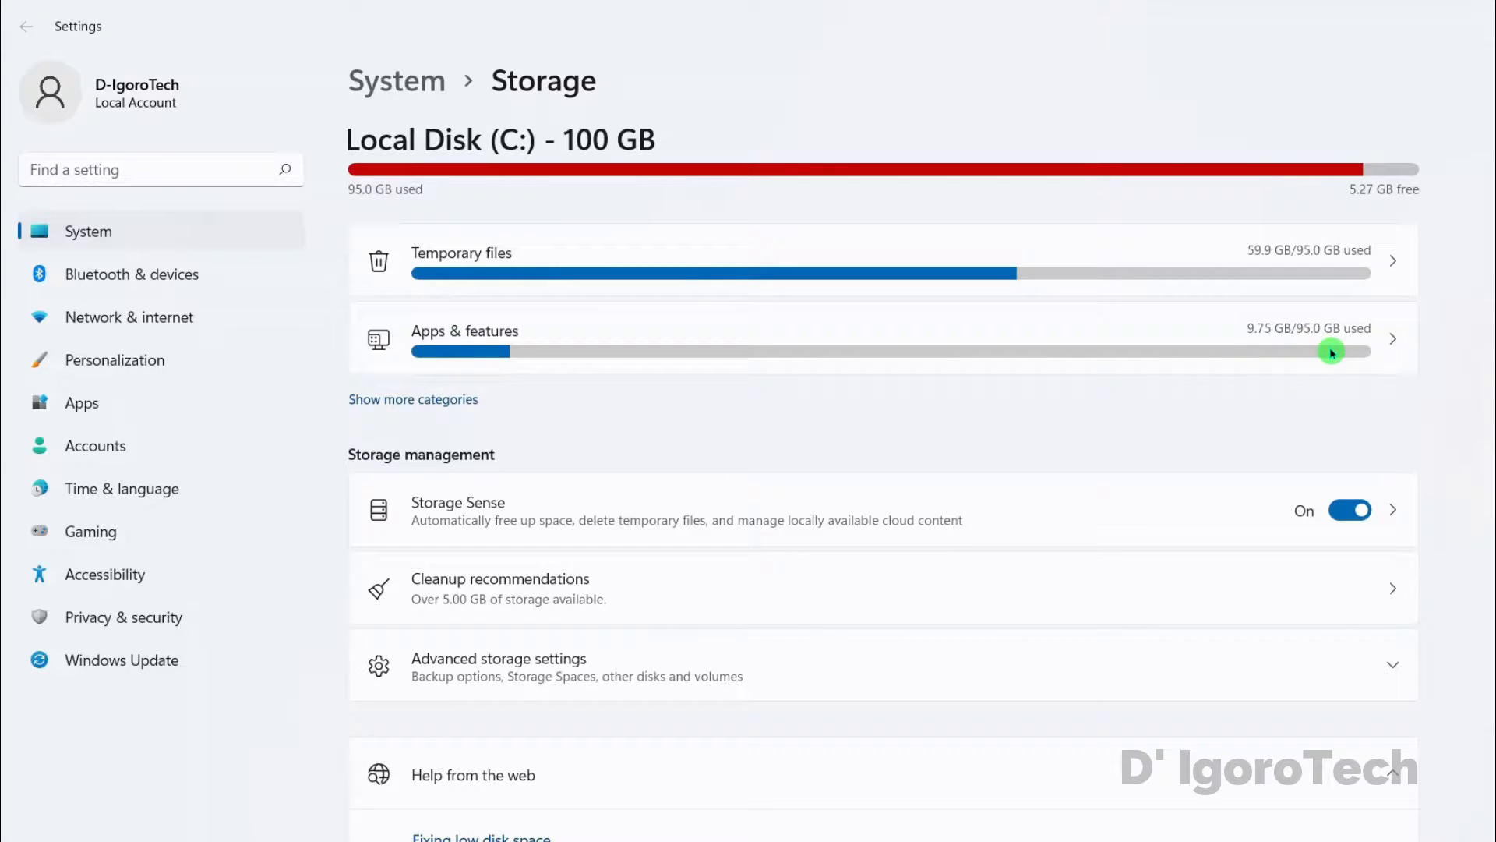
mouse_move(439, 520)
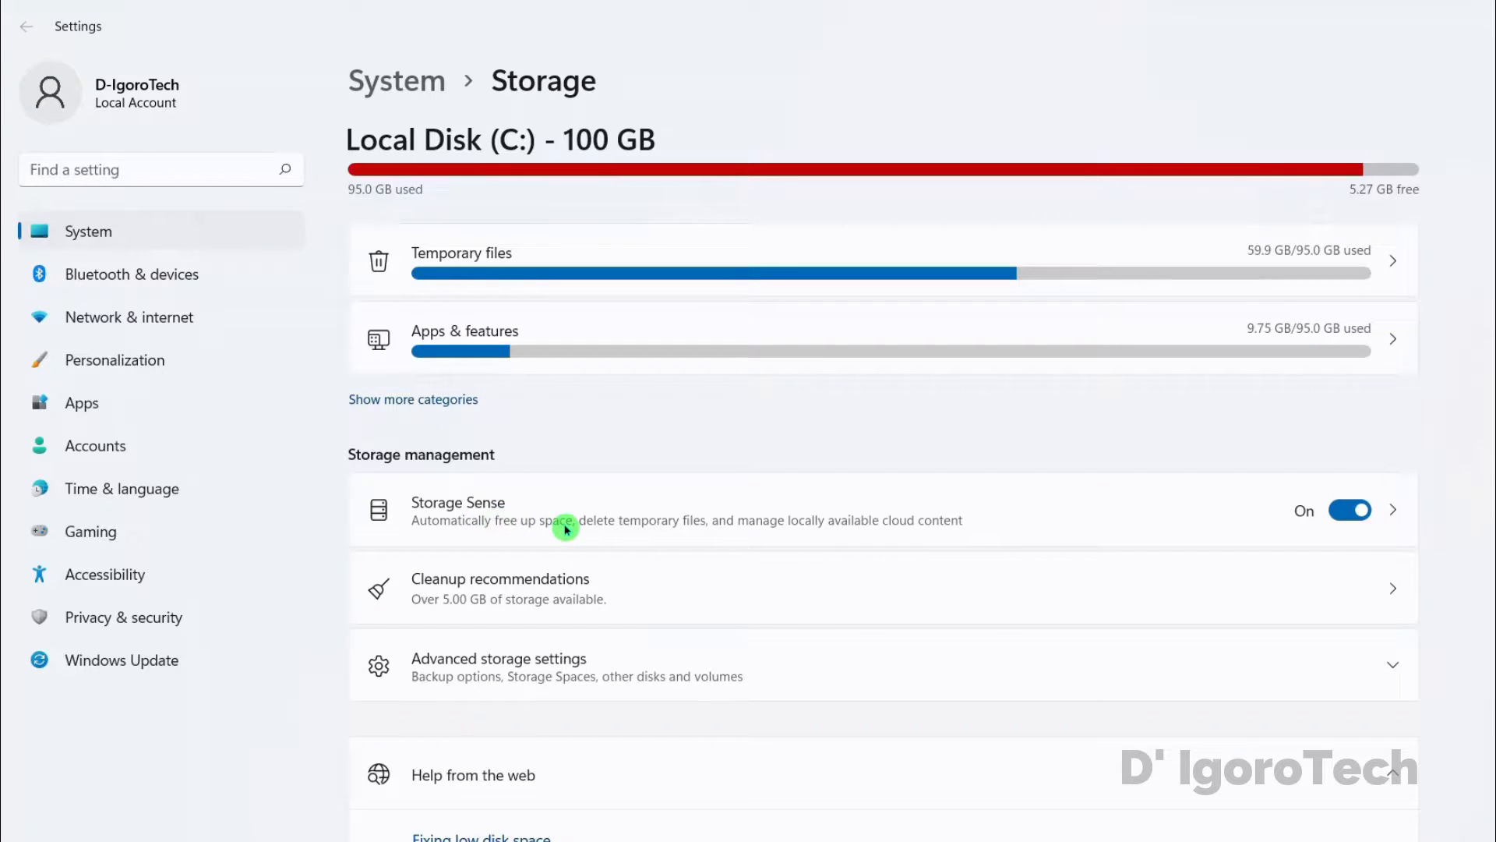
mouse_move(647, 536)
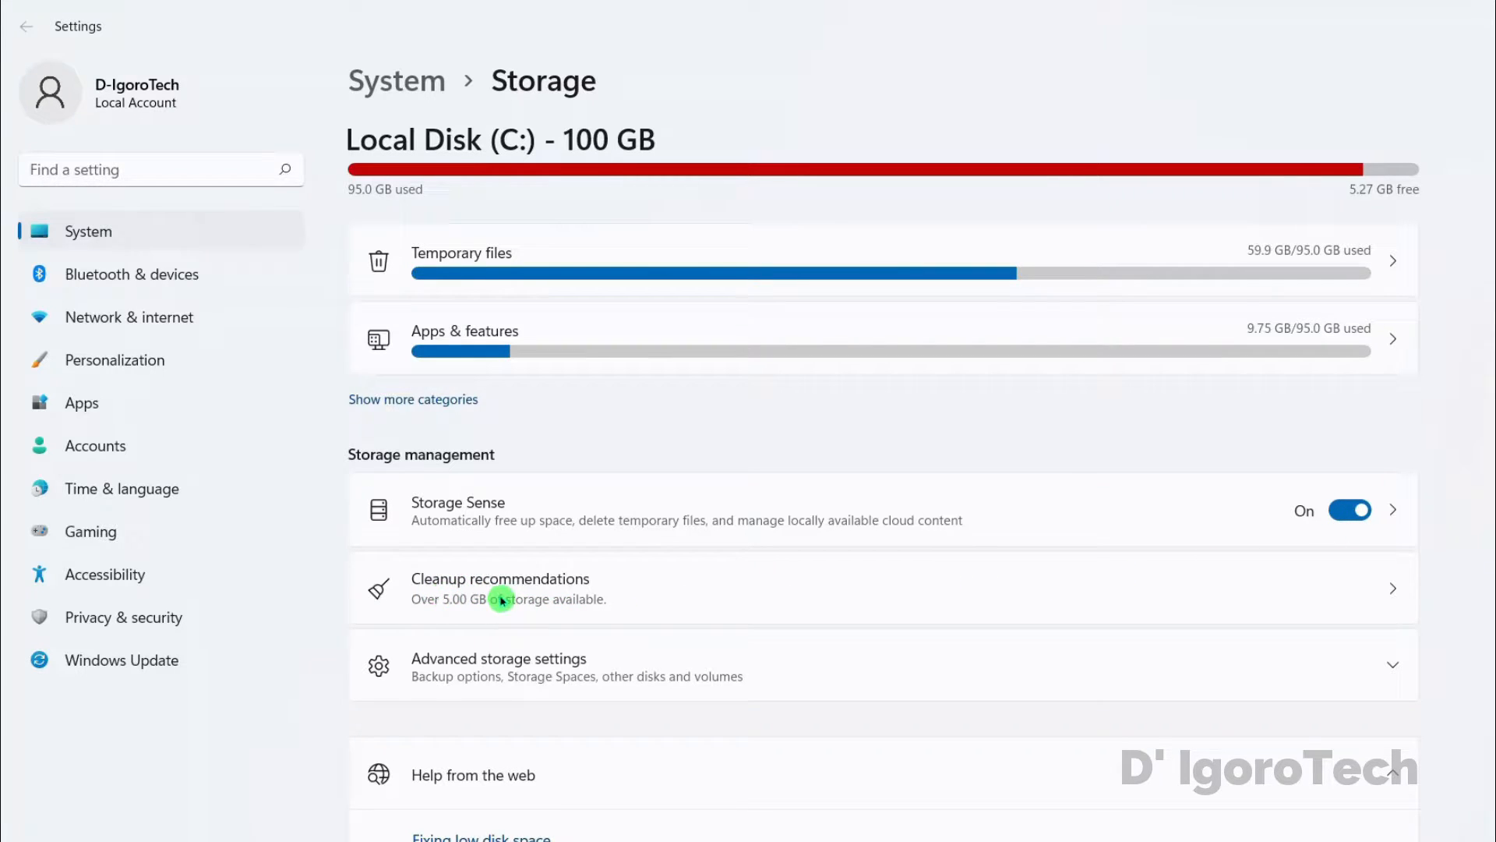
mouse_move(591, 599)
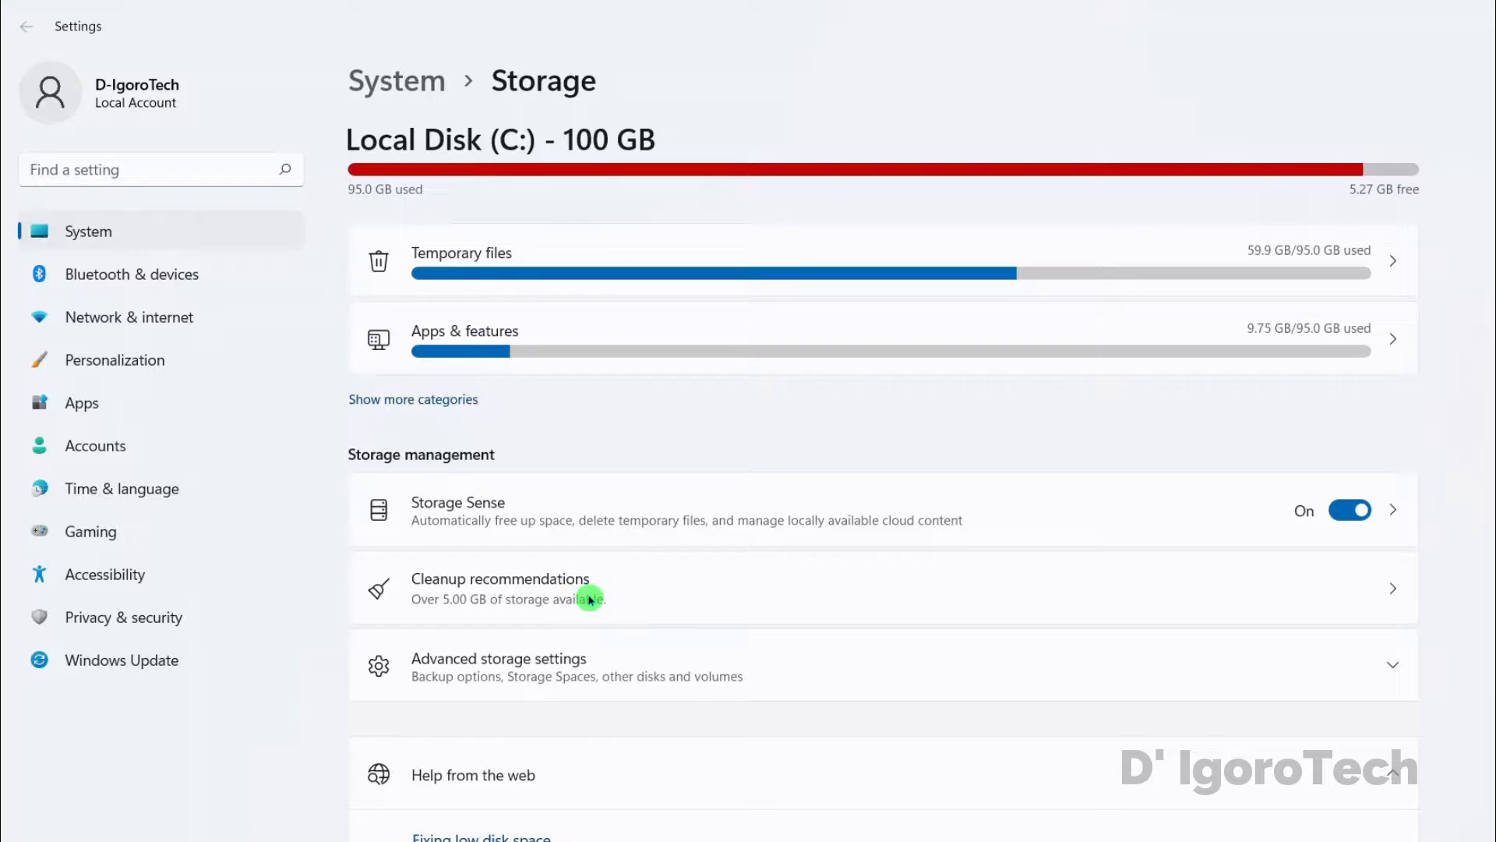
mouse_move(475, 616)
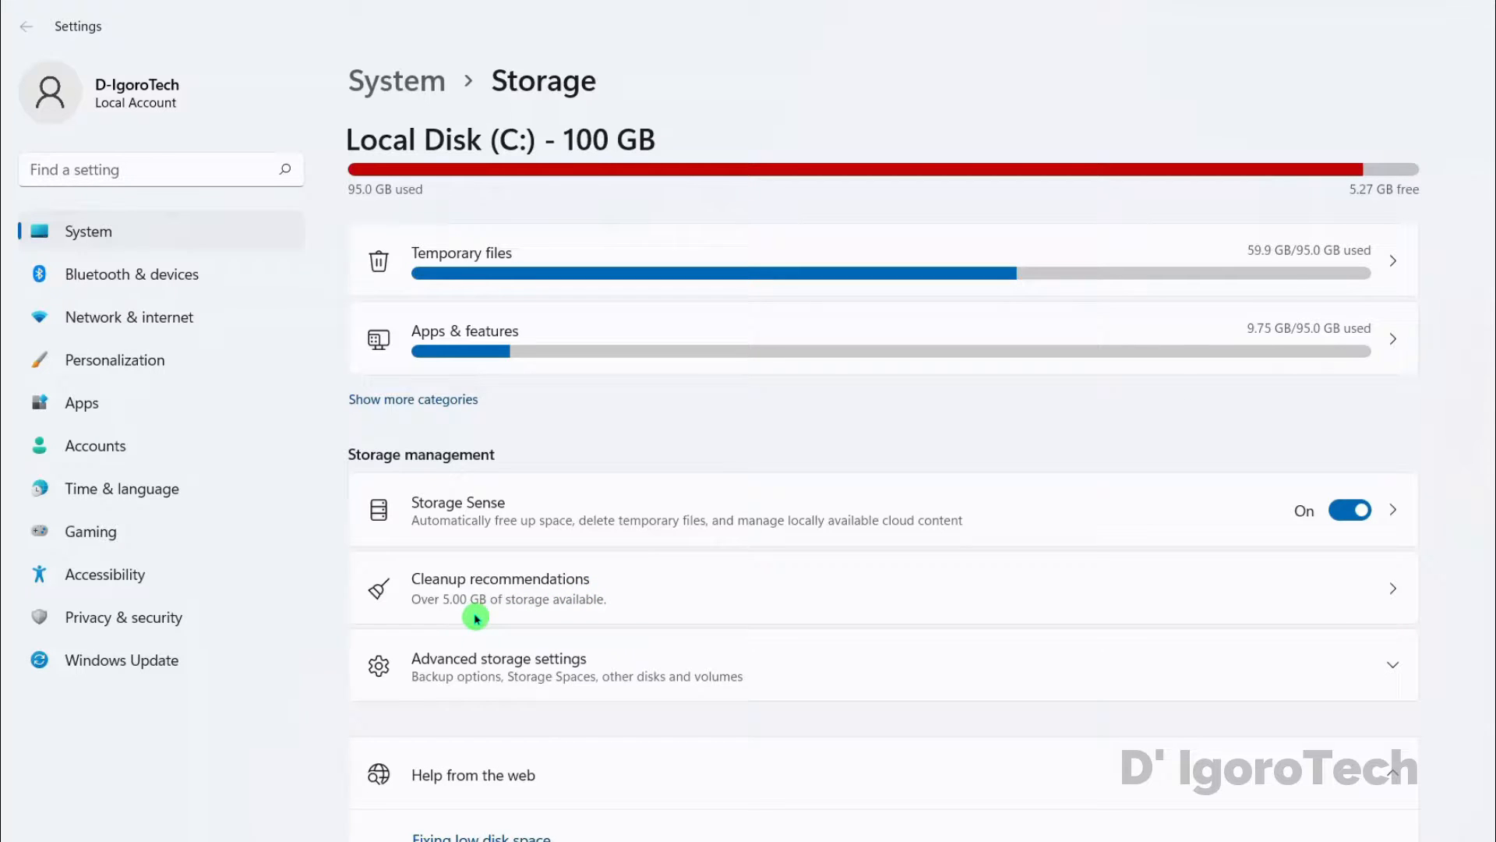
mouse_move(545, 273)
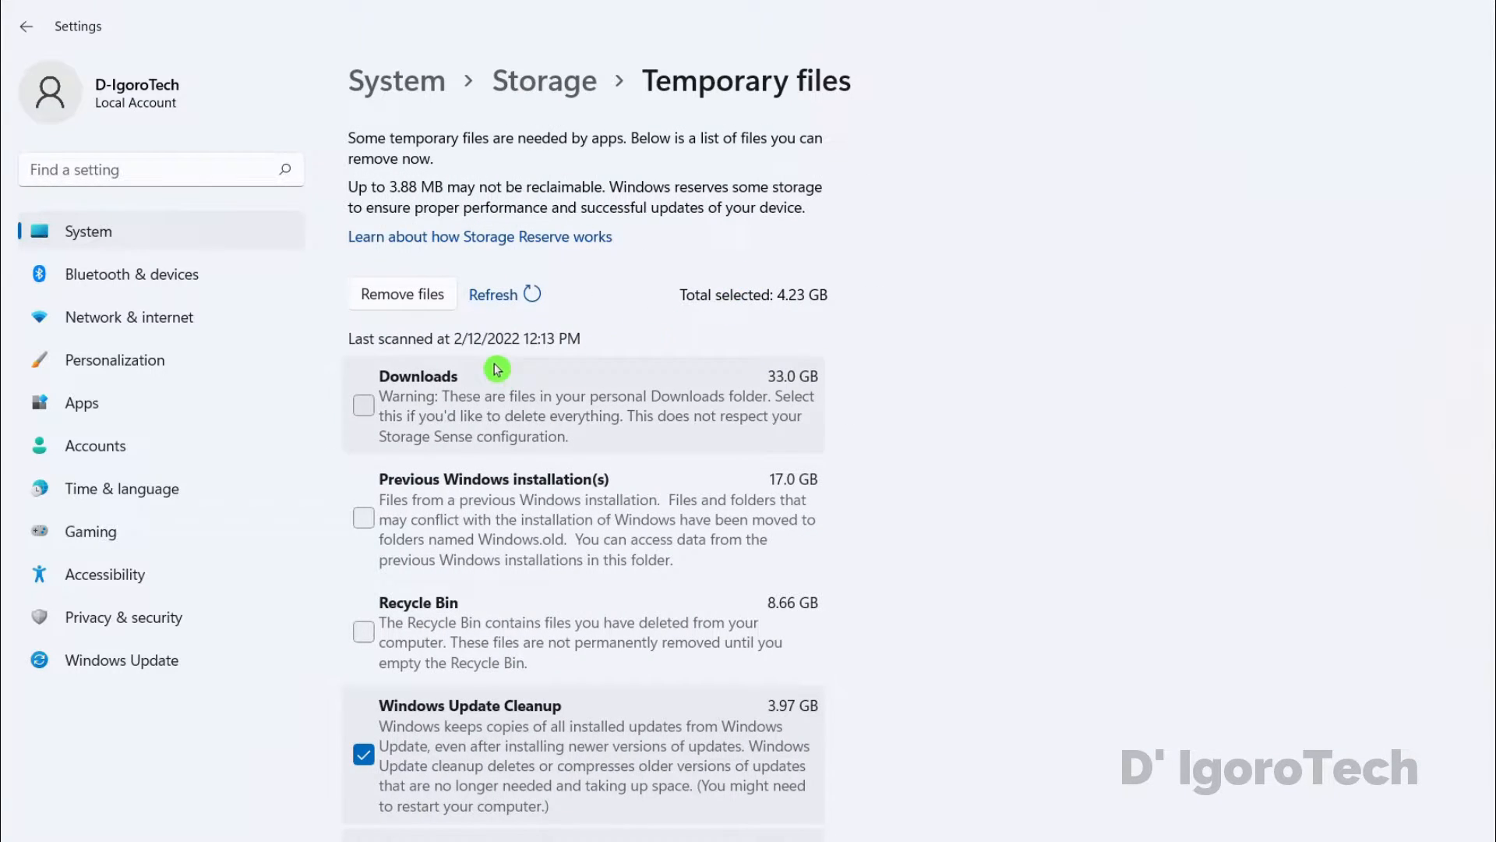
mouse_move(637, 504)
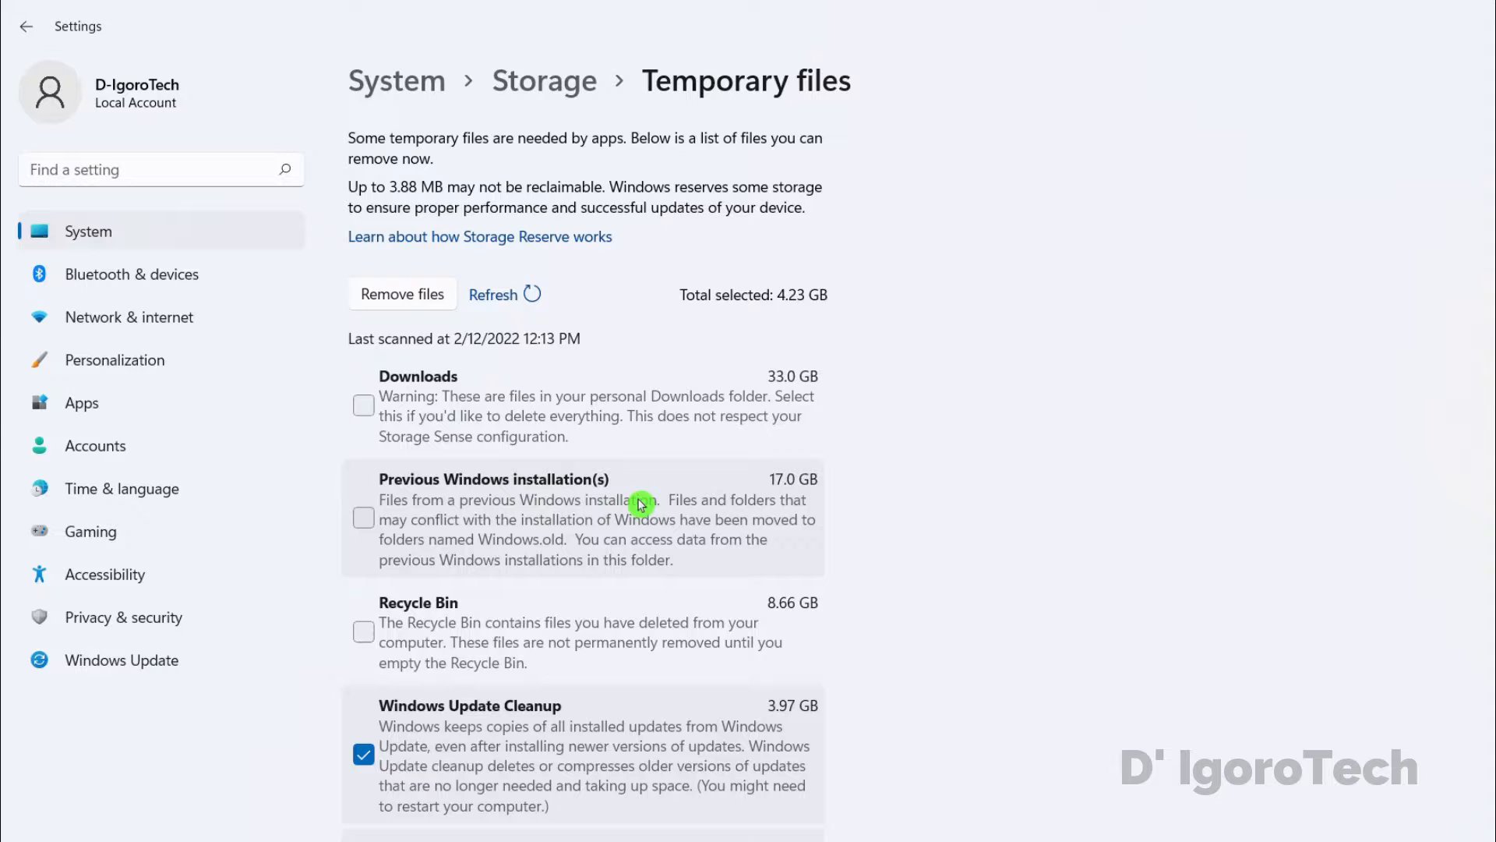
mouse_move(780, 632)
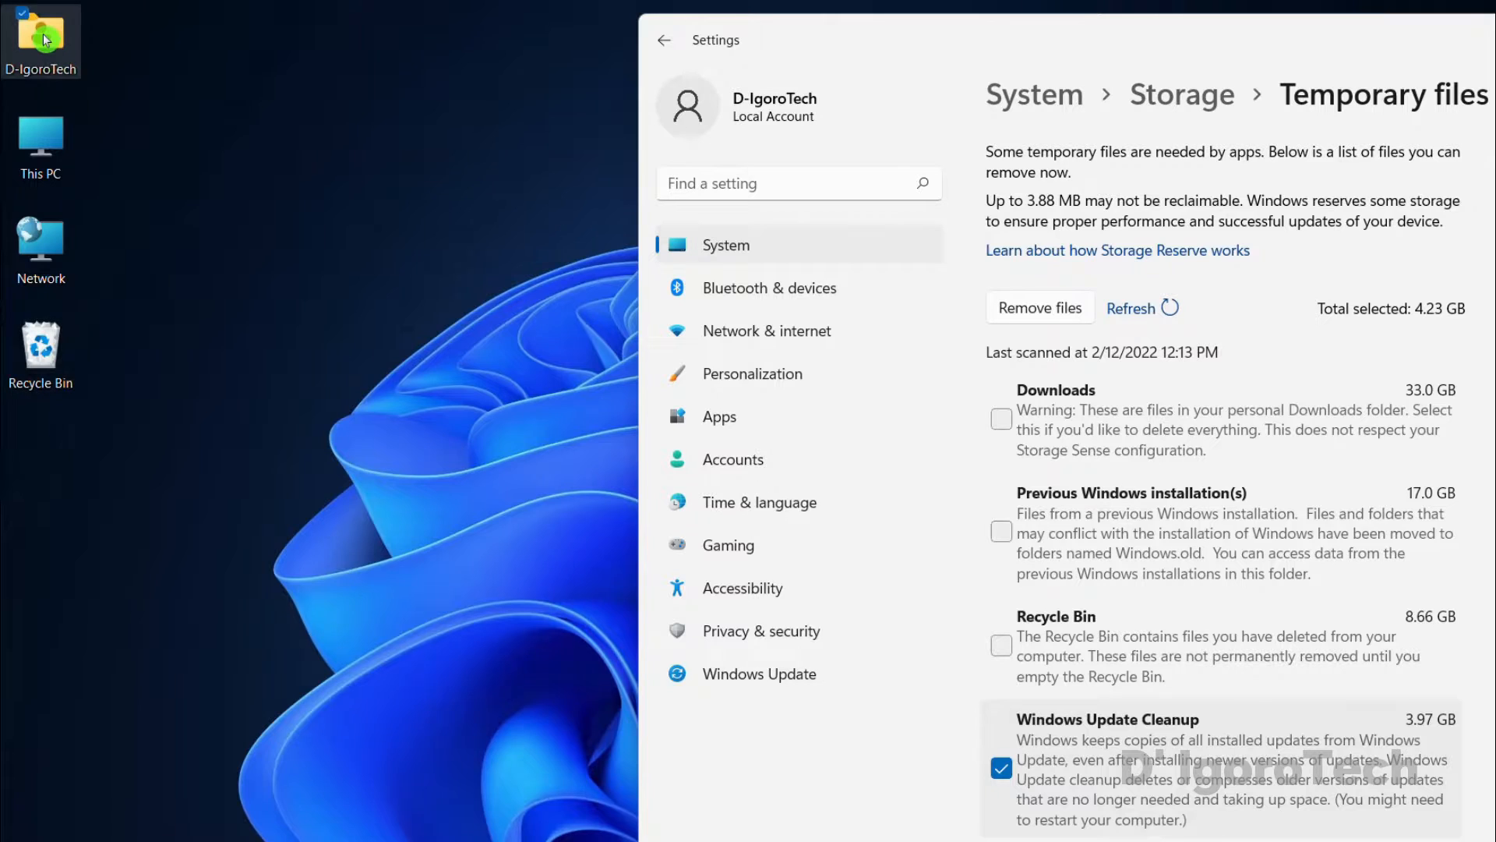
- Review Downloads, then tick Downloads and Previous Windows installation(s), selecting 54.2 GB
double_click(40, 32)
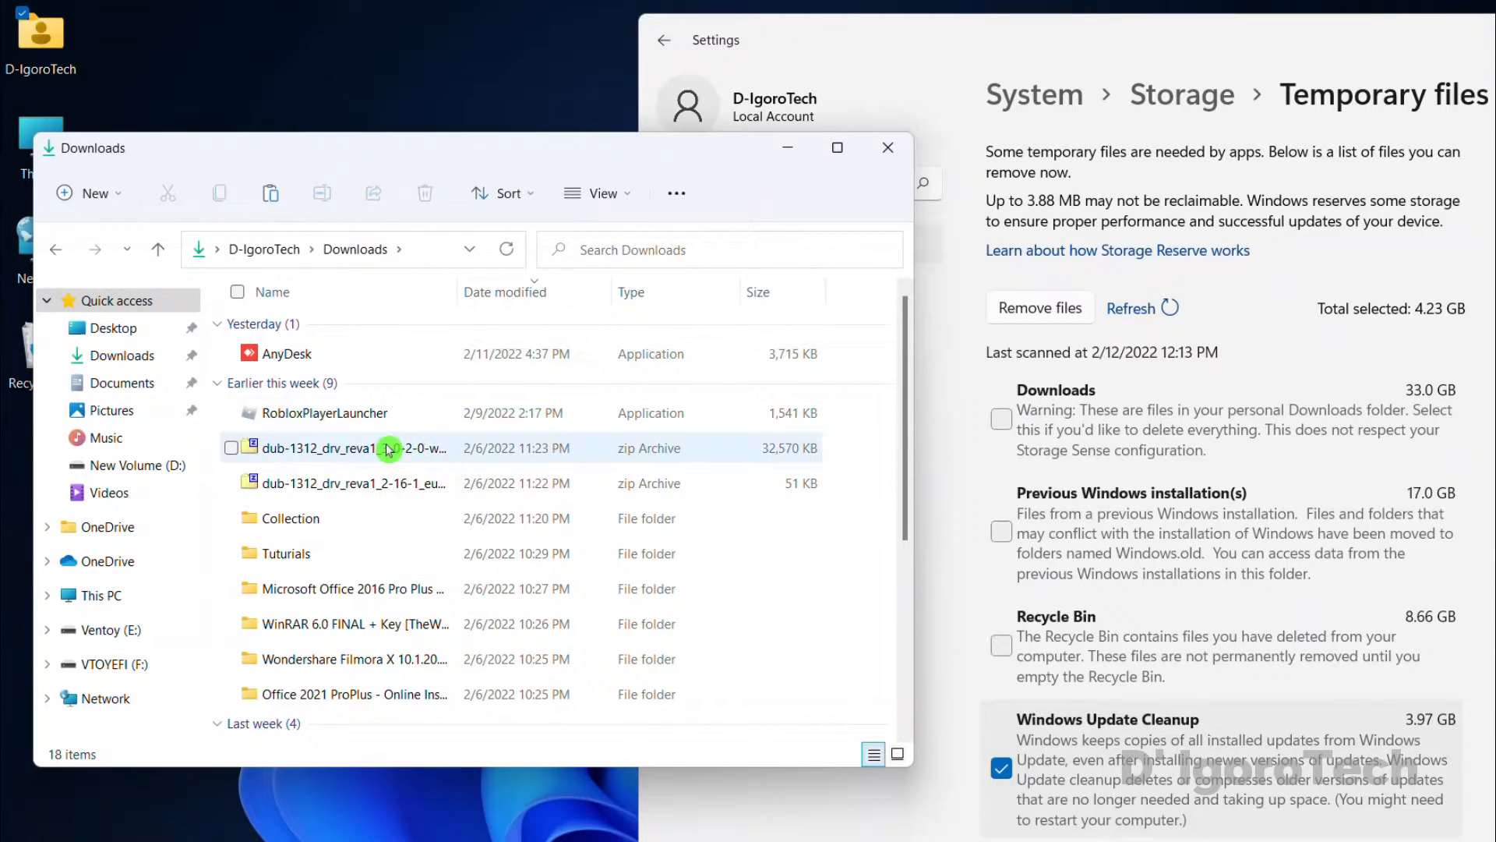
scroll("down", 3)
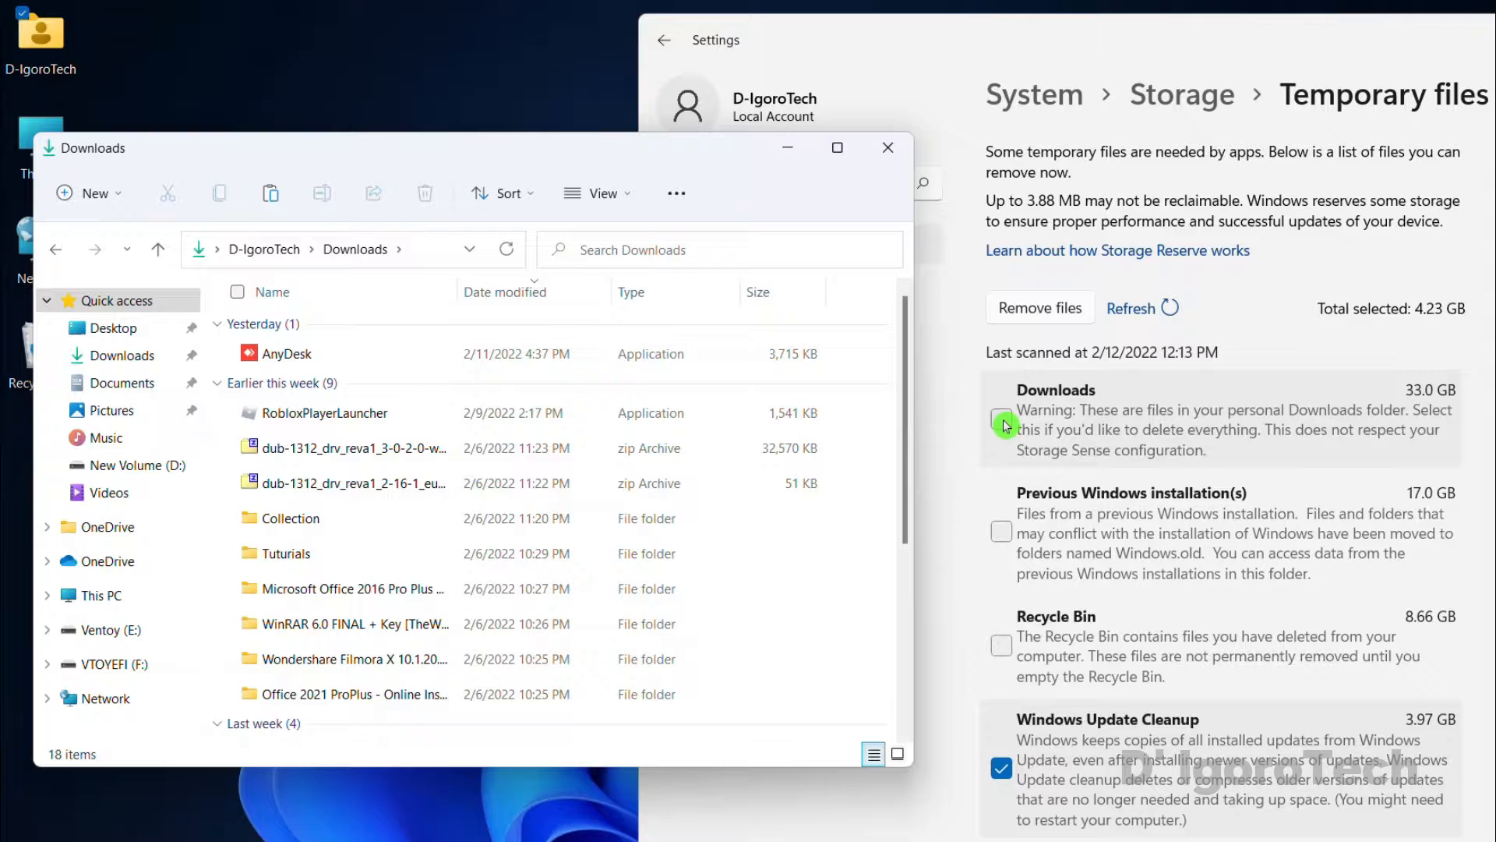
left_click(1000, 420)
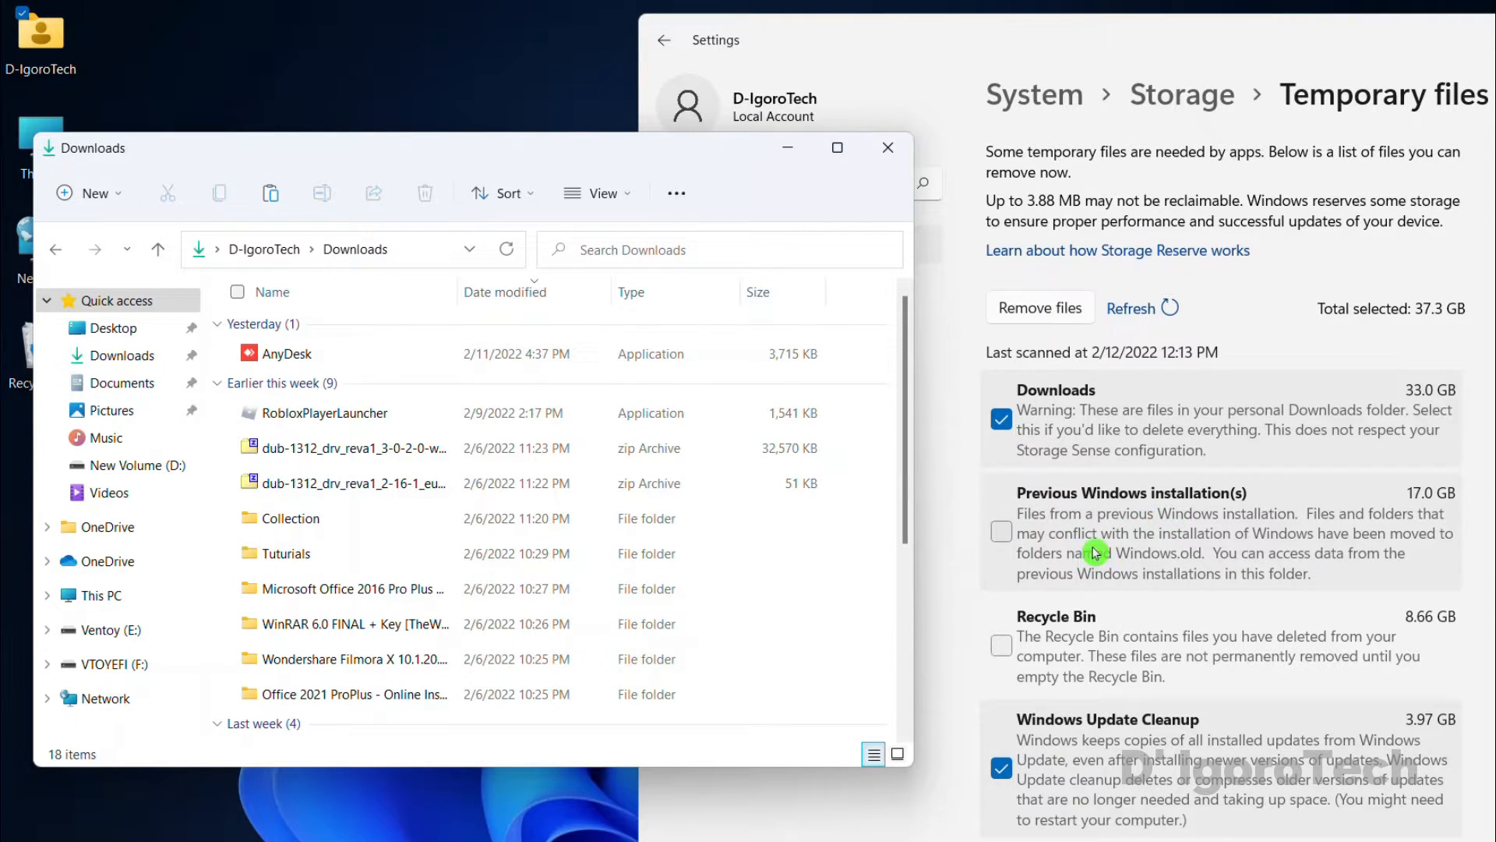
left_click(1001, 532)
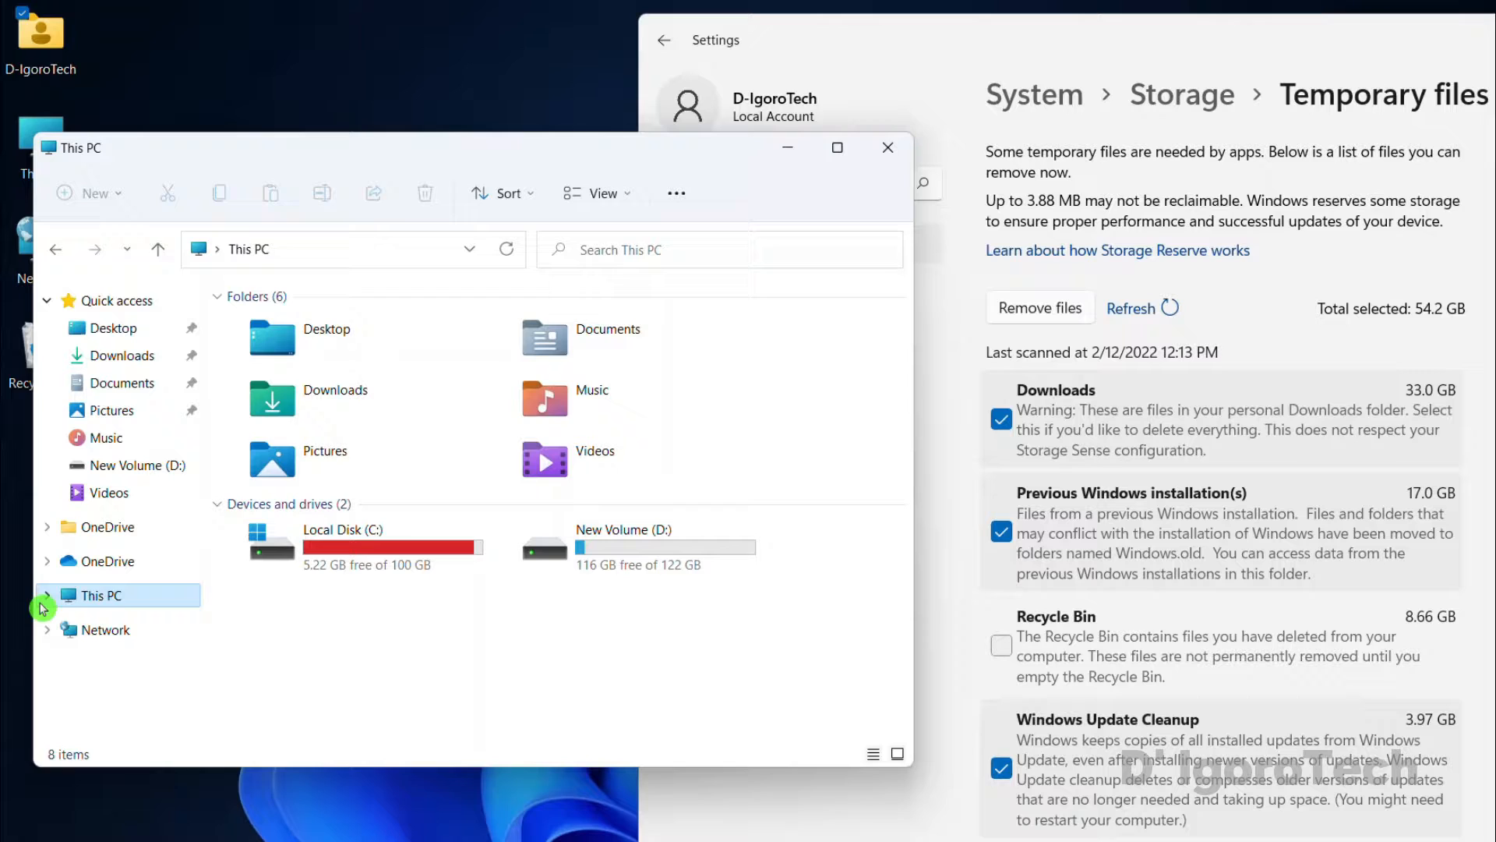
- Open Local Disk (C:) to find the Windows.old folder, then close the window
double_click(342, 530)
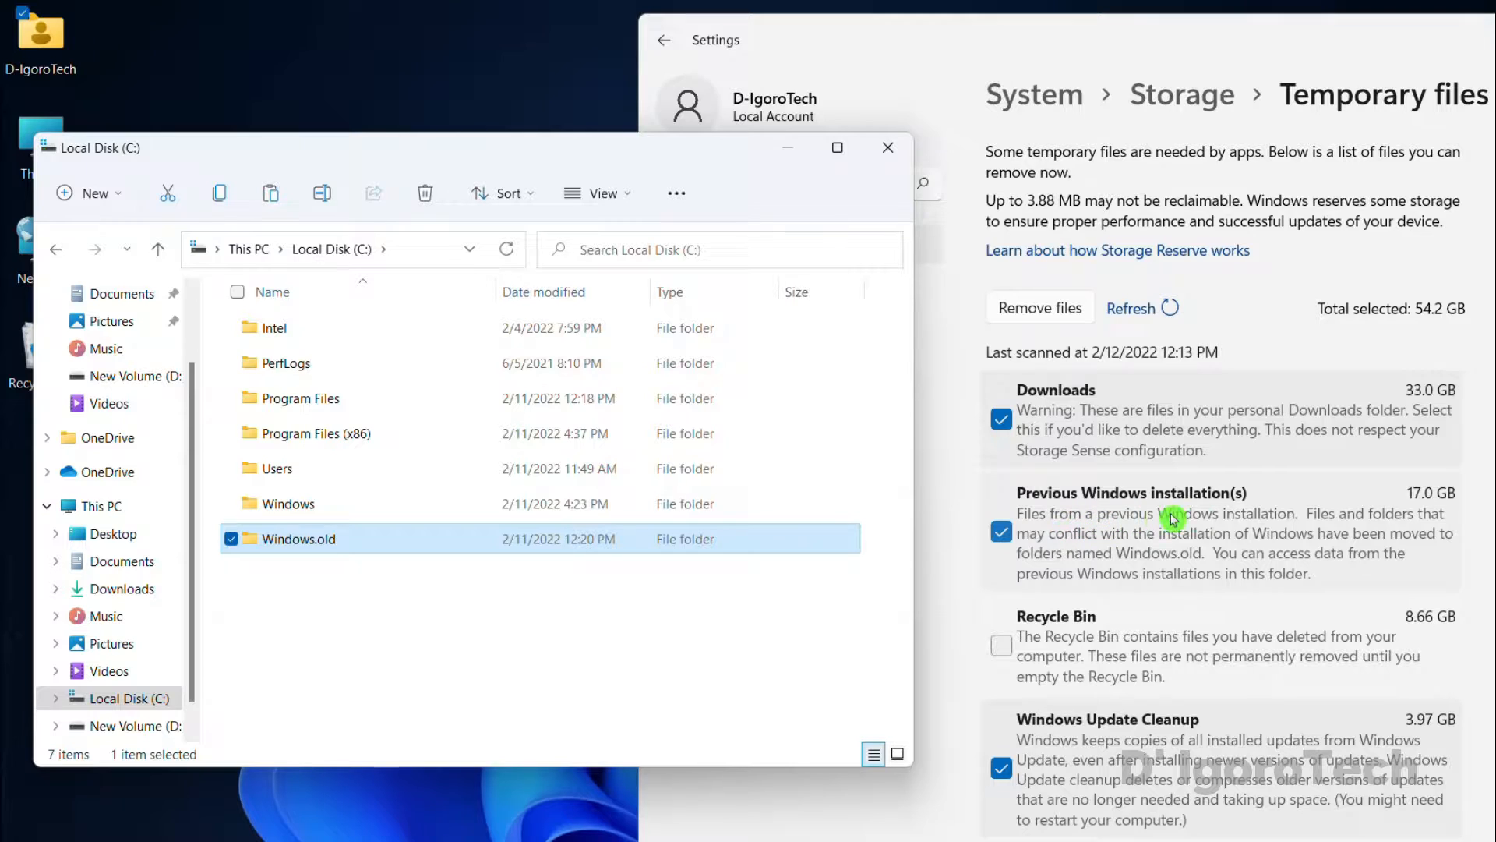
mouse_move(1195, 540)
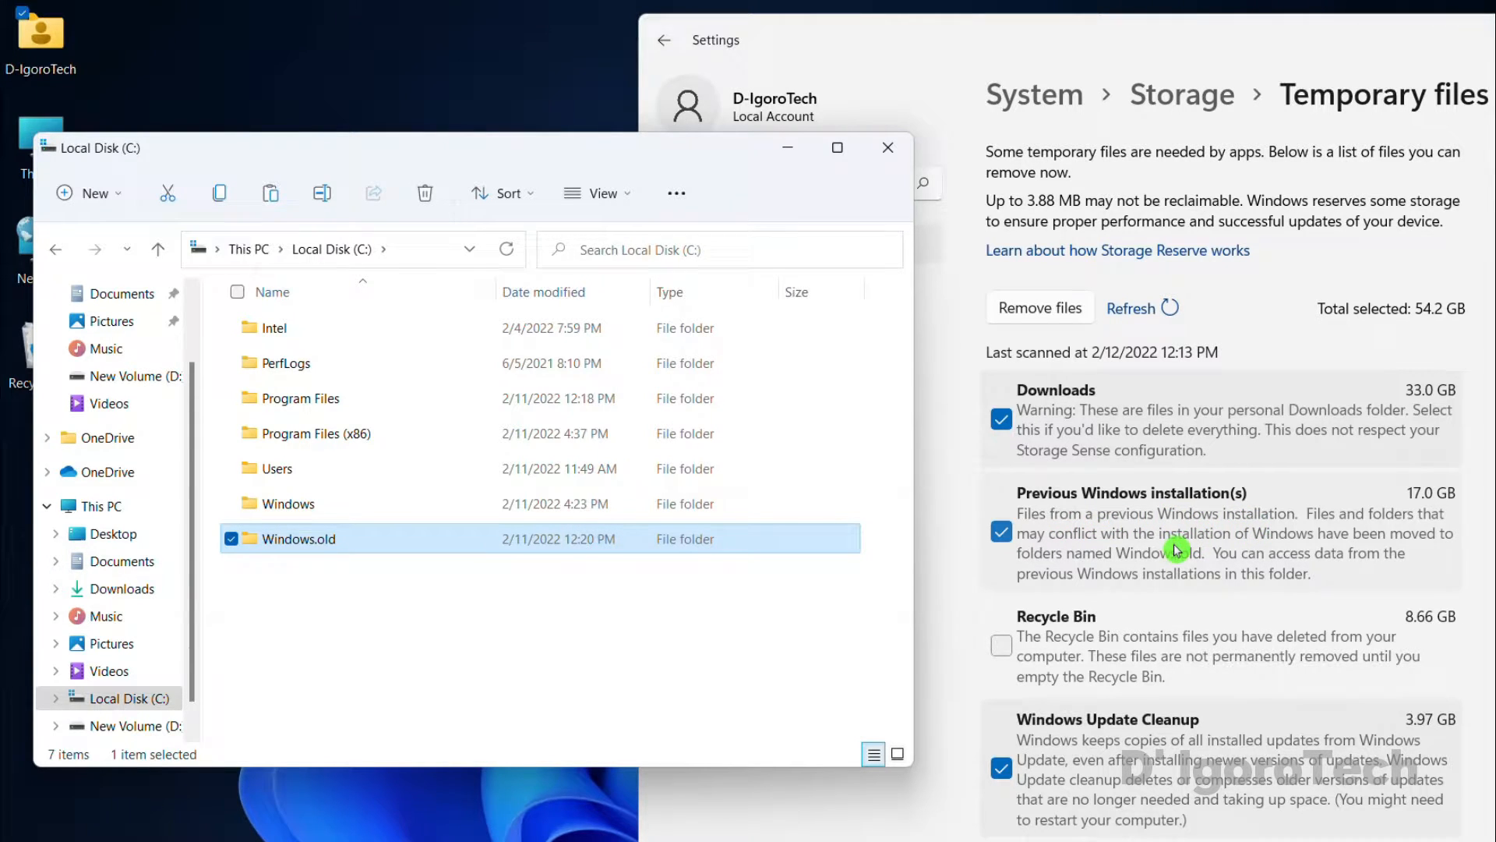
left_click(887, 147)
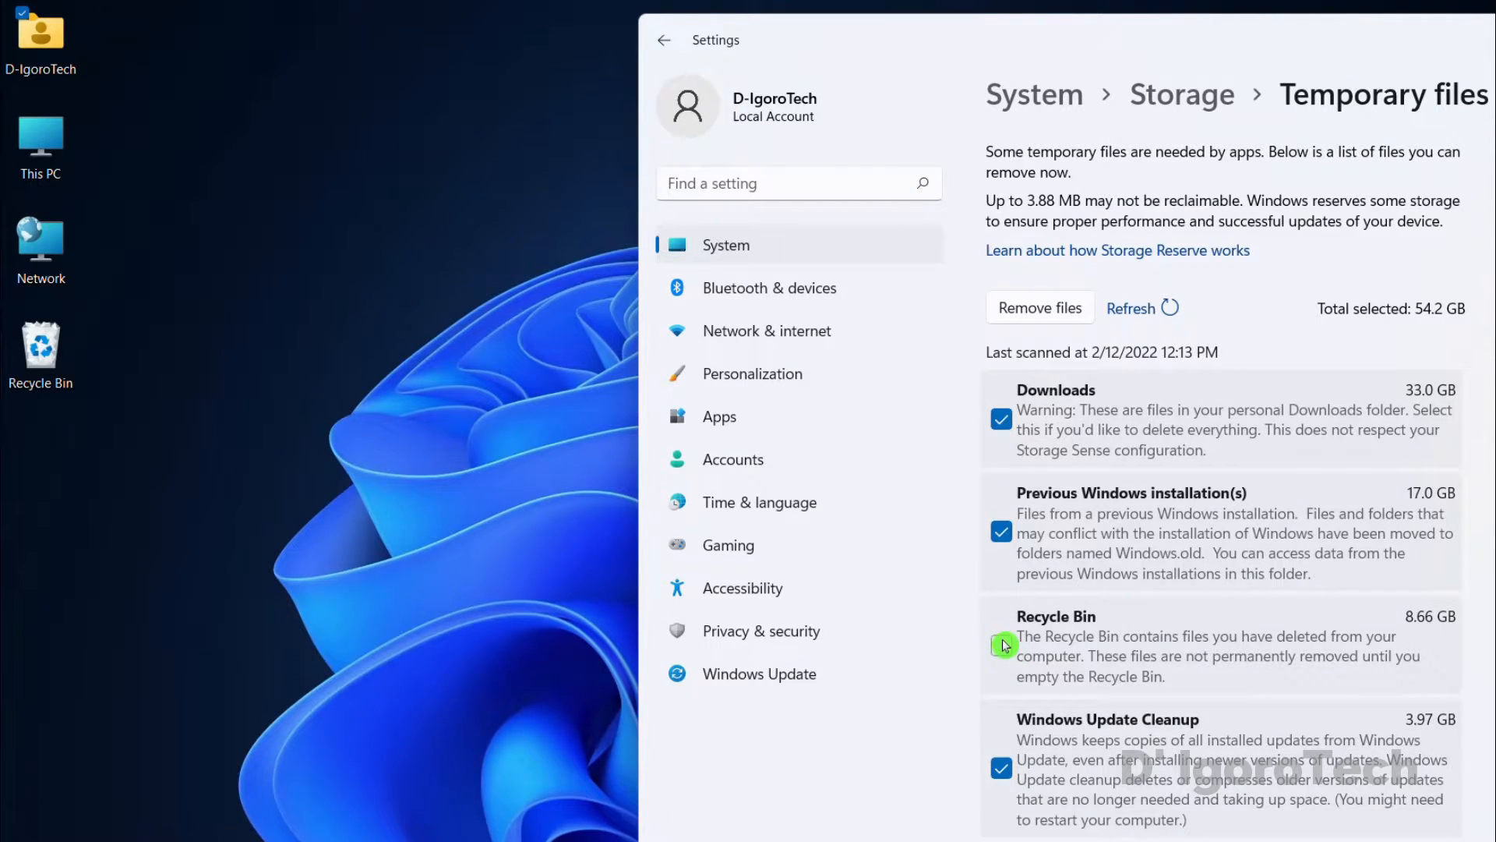
- Tick Recycle Bin in Temporary files, raising the selection to 62.9 GB
left_click(1000, 646)
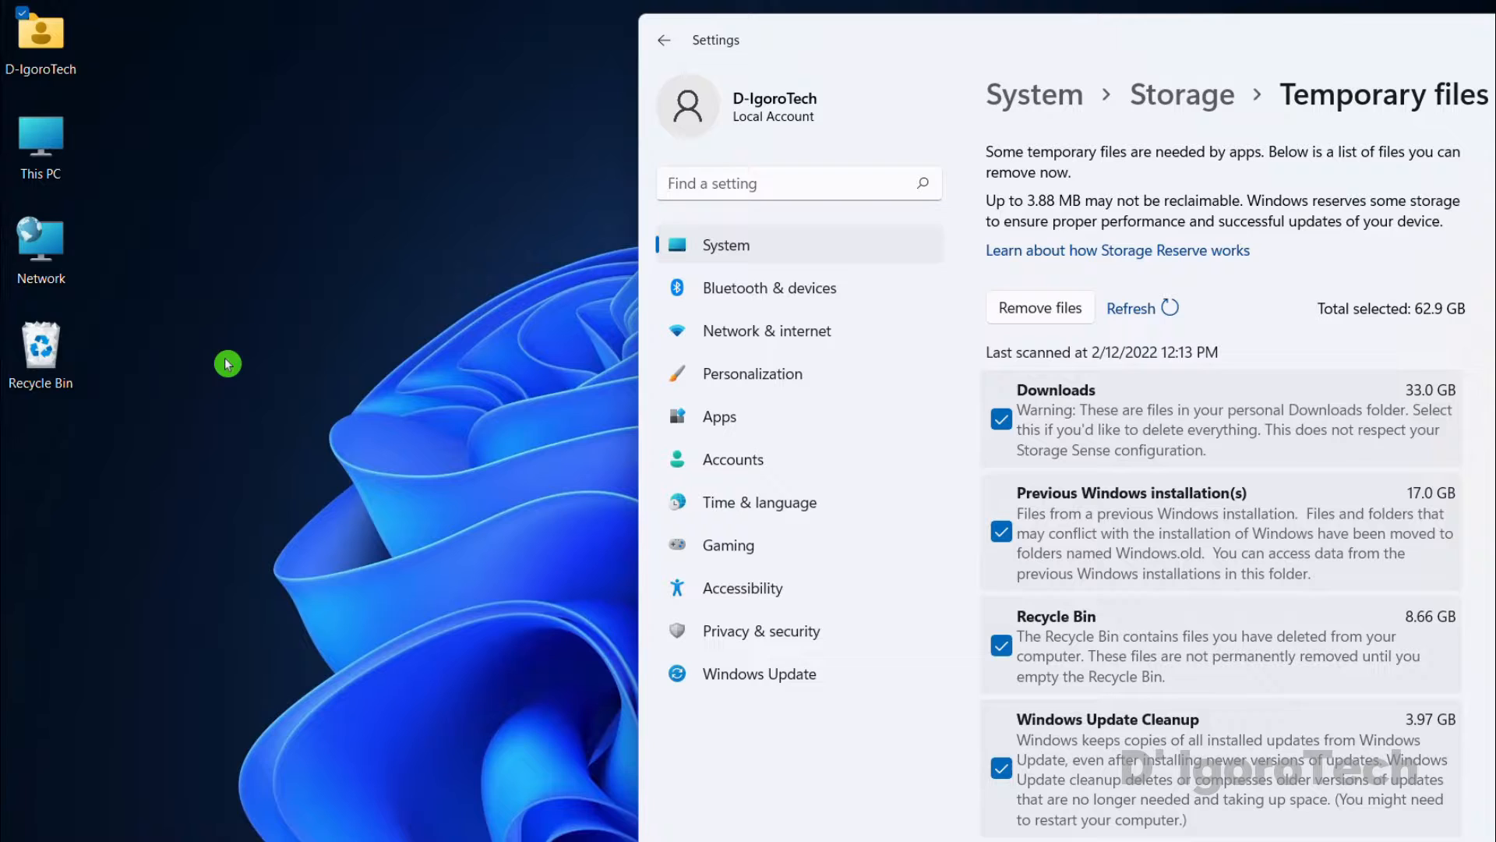
mouse_move(463, 420)
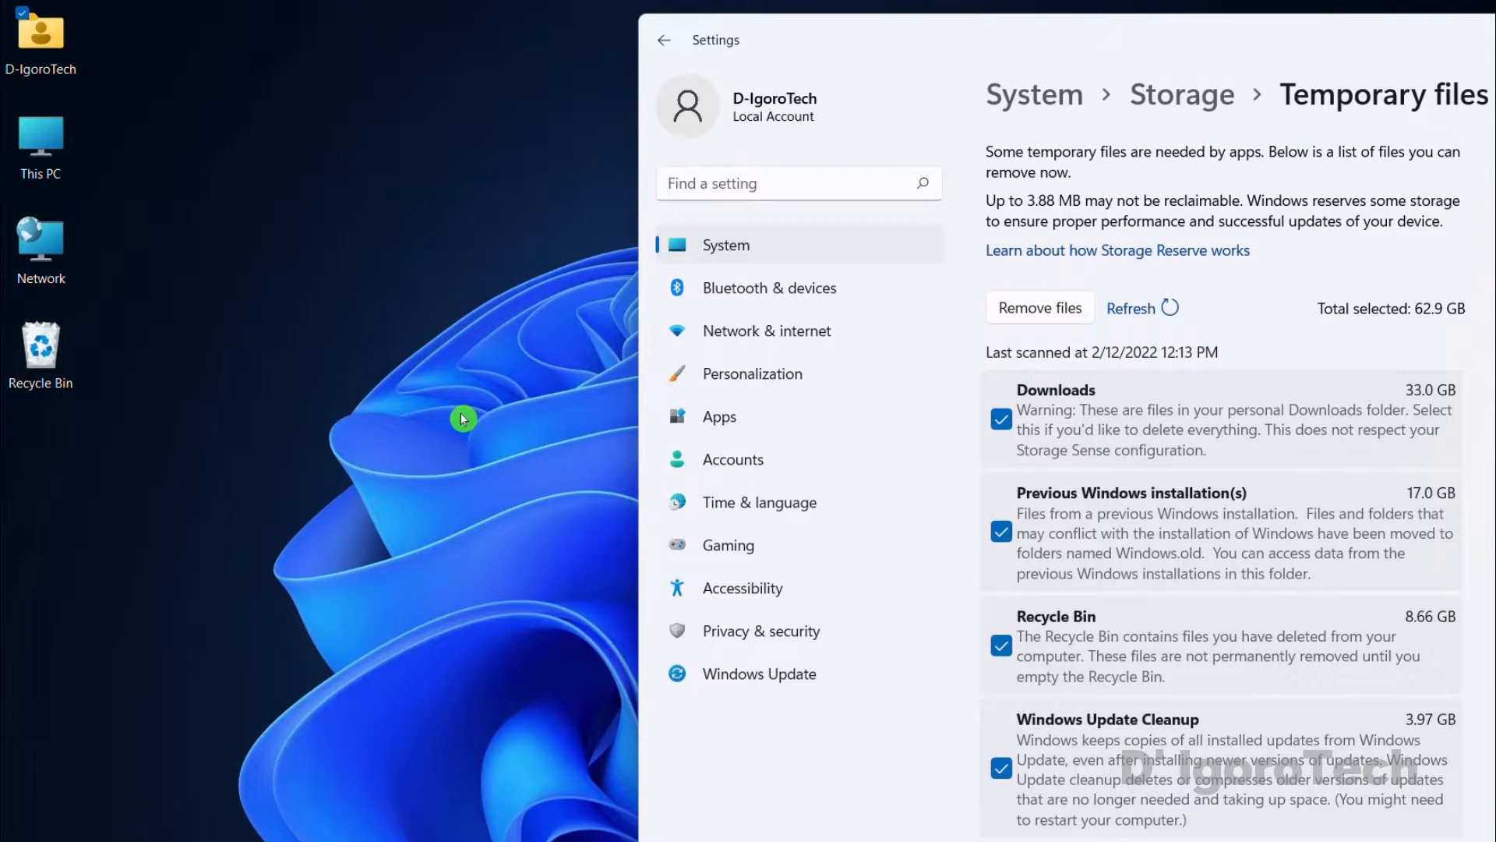
scroll("down", 3)
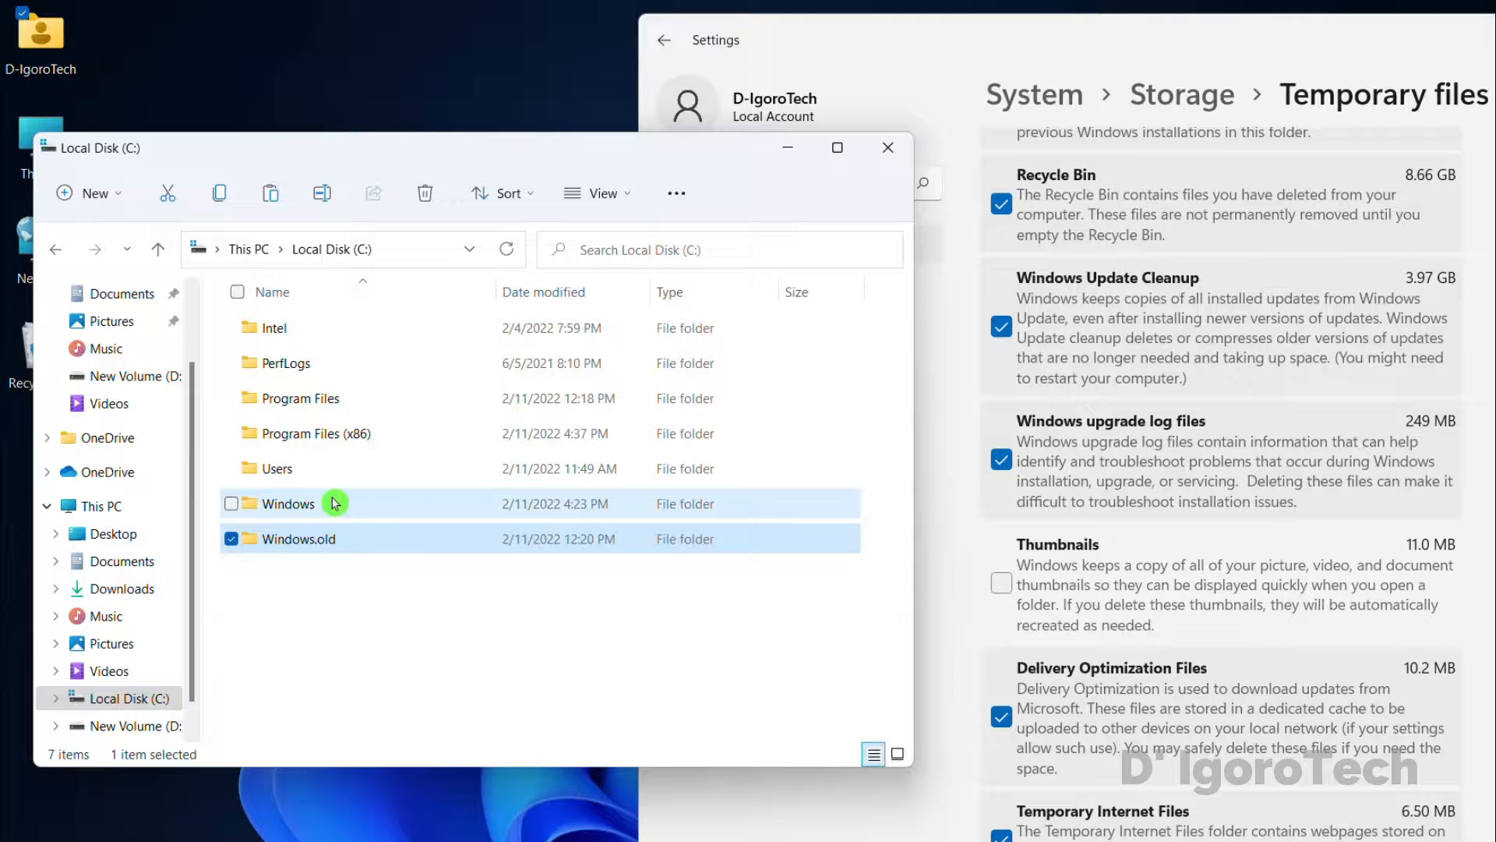
- Browse C:\Windows into SoftwareDistribution to view its Download, SLS and ReportingEvents items
double_click(286, 503)
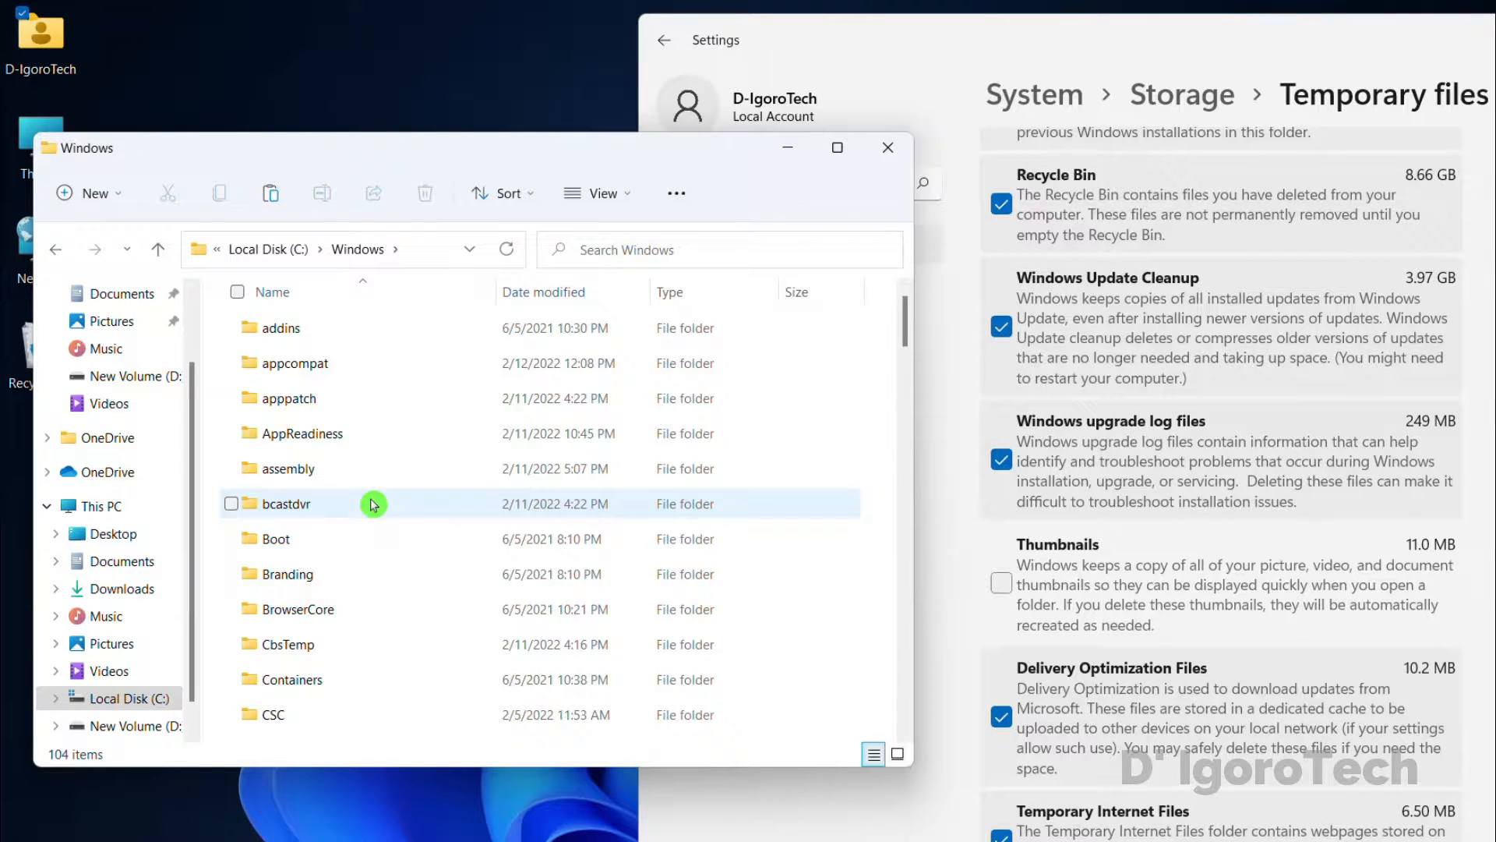
left_click(372, 504)
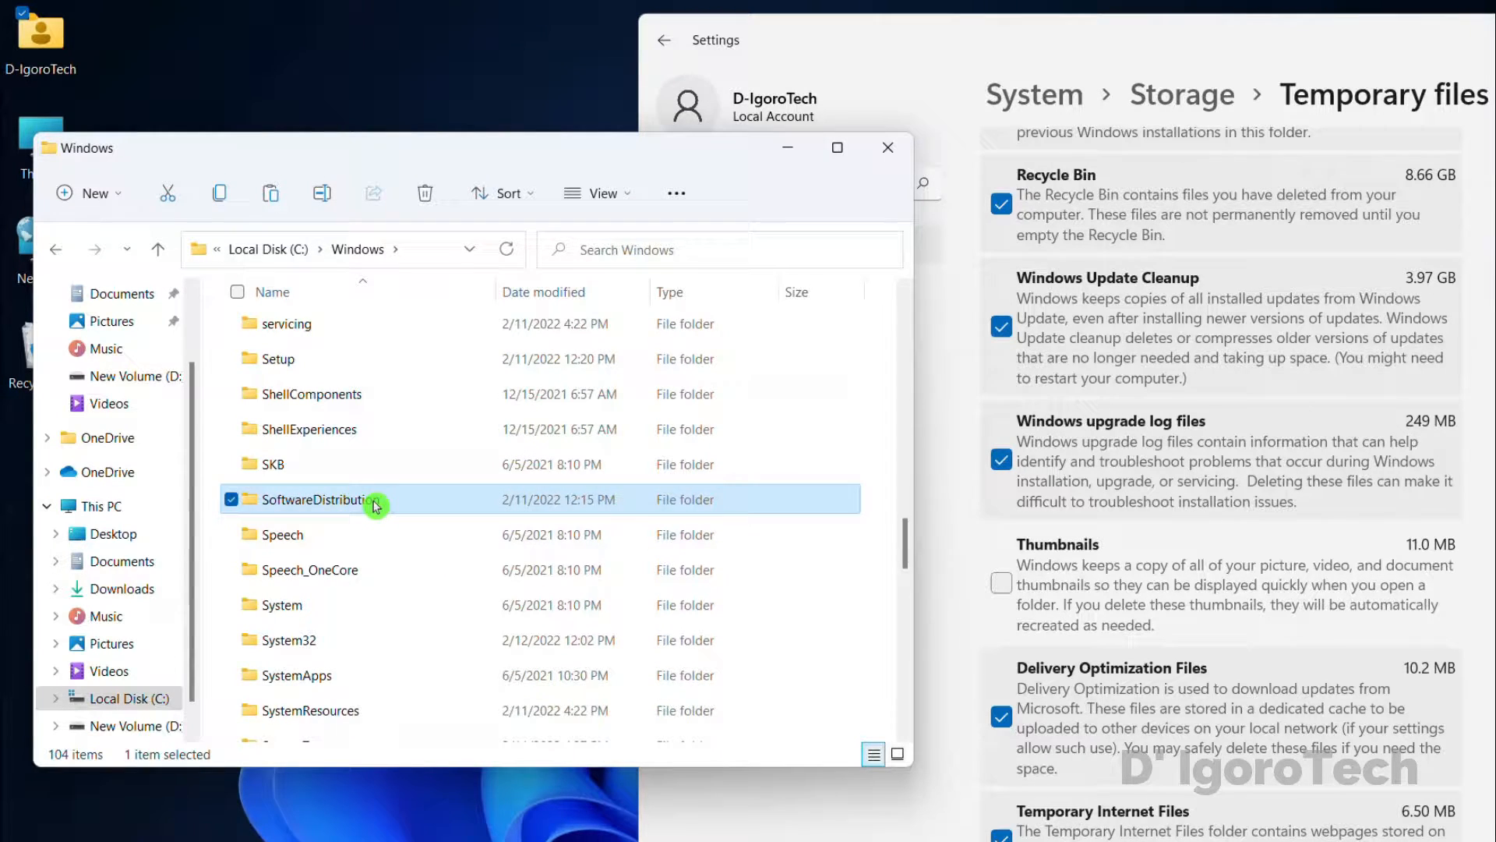
double_click(315, 499)
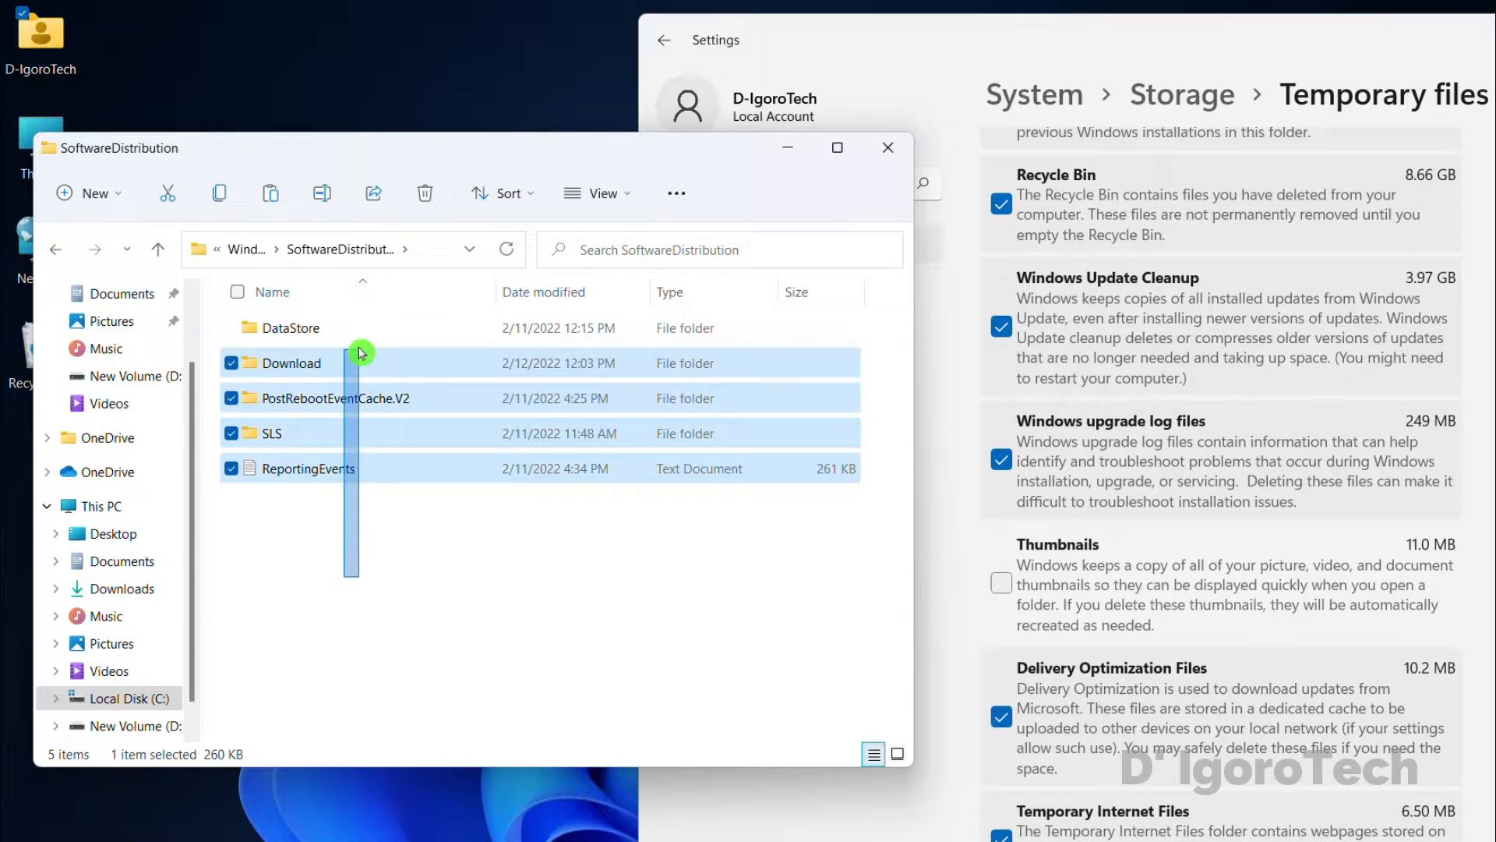
left_click(361, 535)
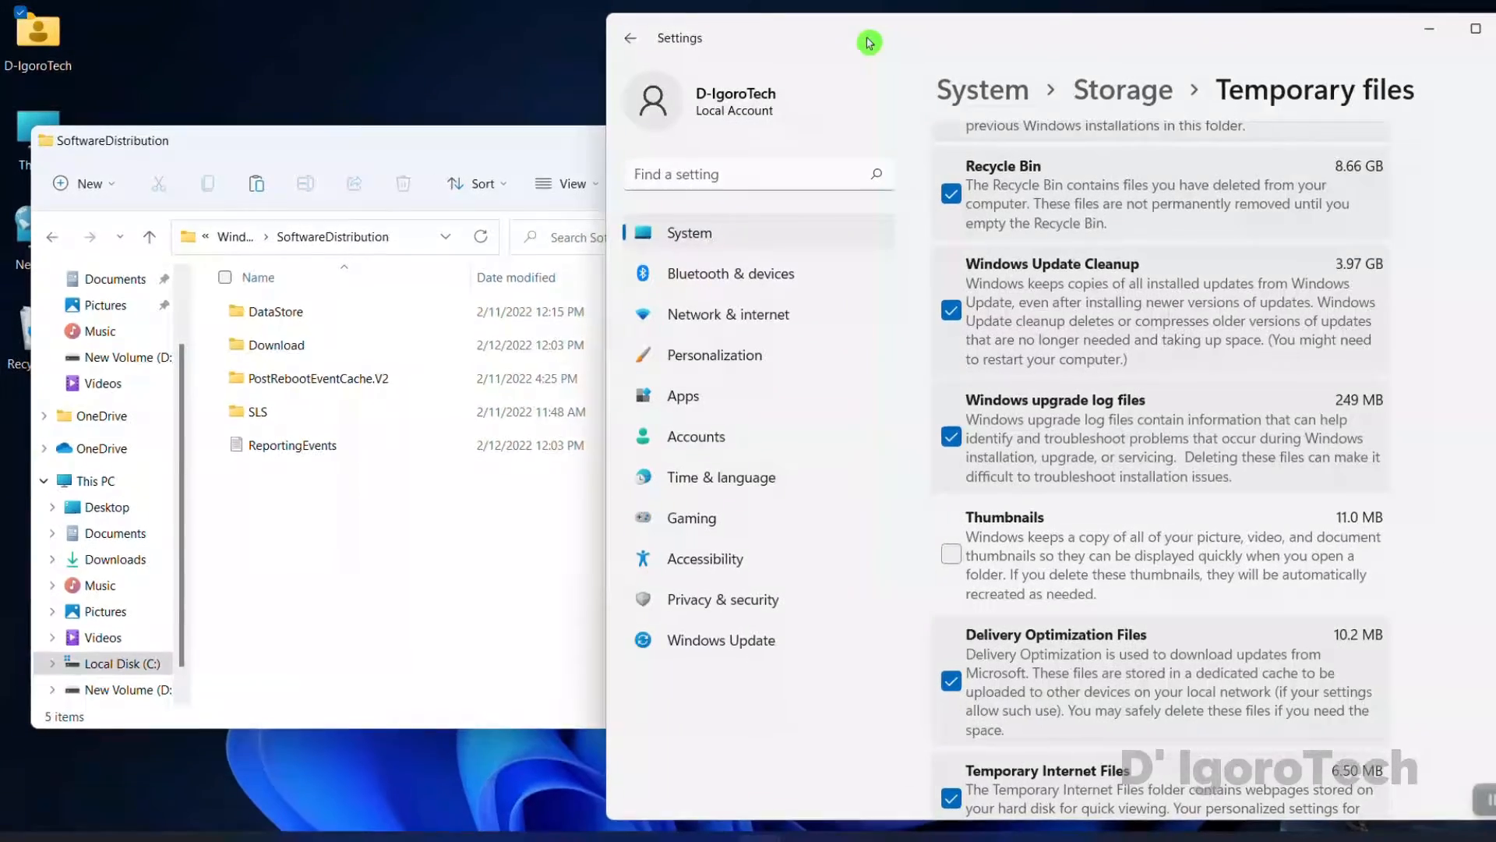
- Tick Thumbnails and verify every temporary file category is checked, totalling 62.9 GB
left_click(951, 554)
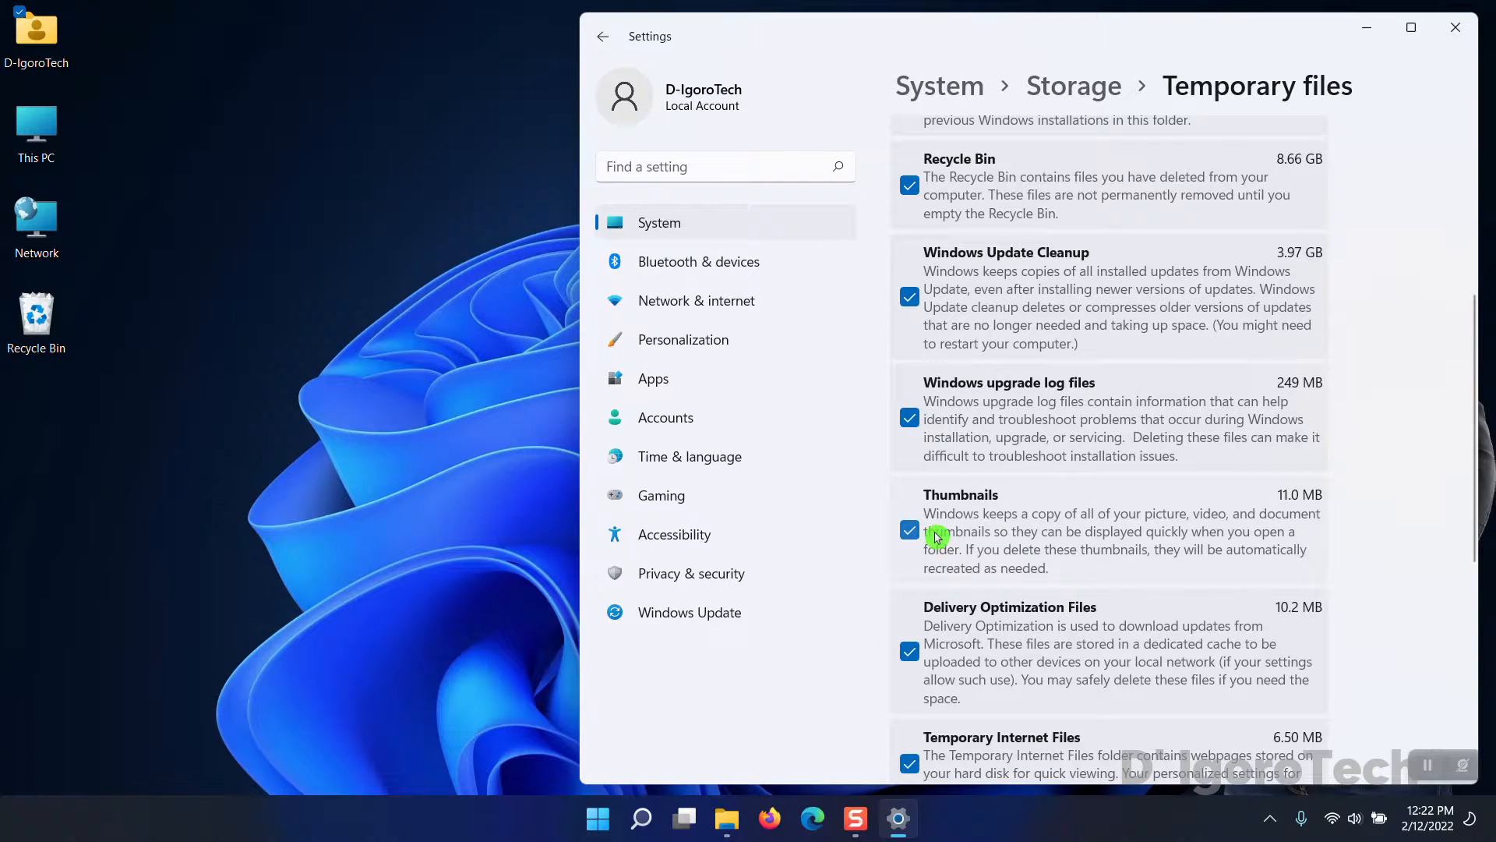
scroll("down", 3)
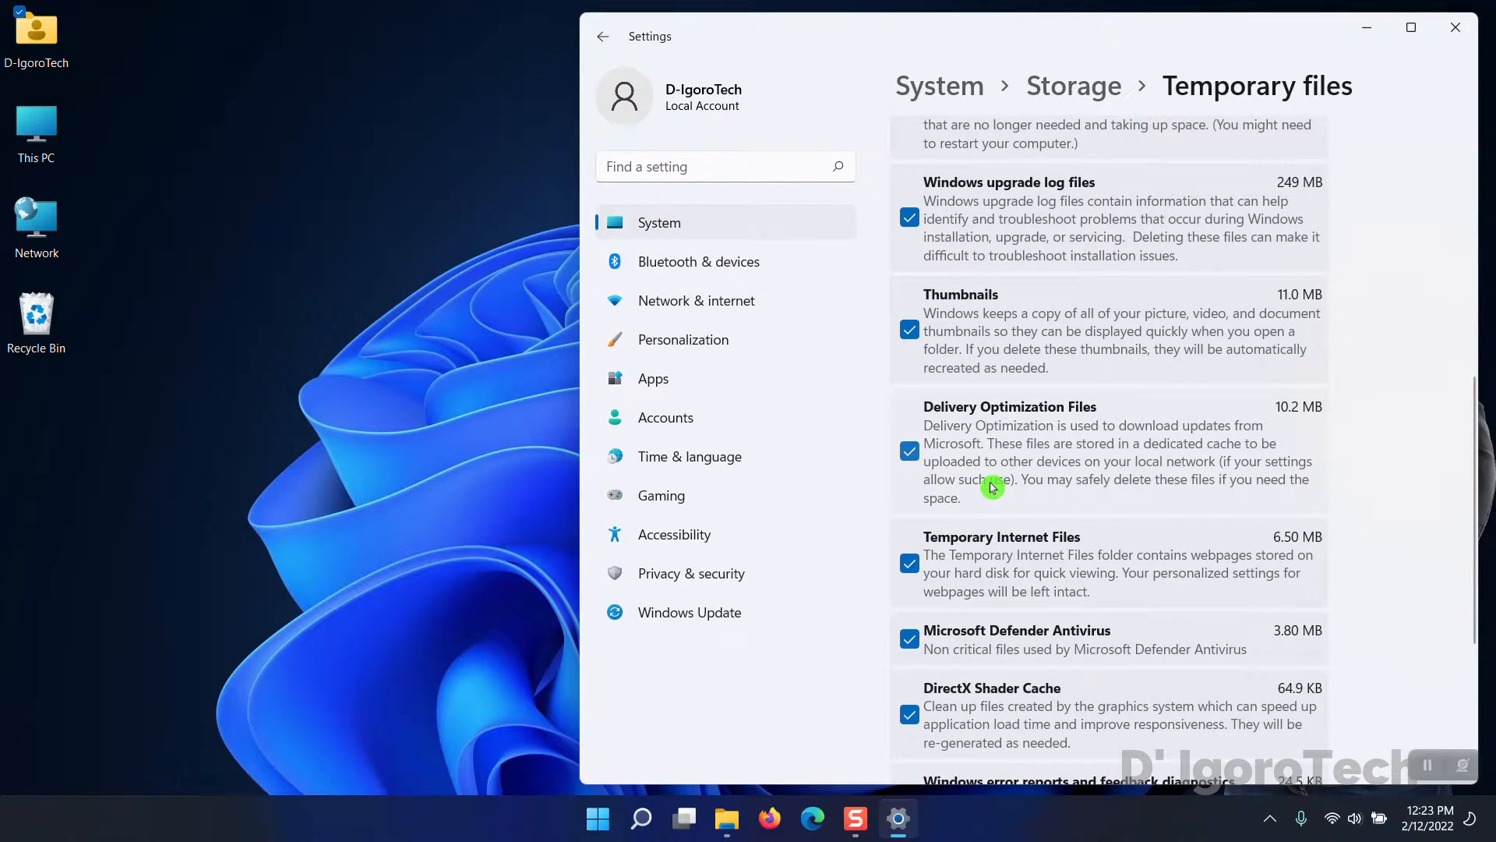
scroll("down", 3)
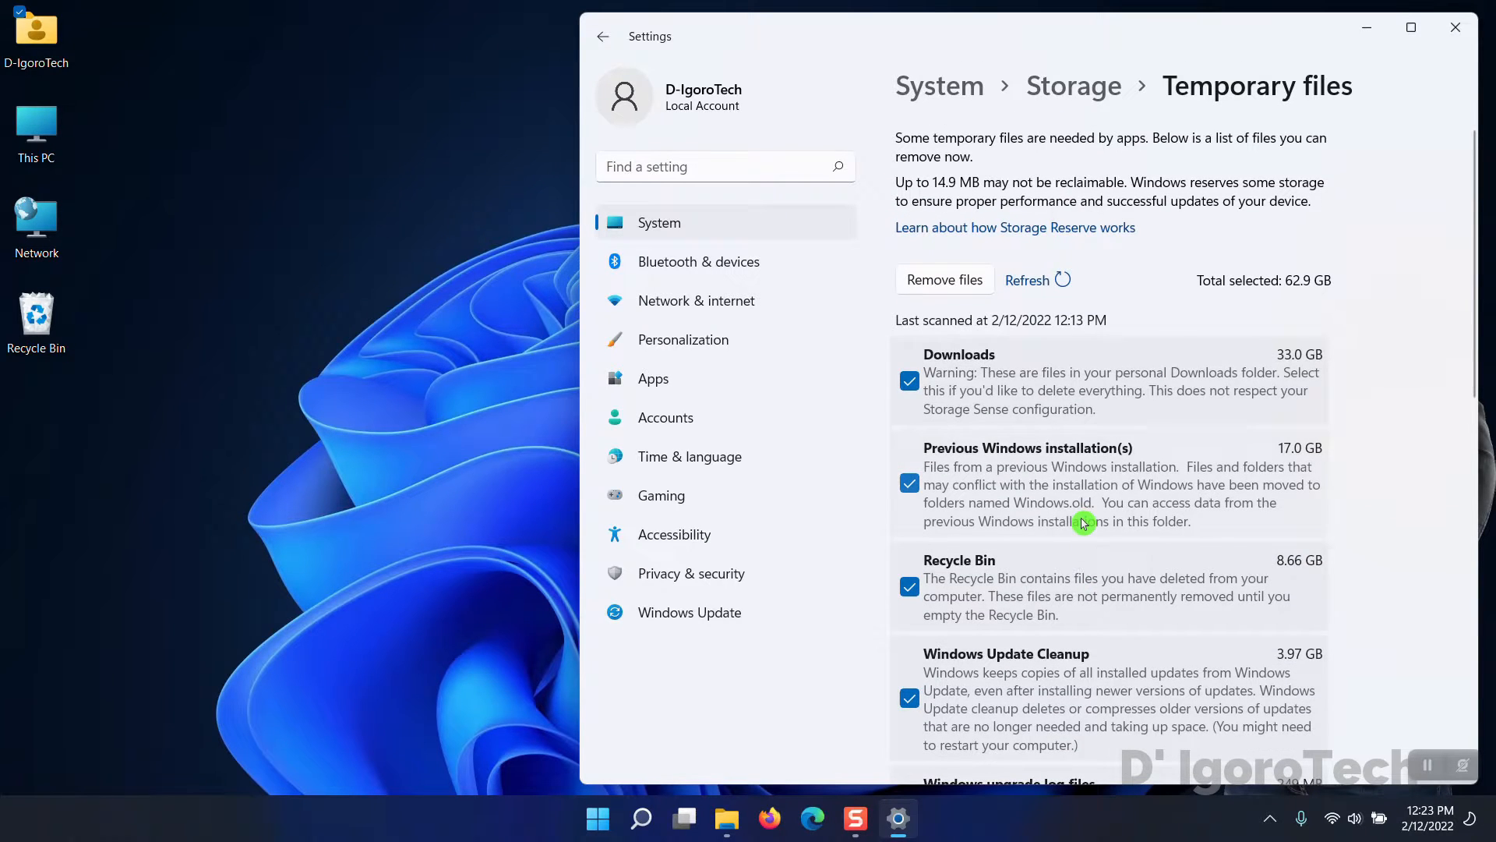
mouse_move(148, 234)
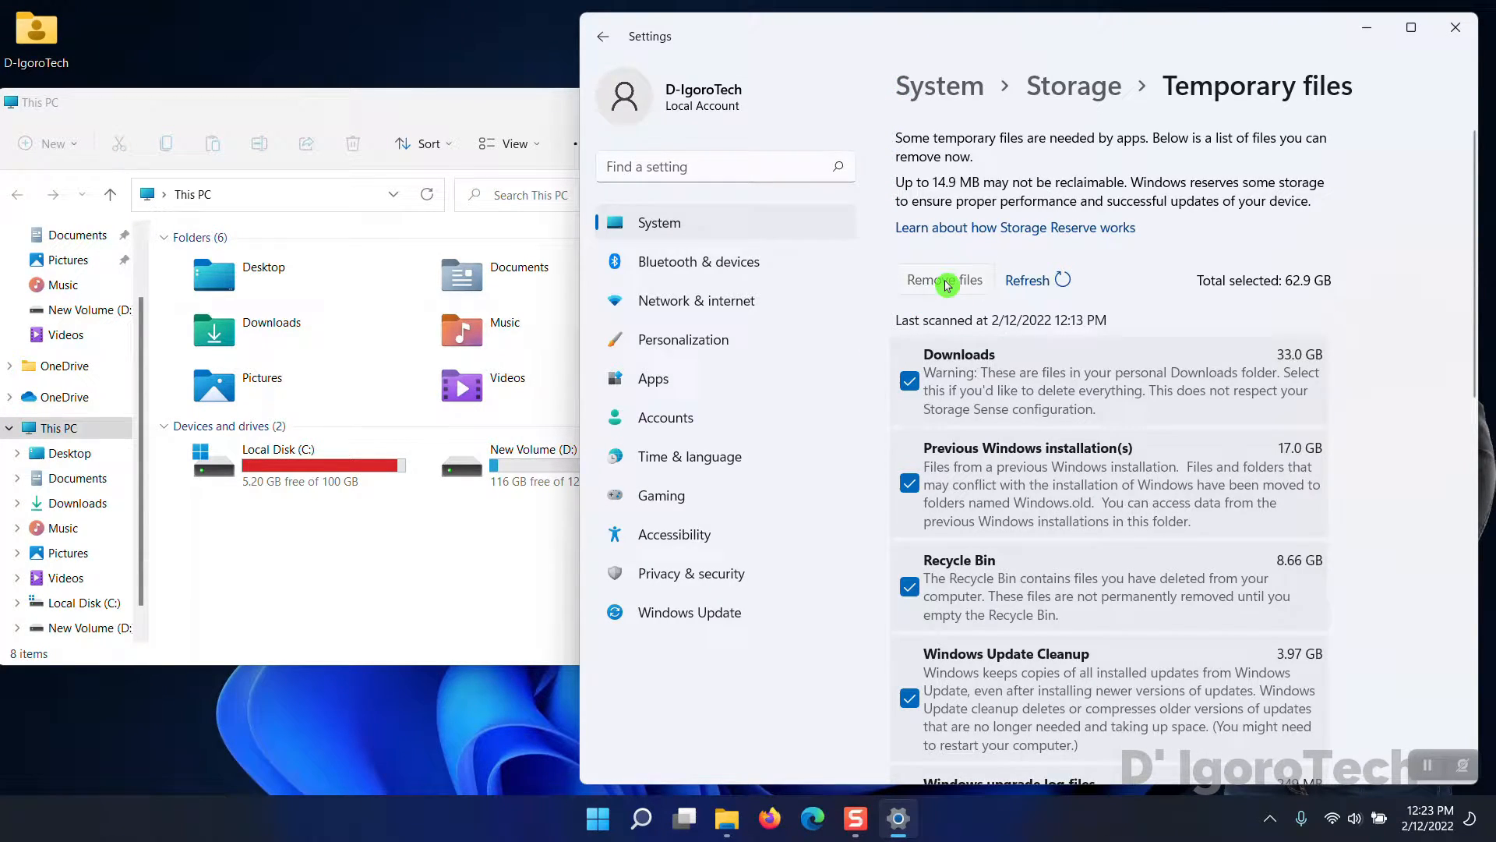
- Remove the selected temporary files and confirm, leaving 61.8 GB free on C
left_click(944, 280)
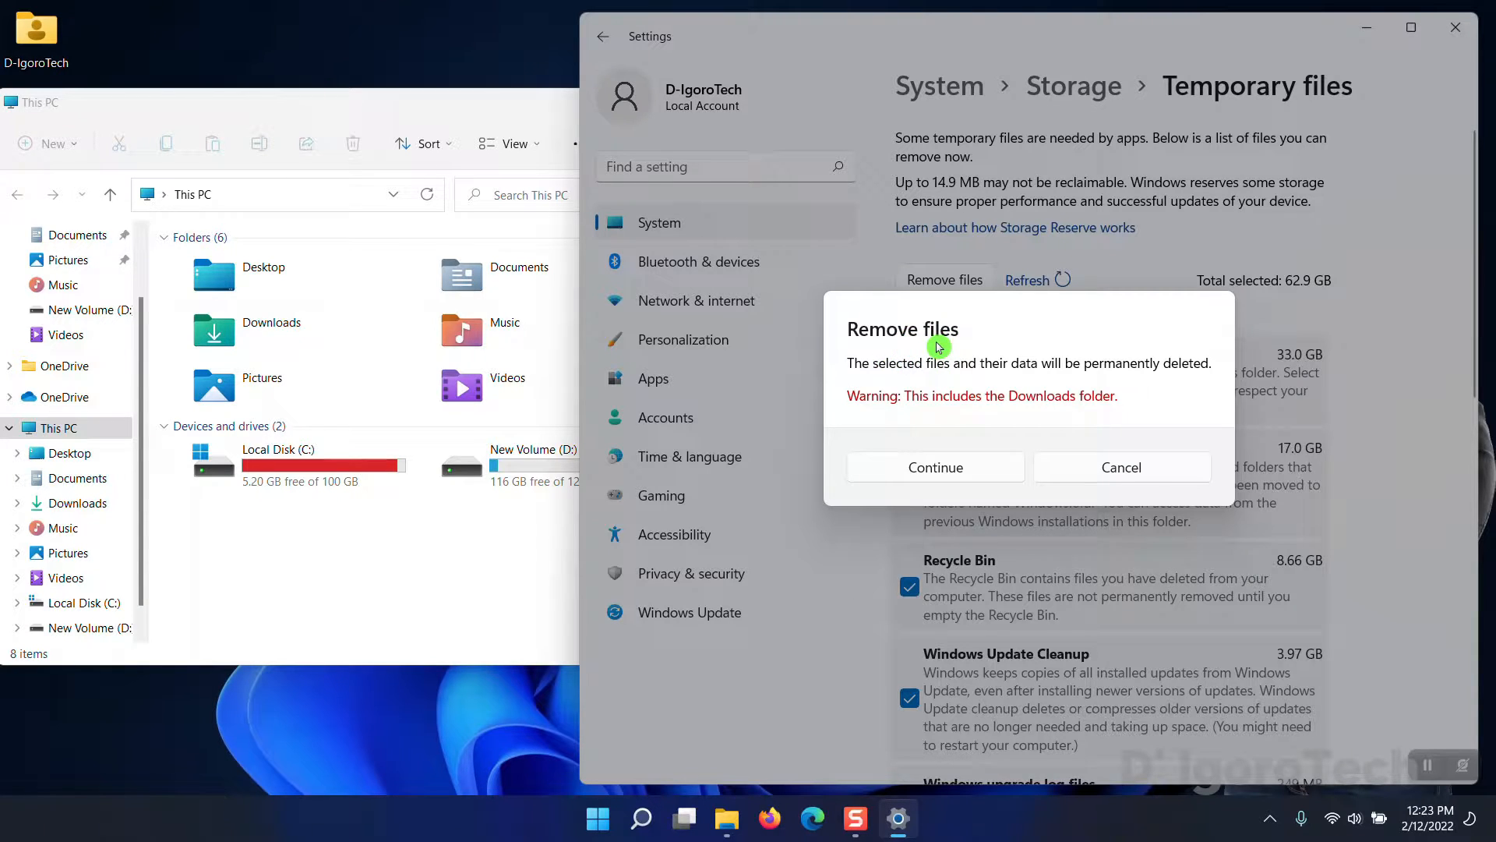
mouse_move(1039, 385)
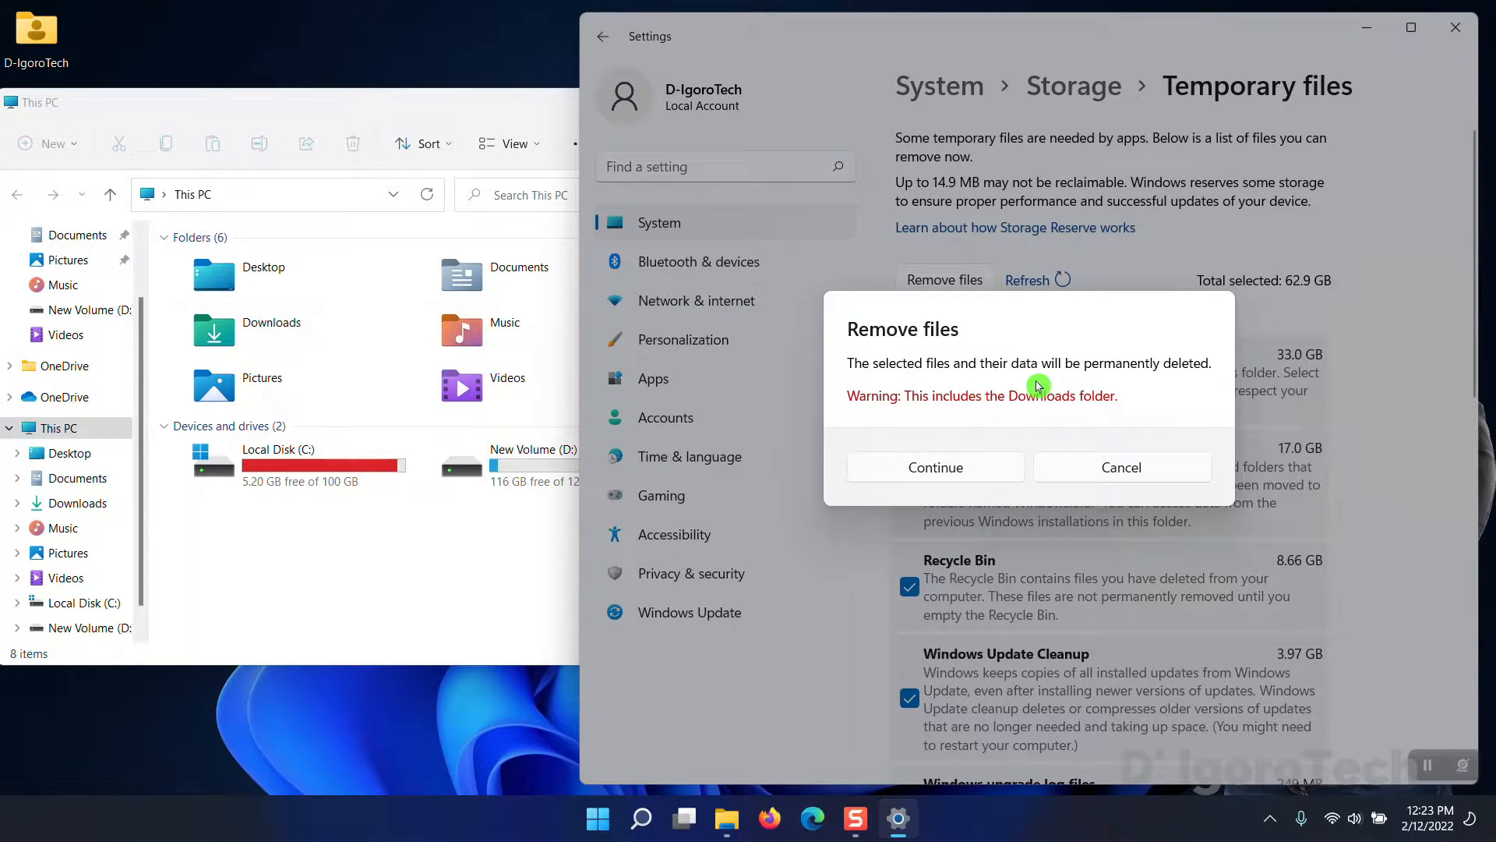
mouse_move(943, 426)
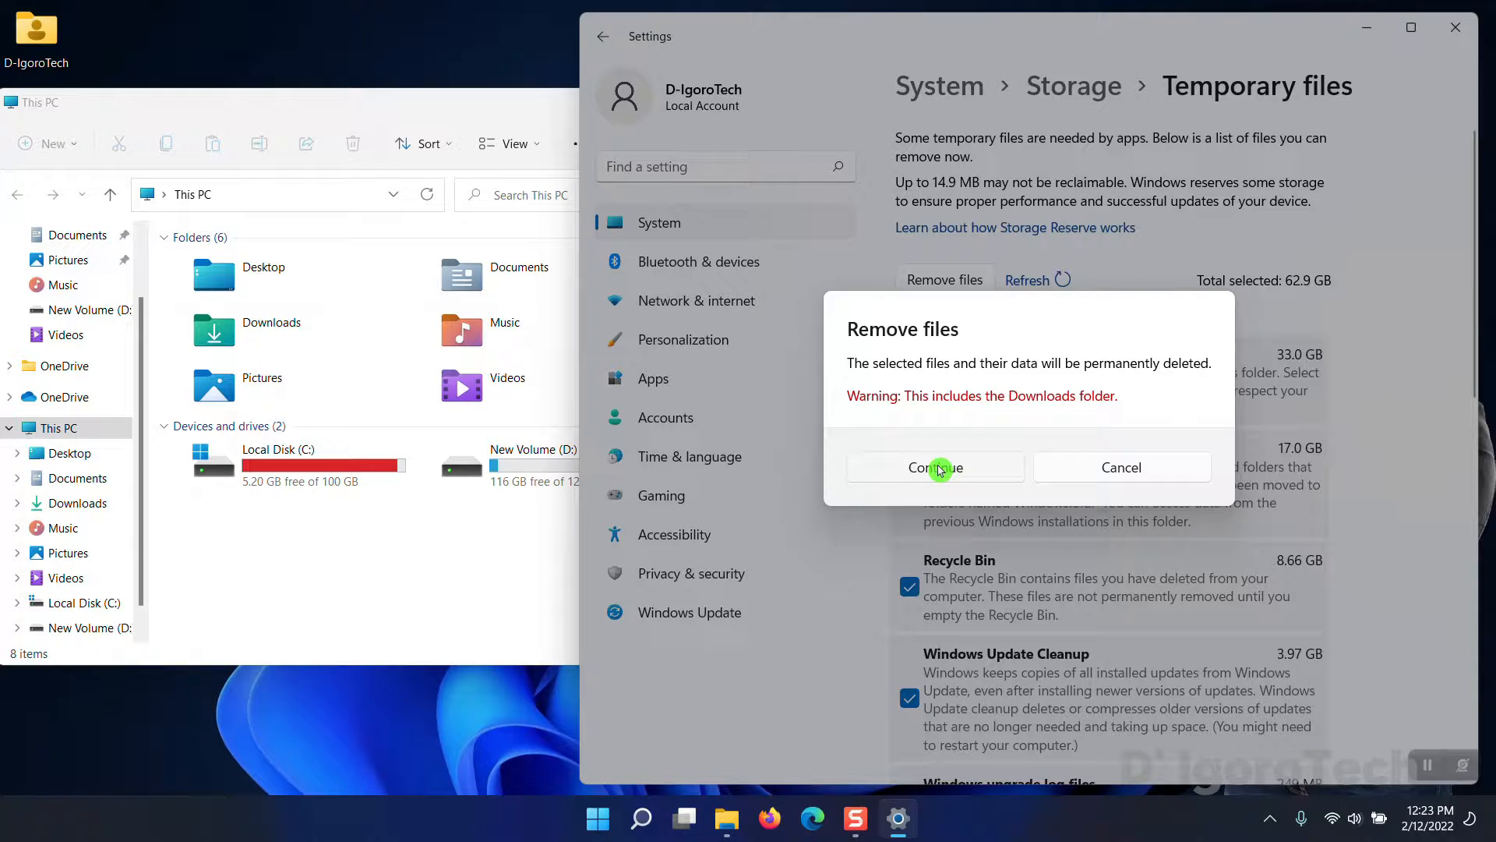
left_click(934, 467)
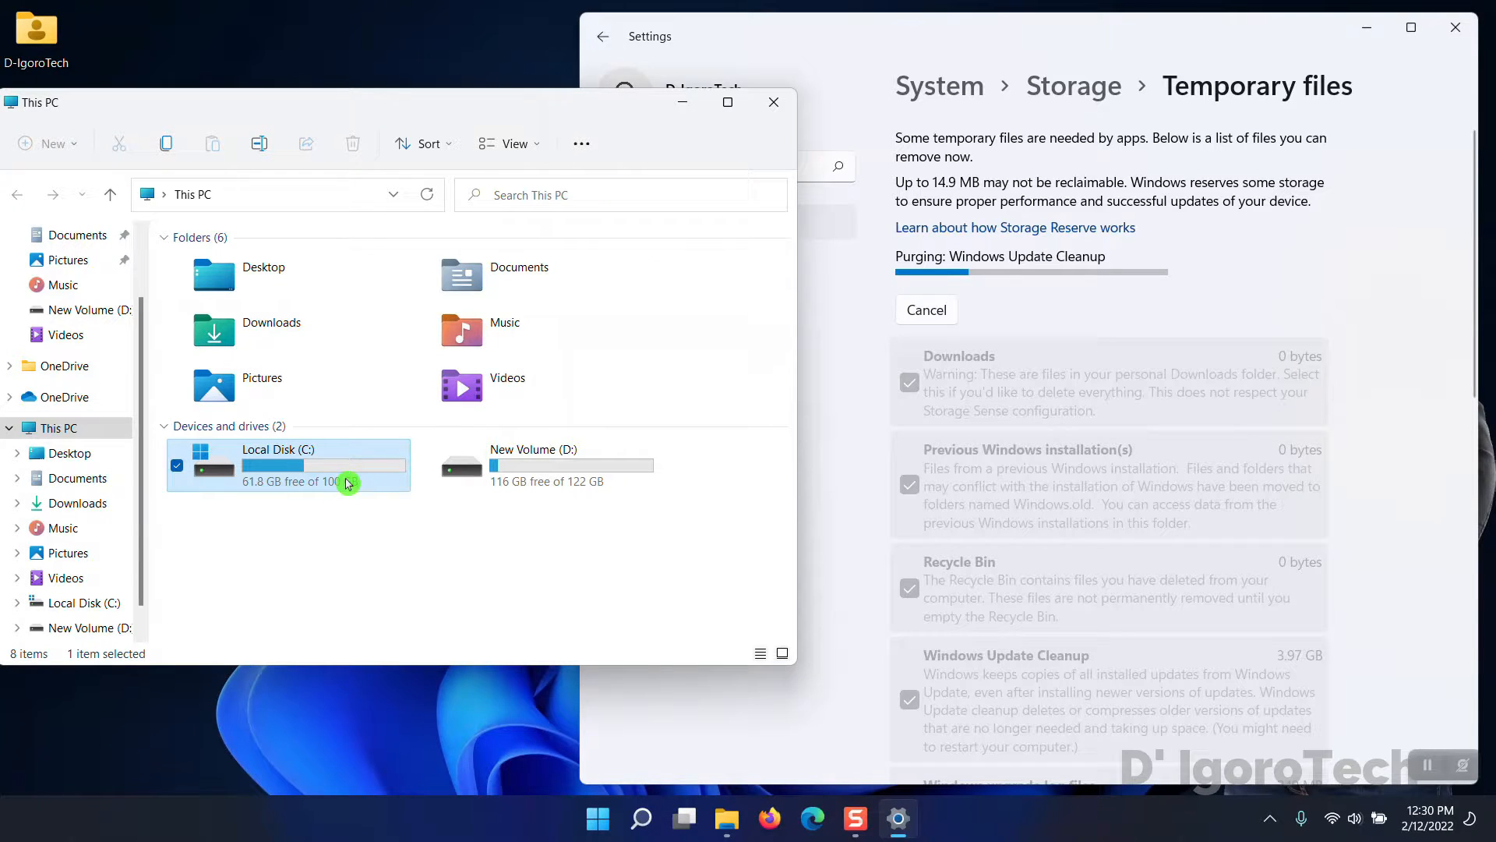
mouse_move(341, 489)
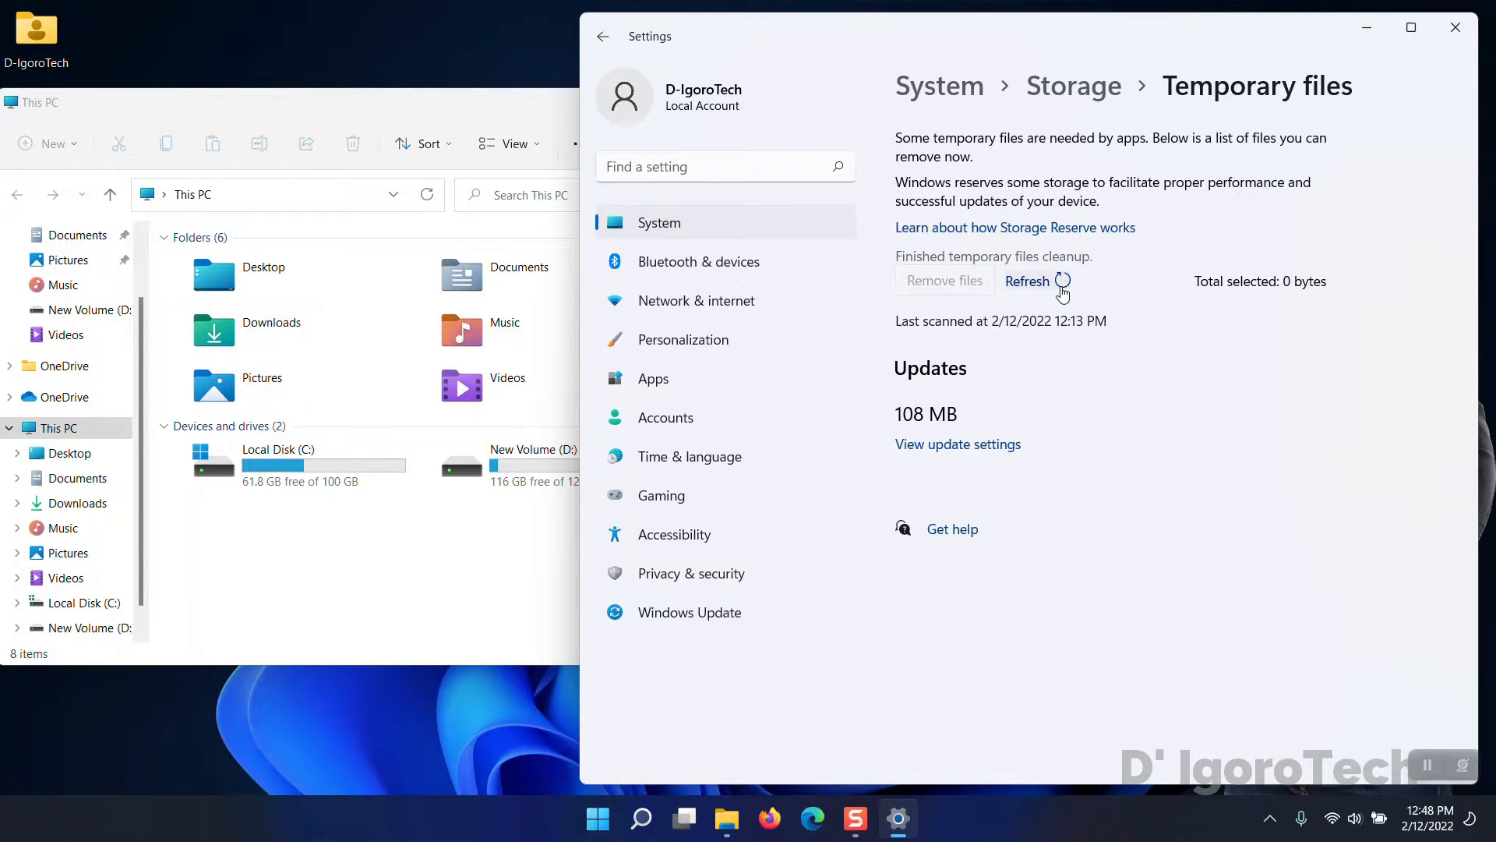
- Refresh, tick Thumbnails in Temporary files and remove them, leaving 64.0 GB free
left_click(602, 37)
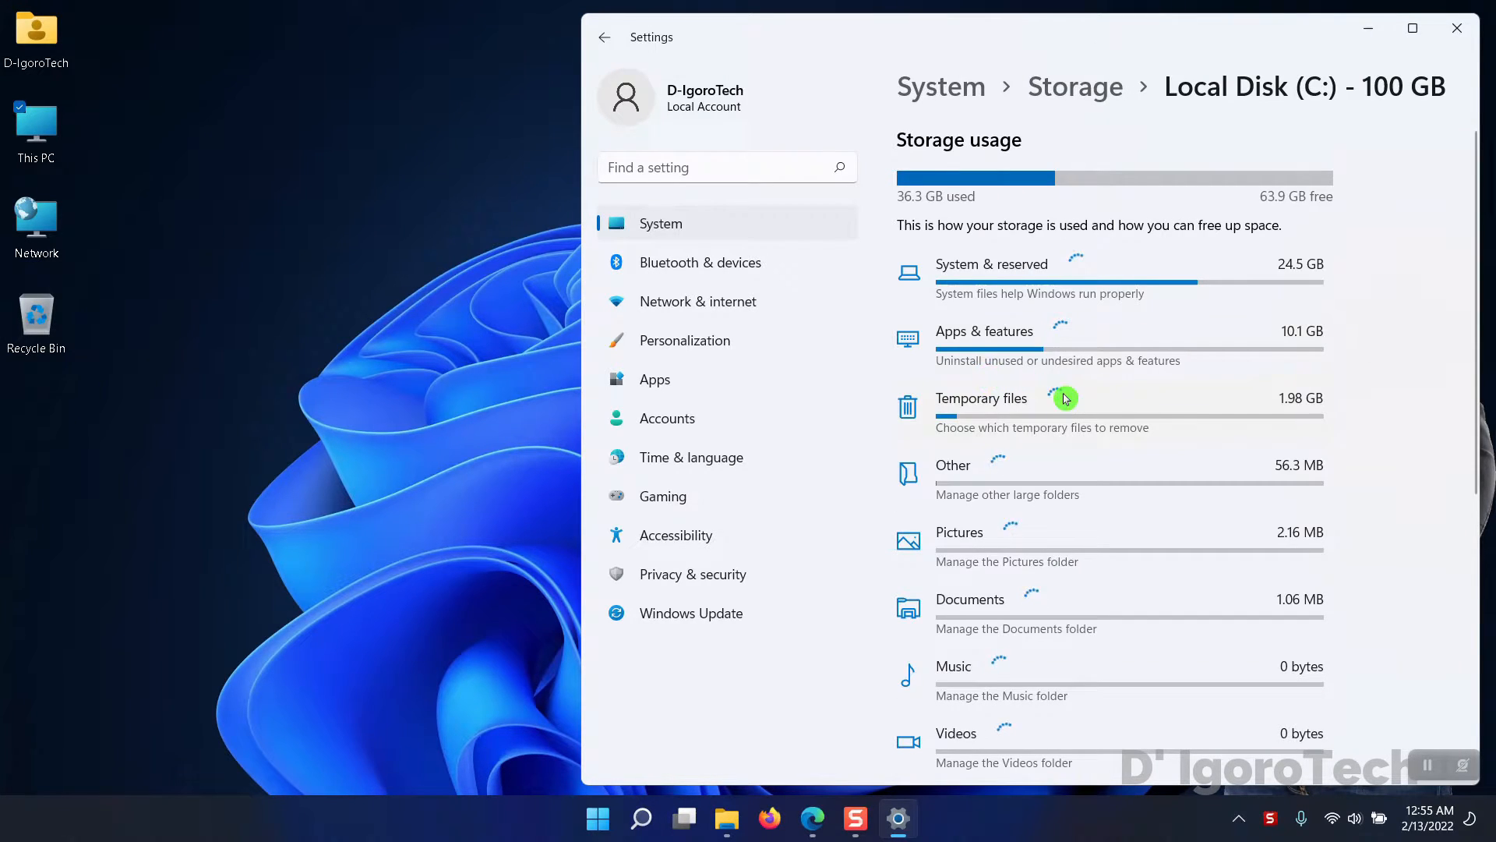
scroll("down", 3)
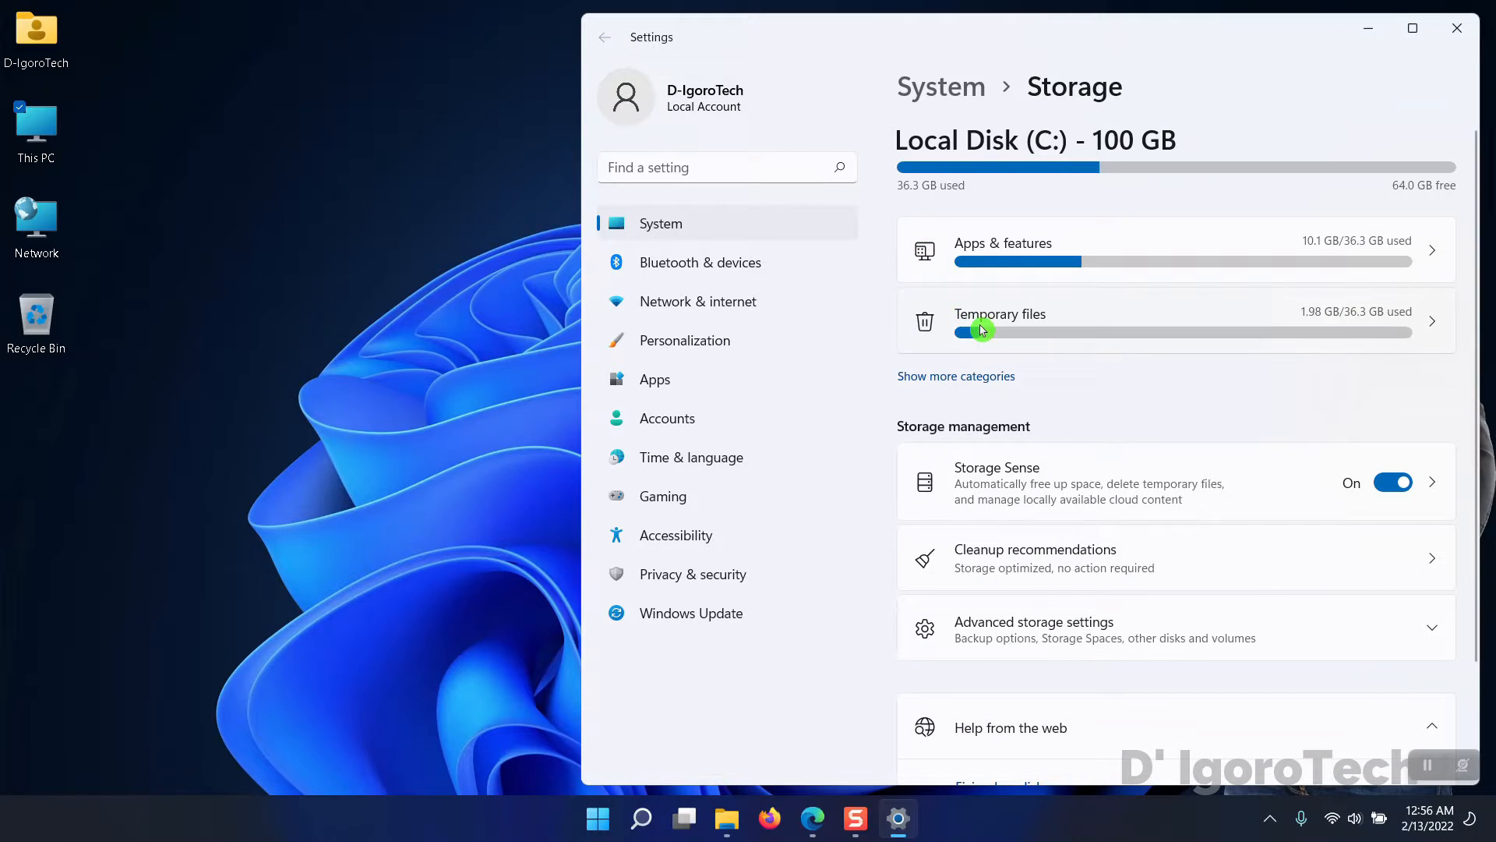
left_click(1000, 320)
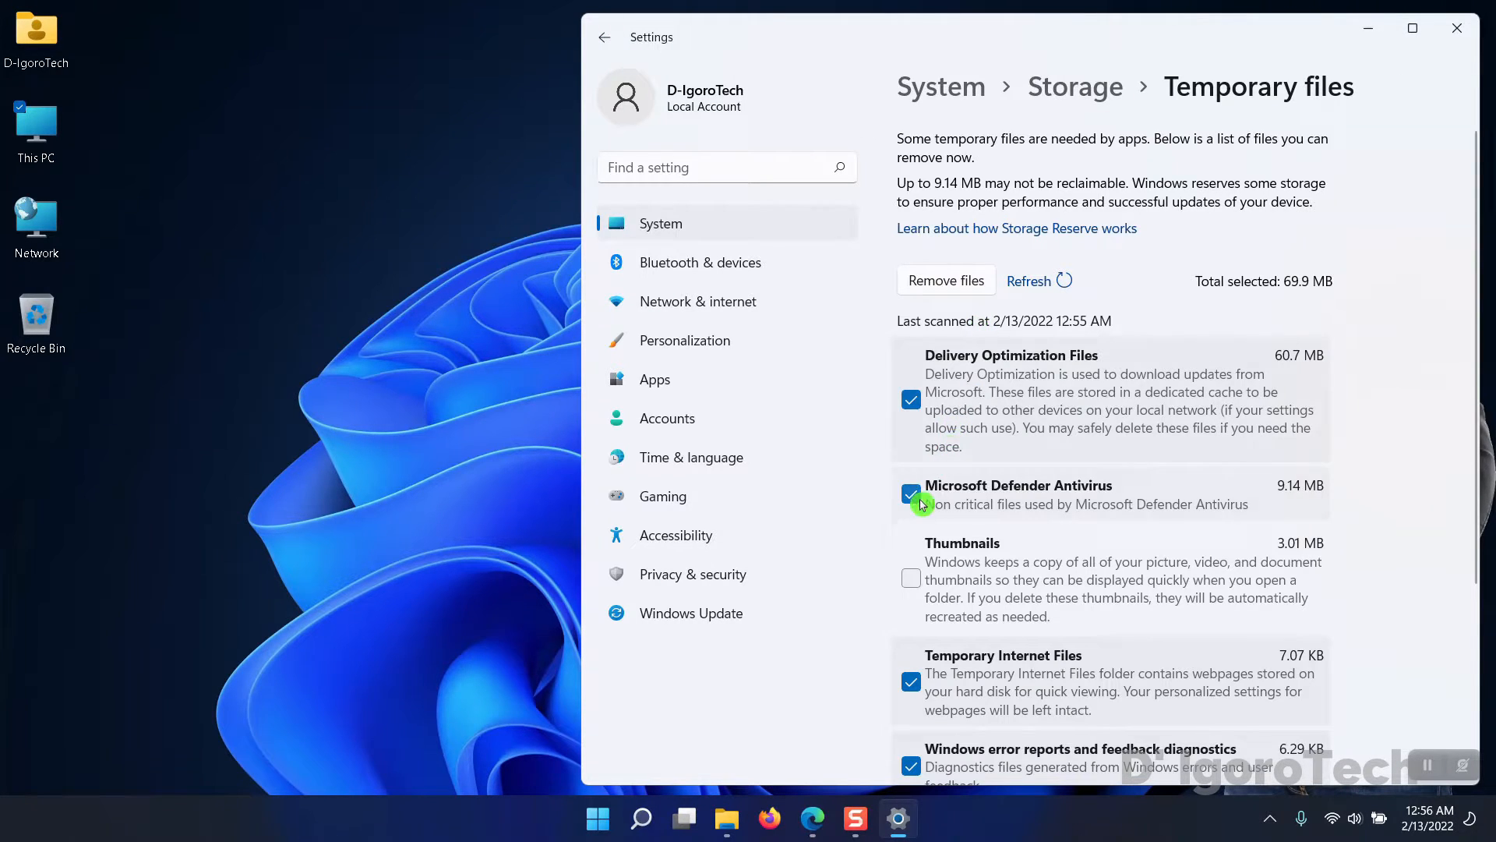
left_click(946, 280)
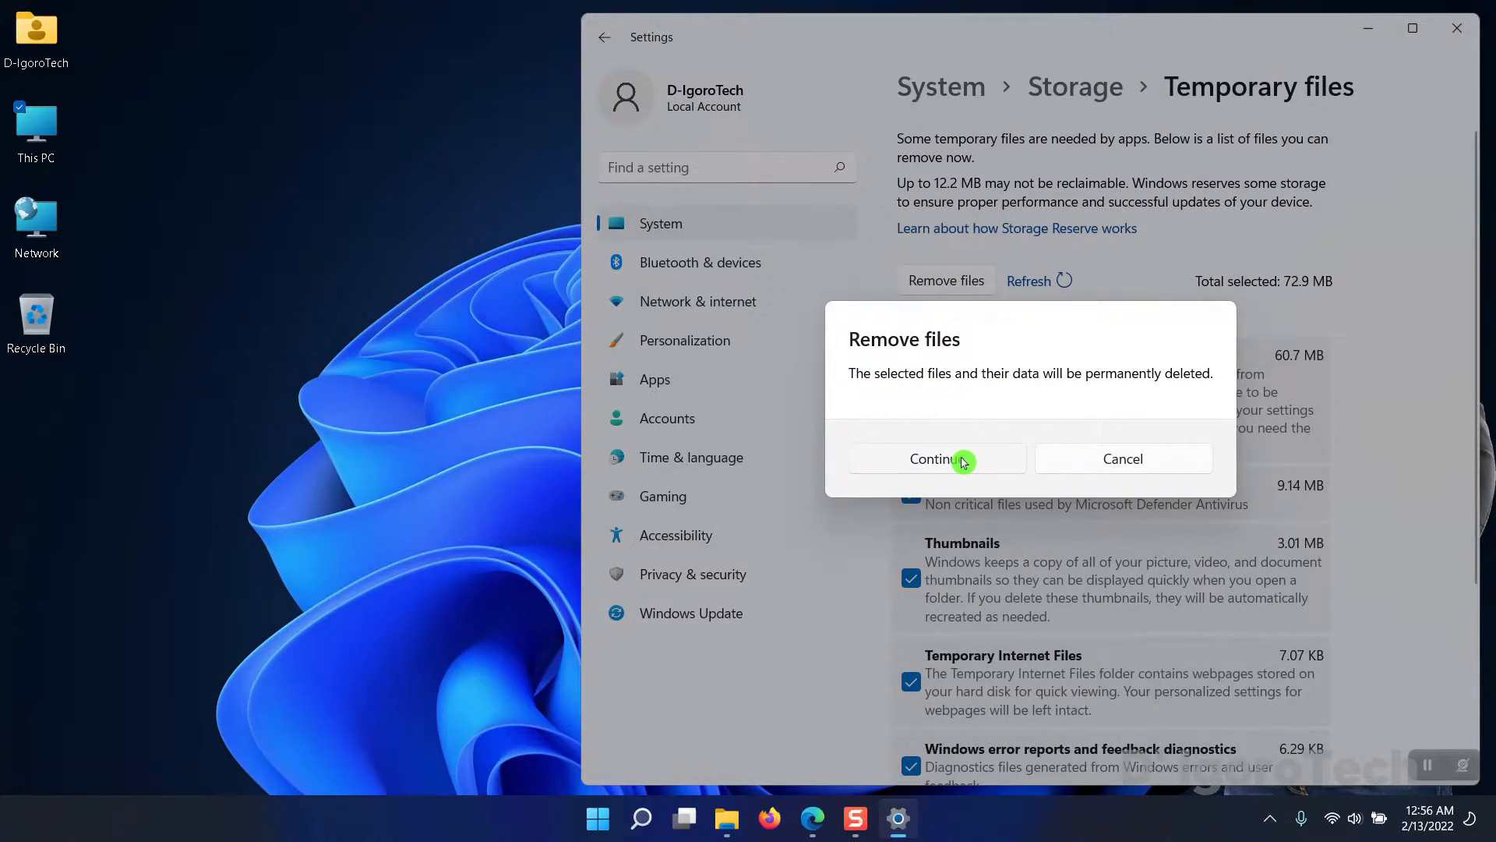
left_click(930, 459)
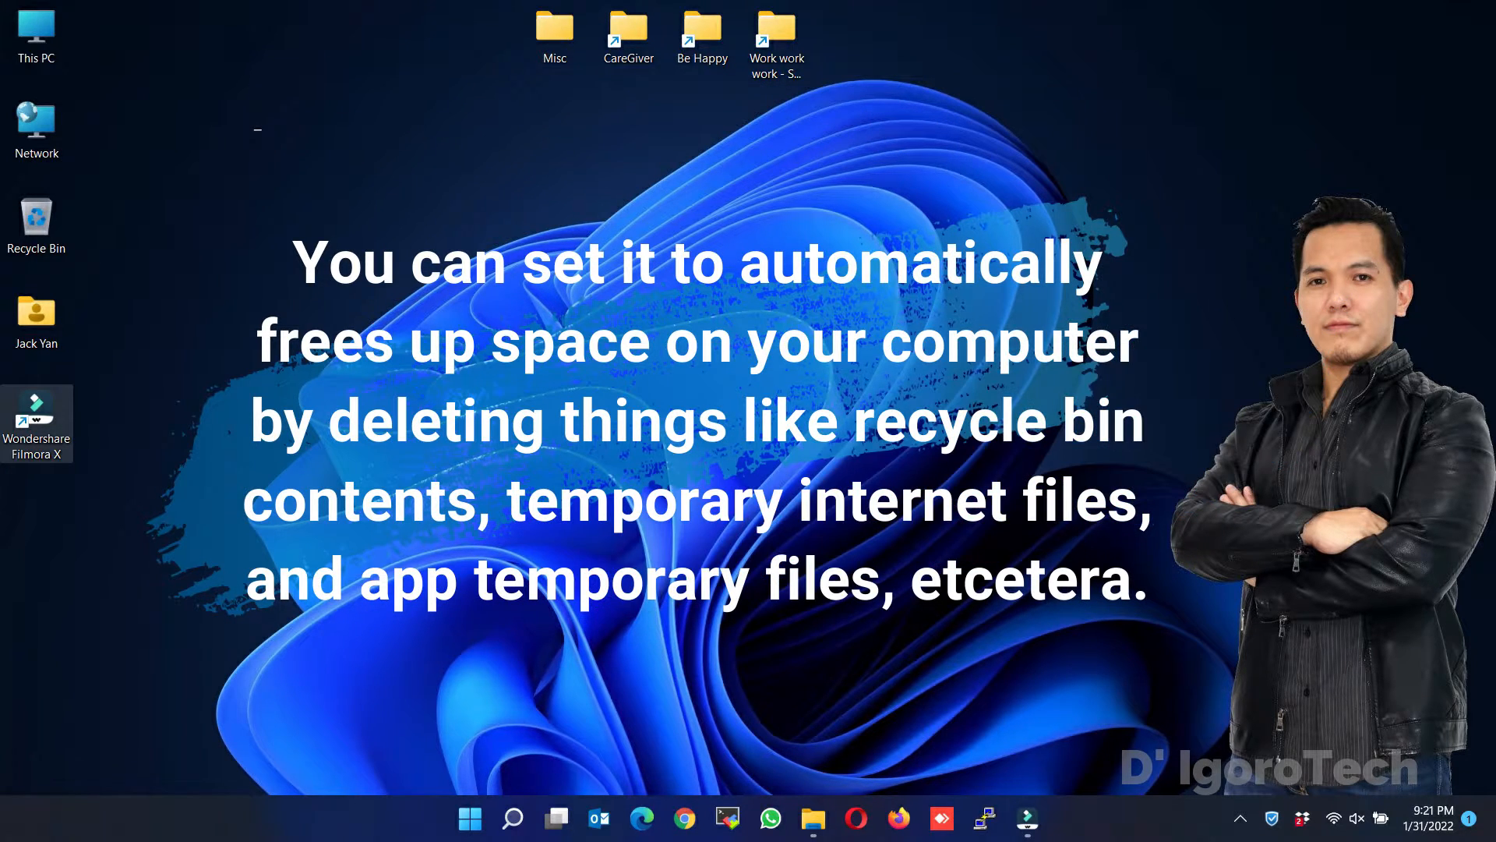
- Search 'storage settings' and open the Storage settings best match
left_click(513, 819)
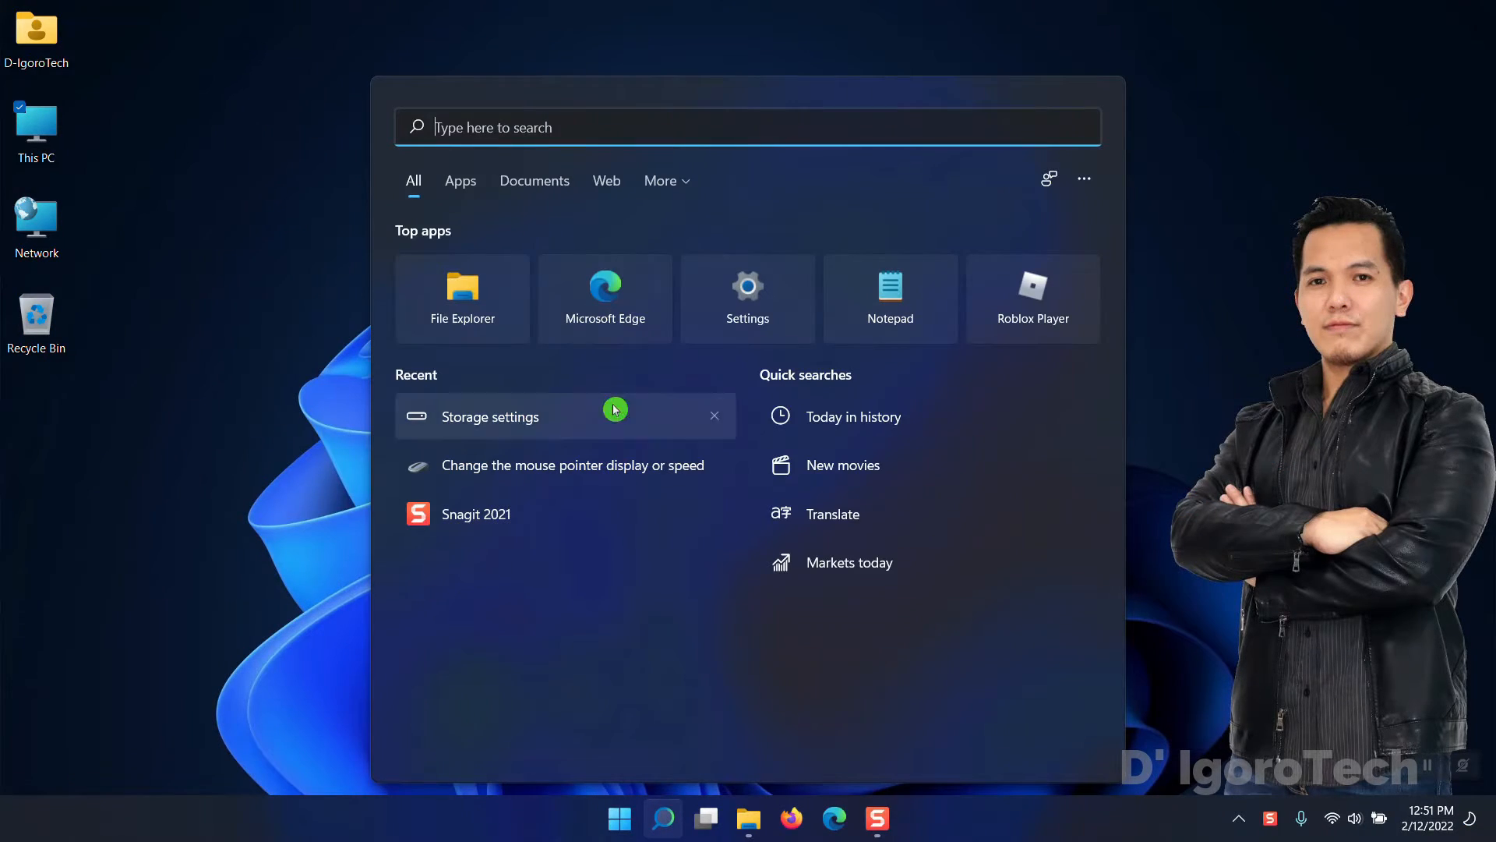
type("storage")
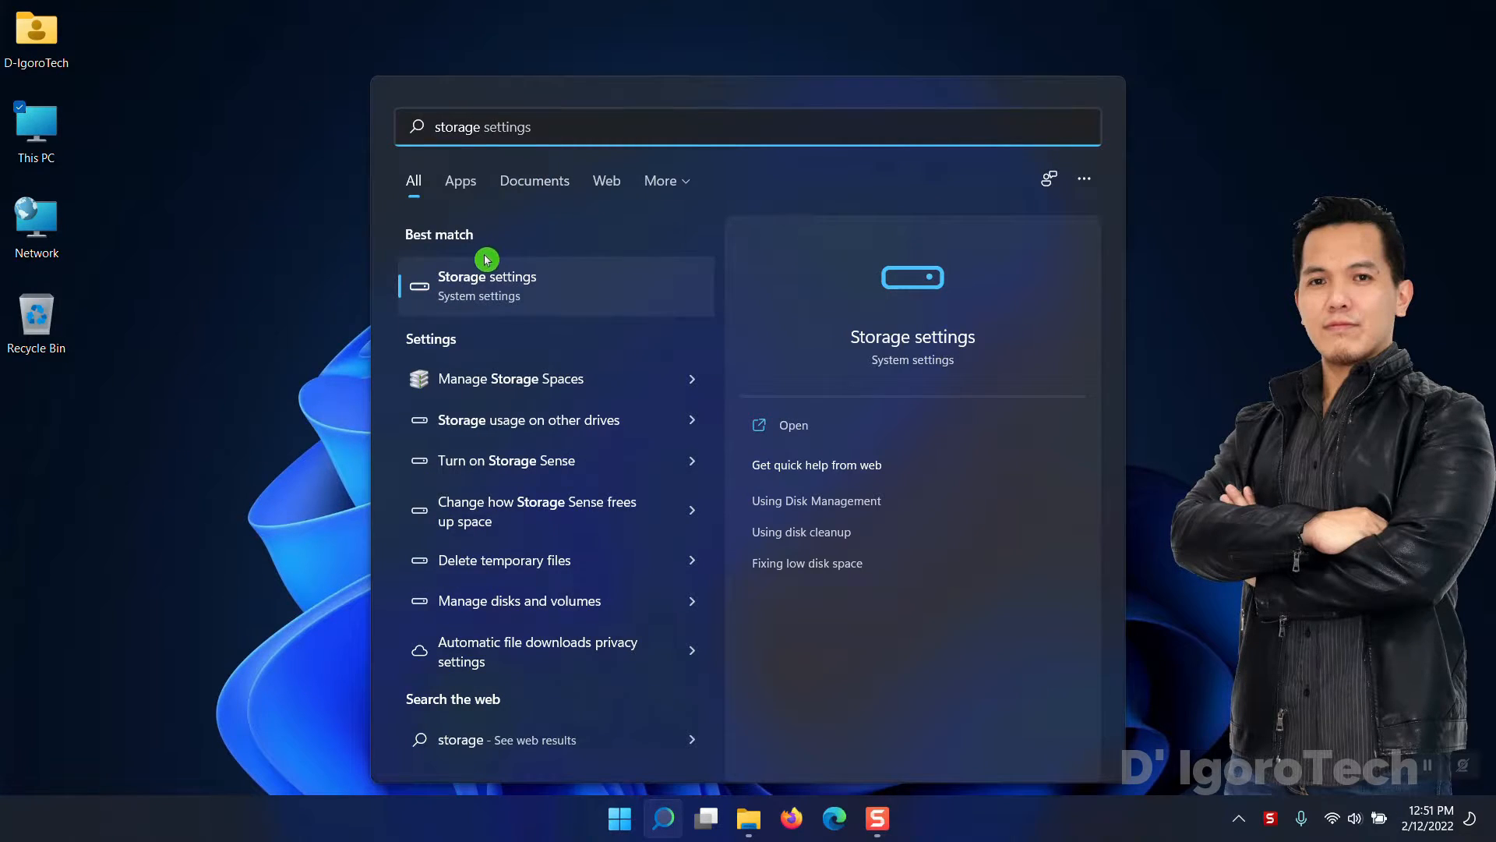
left_click(486, 284)
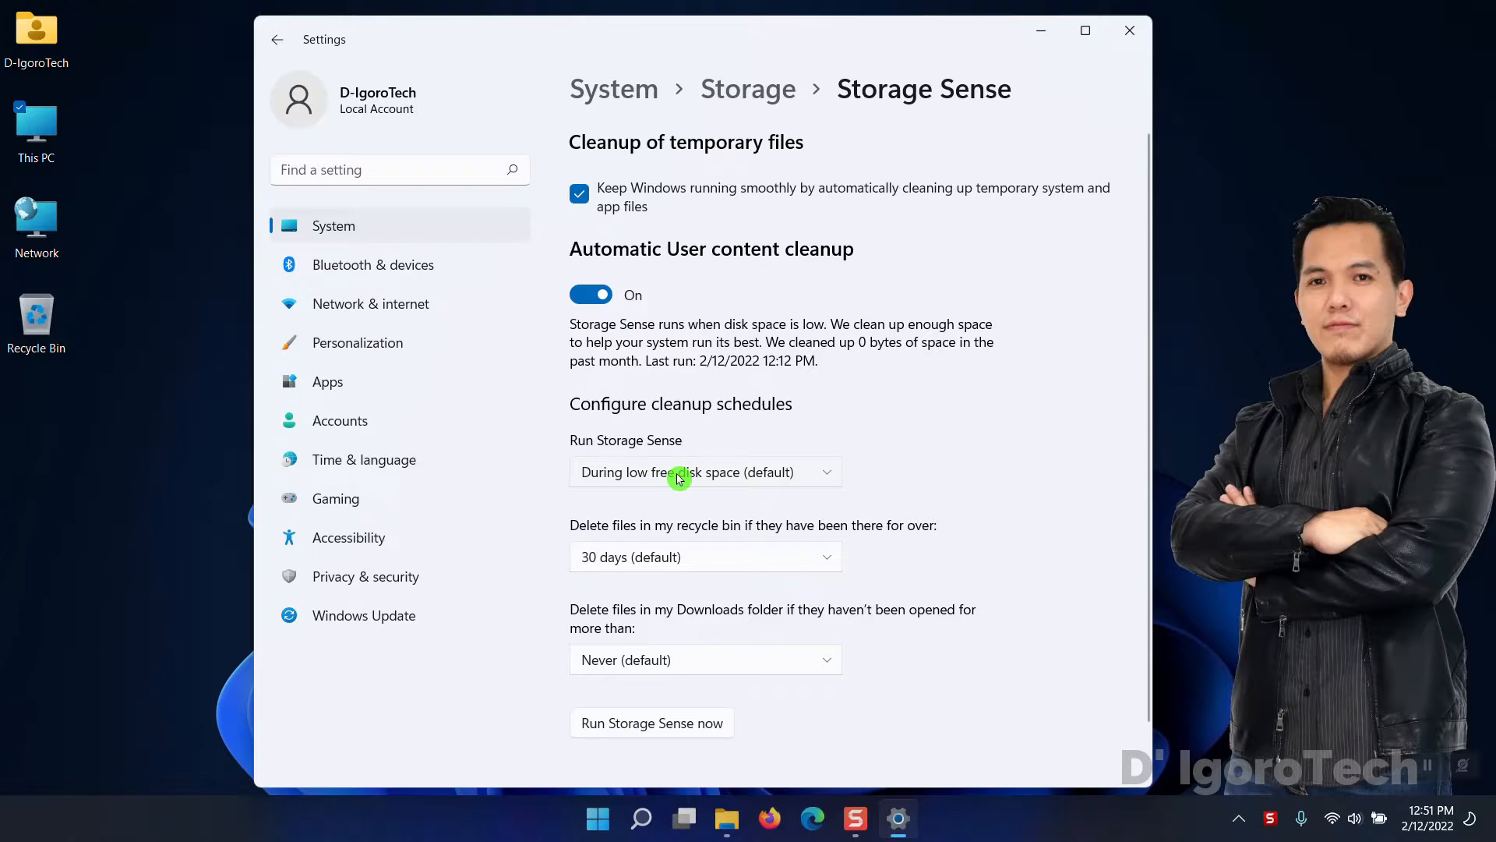
- Set Storage Sense to run every week and delete Recycle Bin files after 1 day
left_click(704, 471)
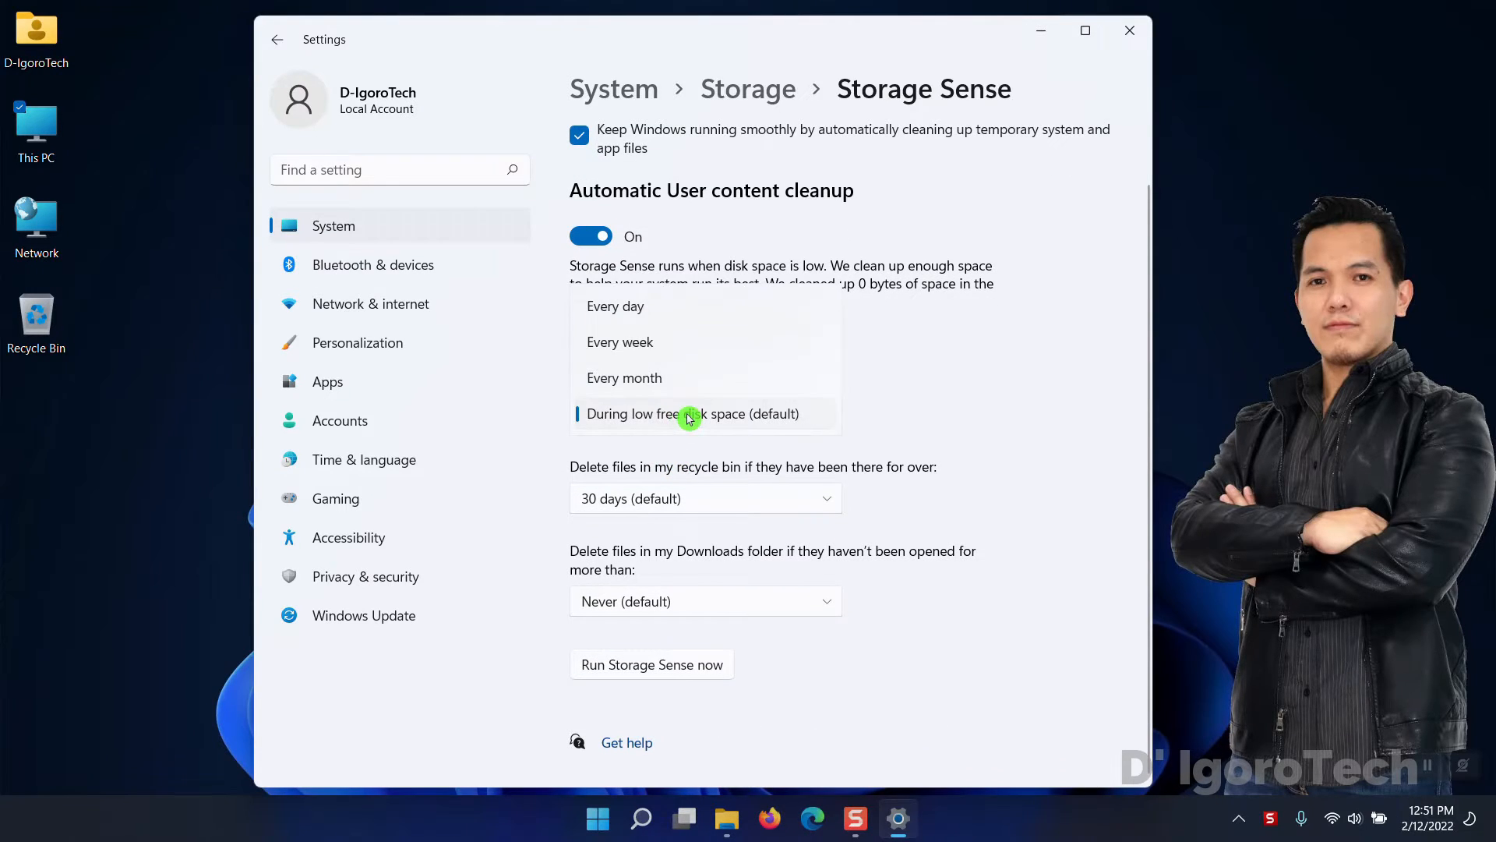
mouse_move(663, 378)
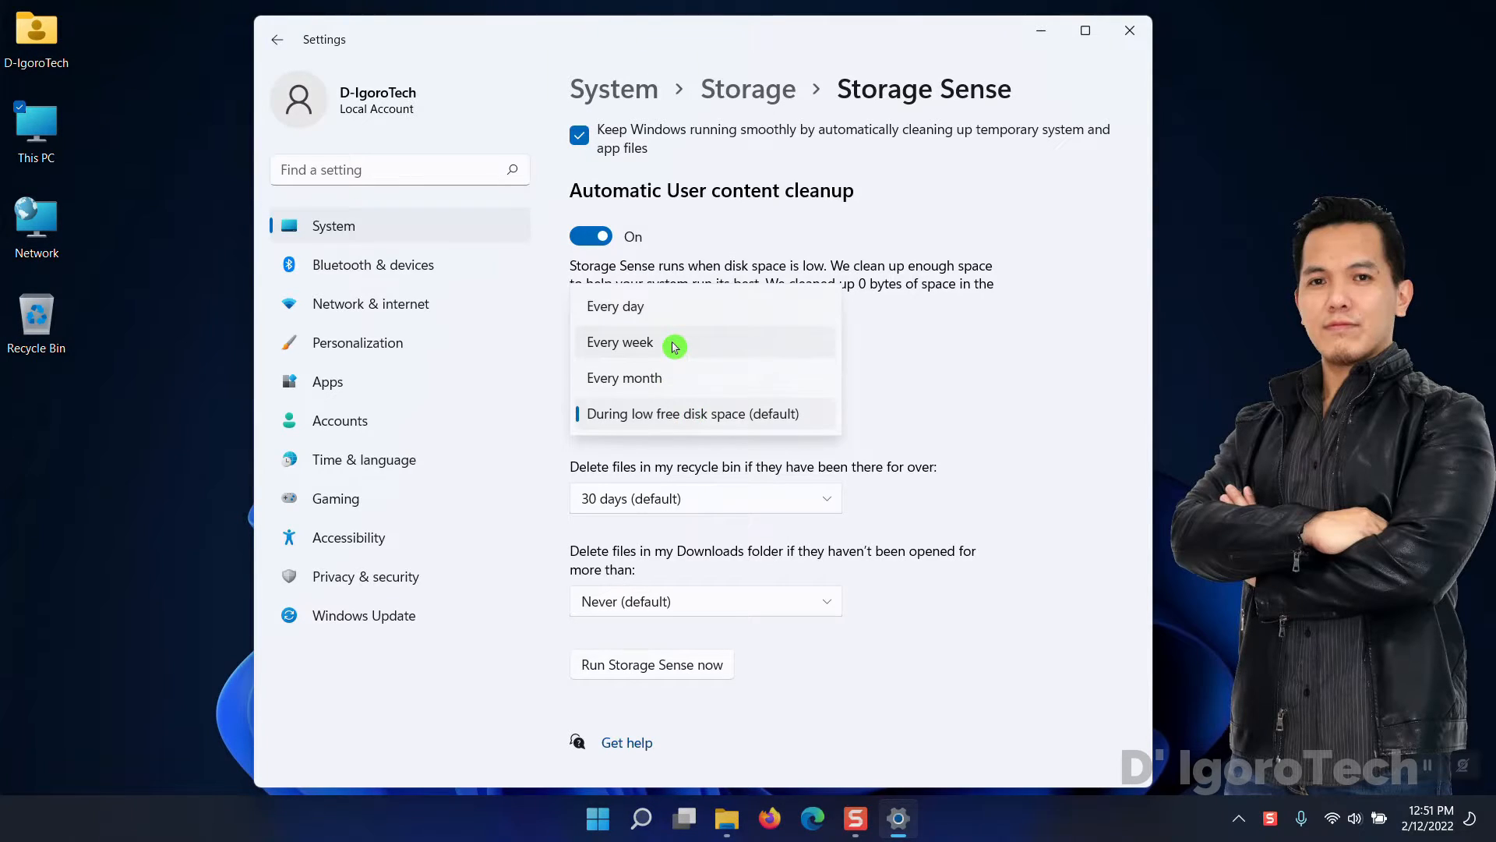
left_click(620, 341)
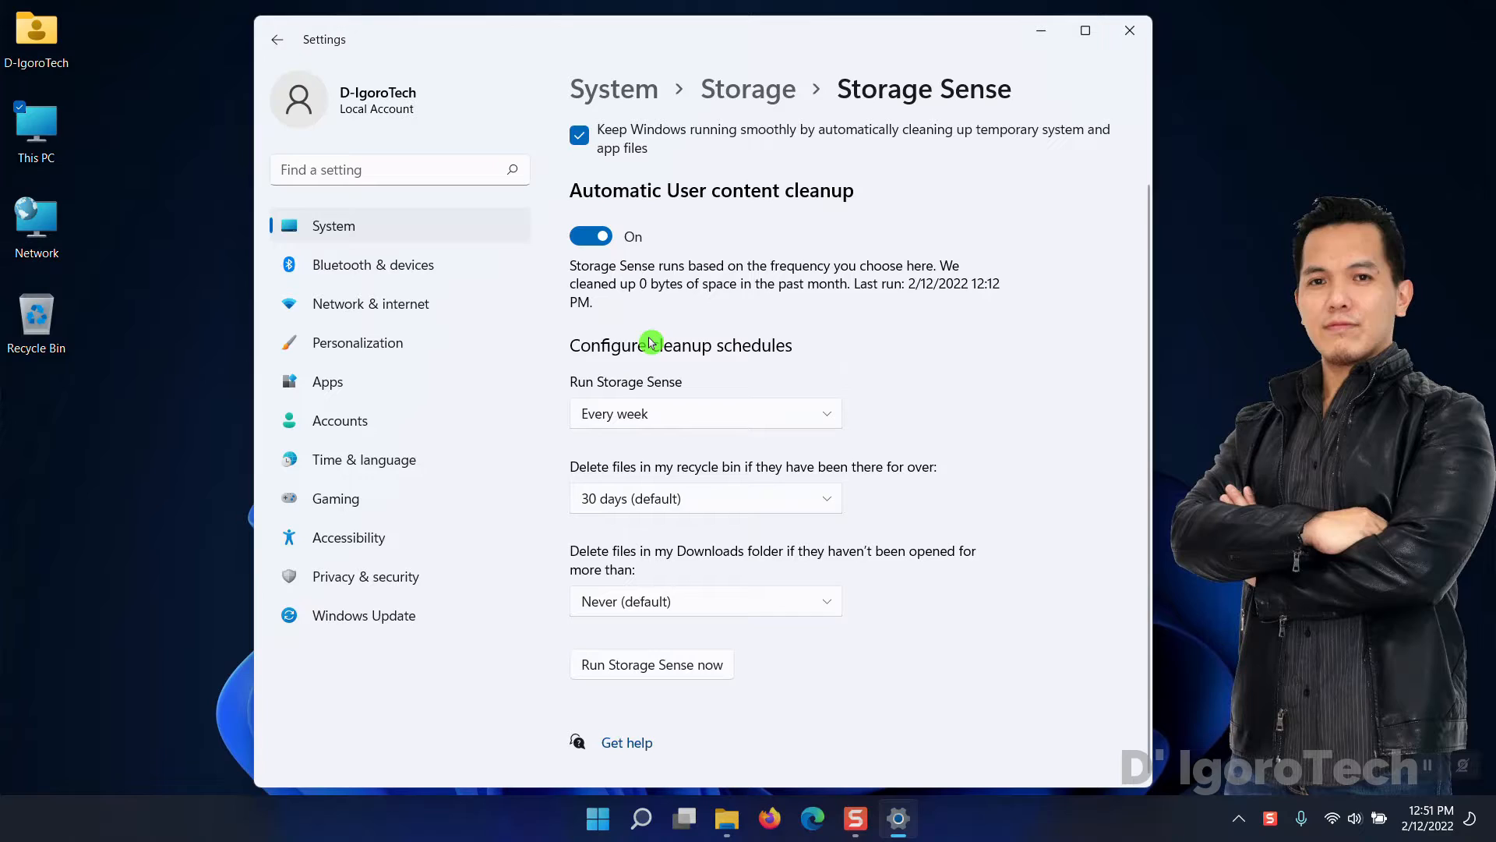
mouse_move(796, 484)
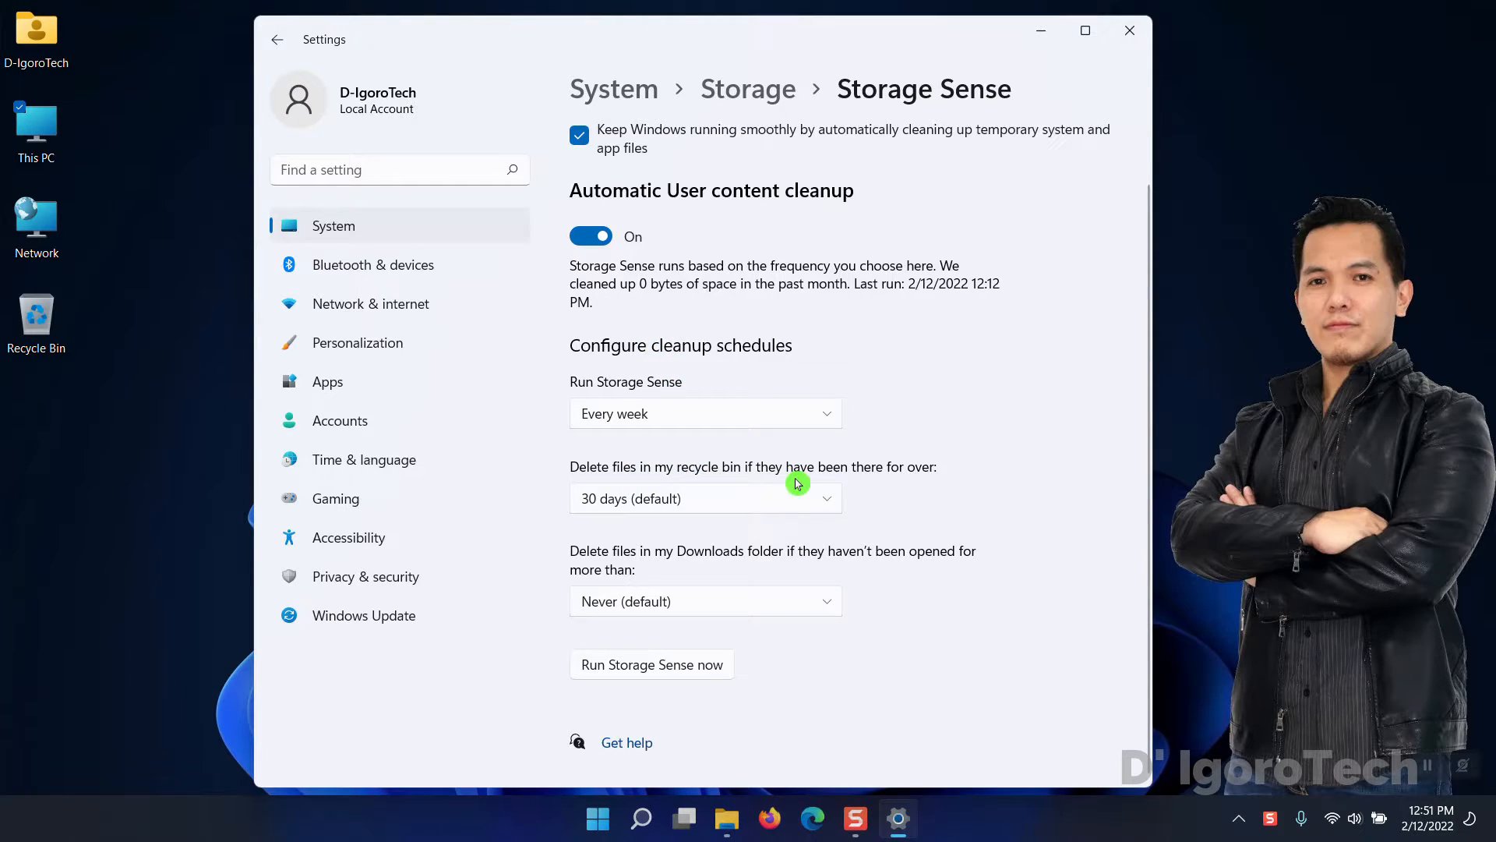
mouse_move(539, 498)
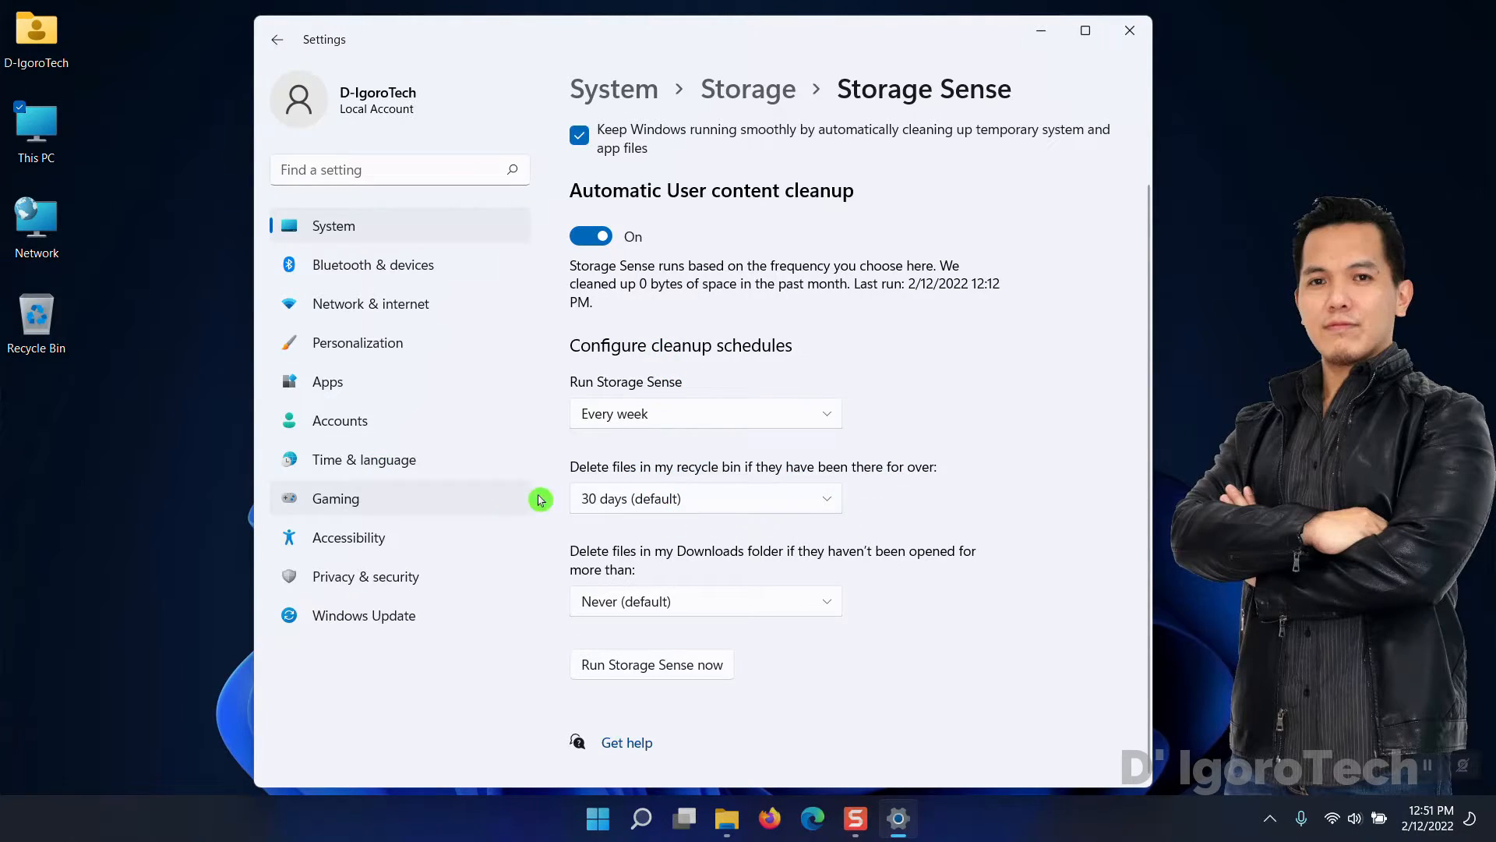
left_click(705, 498)
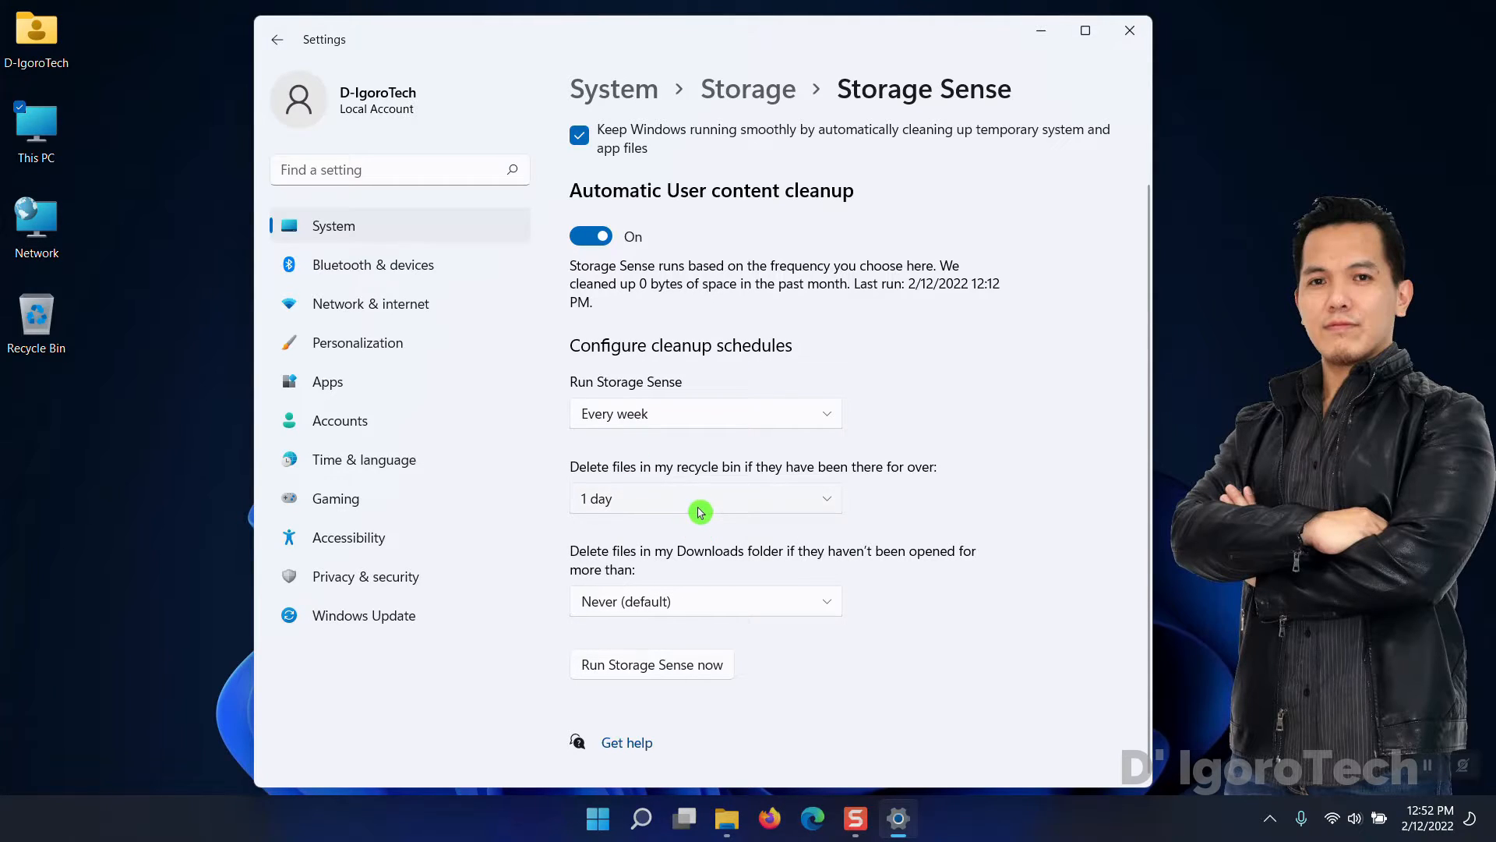
mouse_move(706, 589)
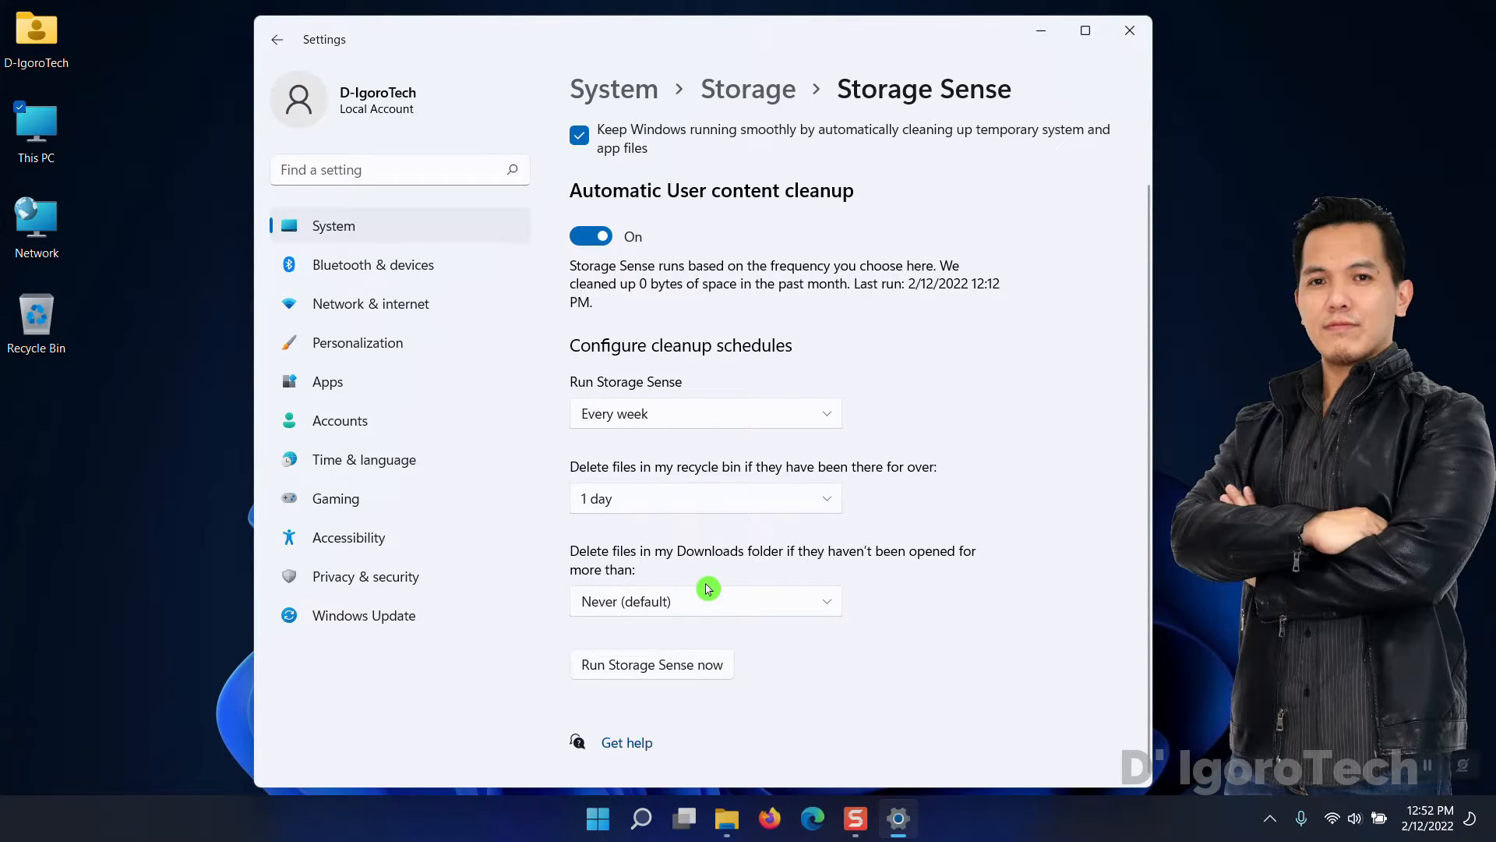
mouse_move(710, 573)
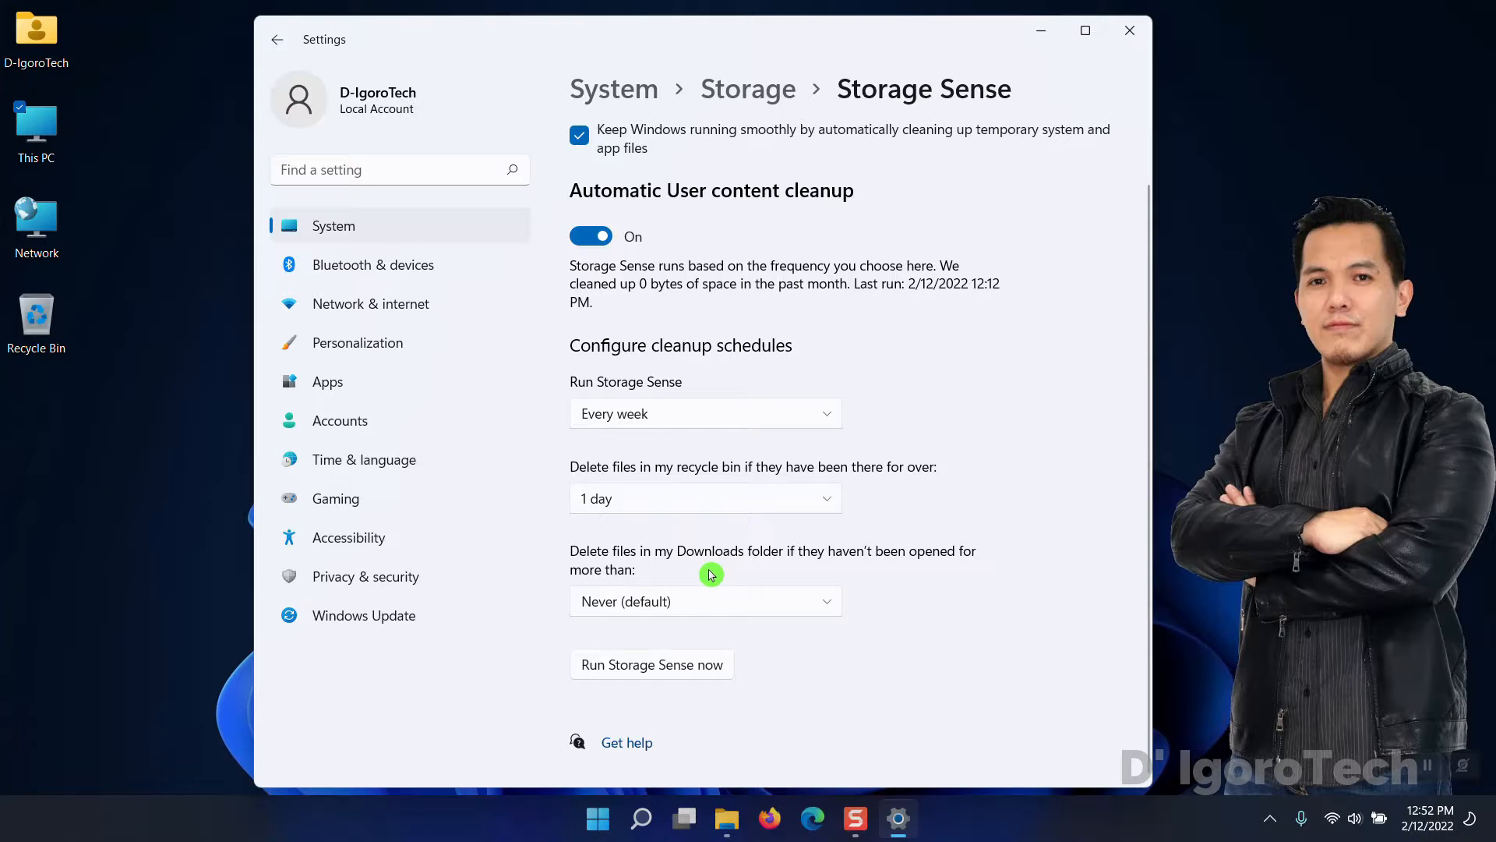
mouse_move(719, 574)
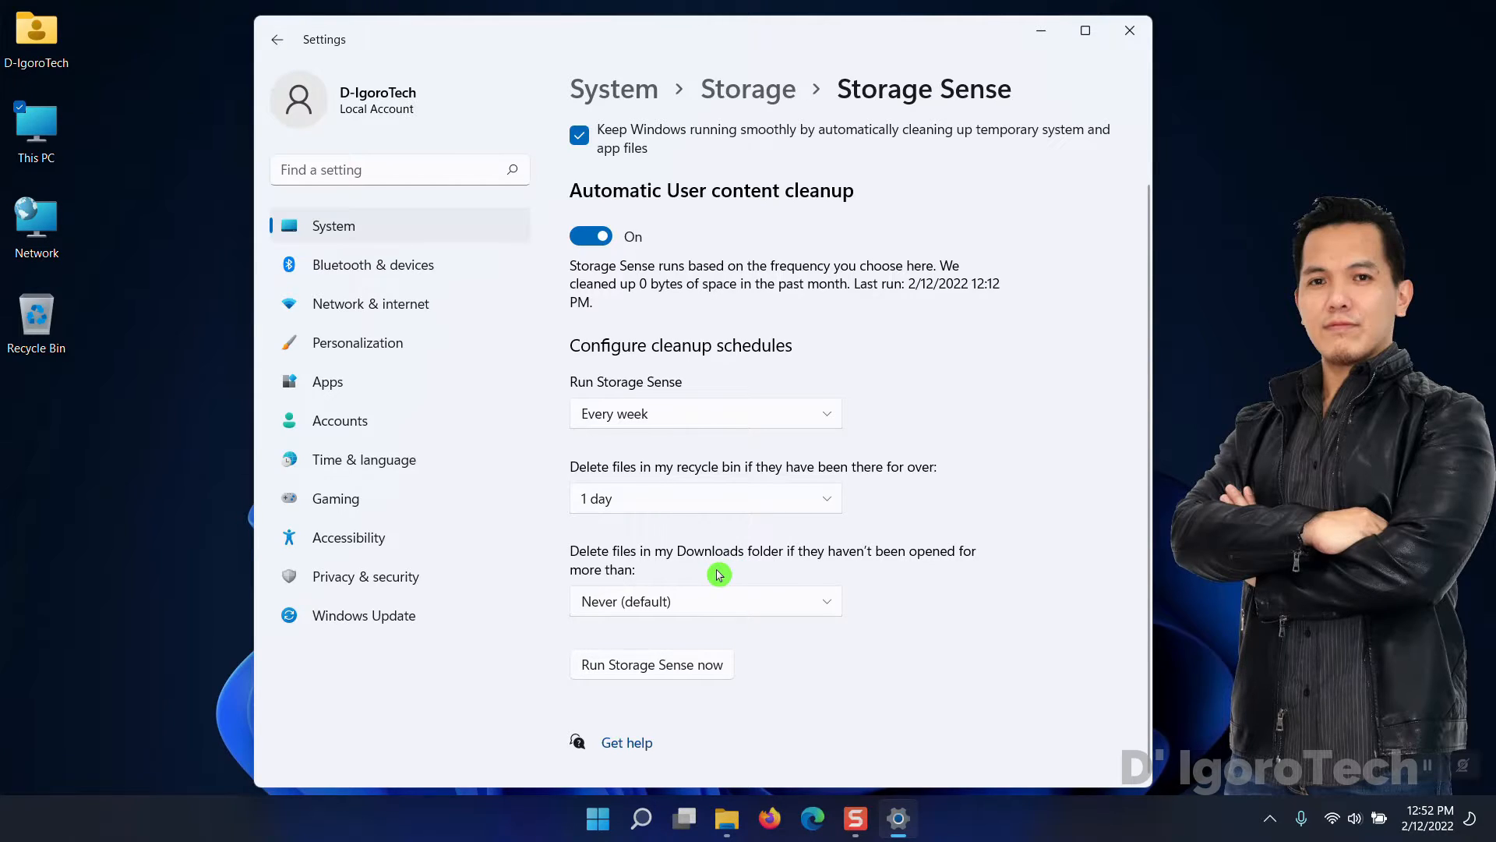
left_click(705, 601)
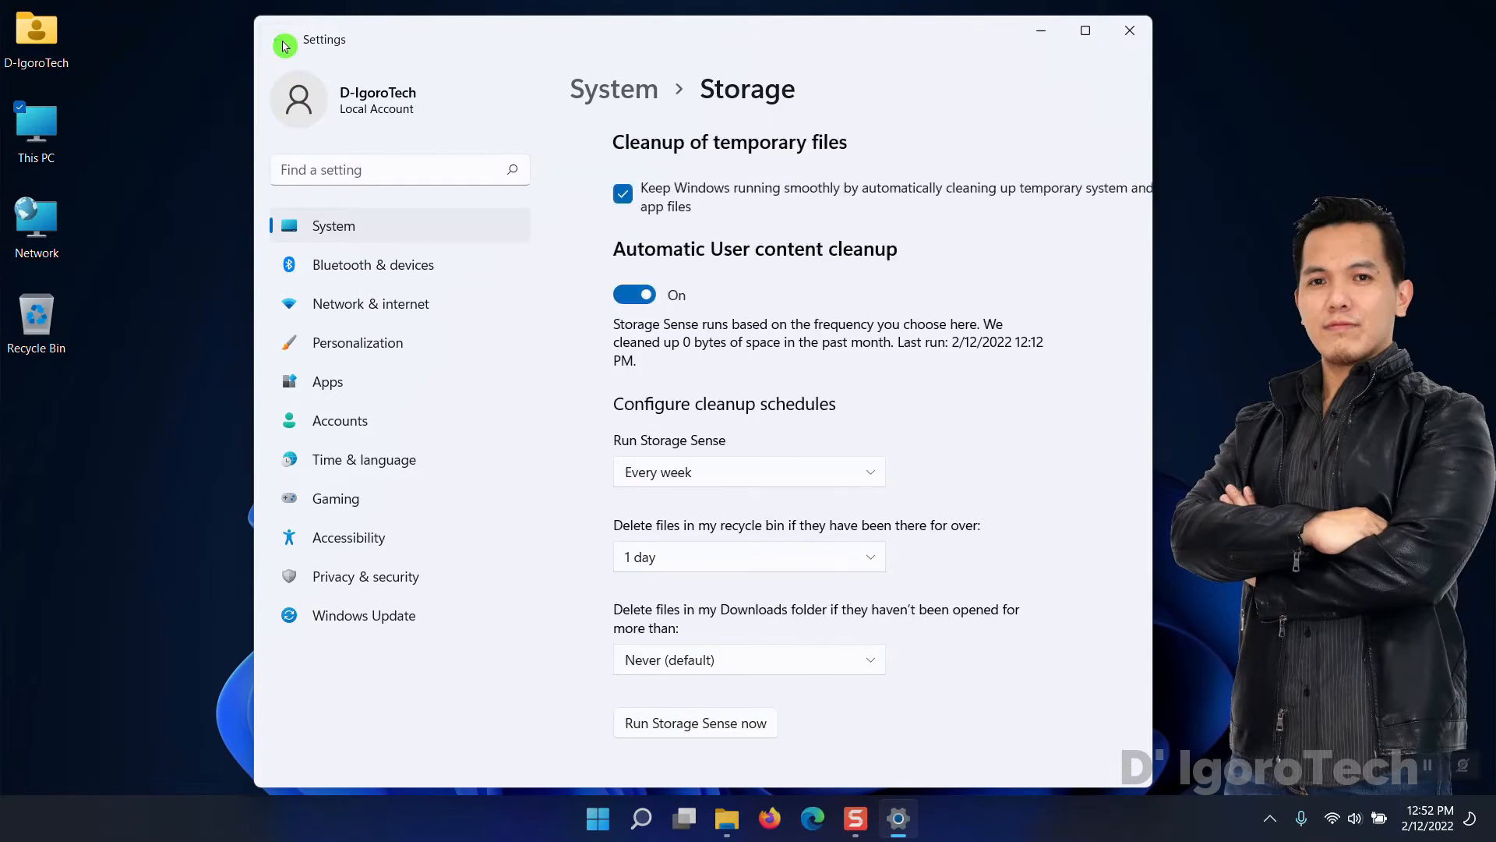
left_click(278, 39)
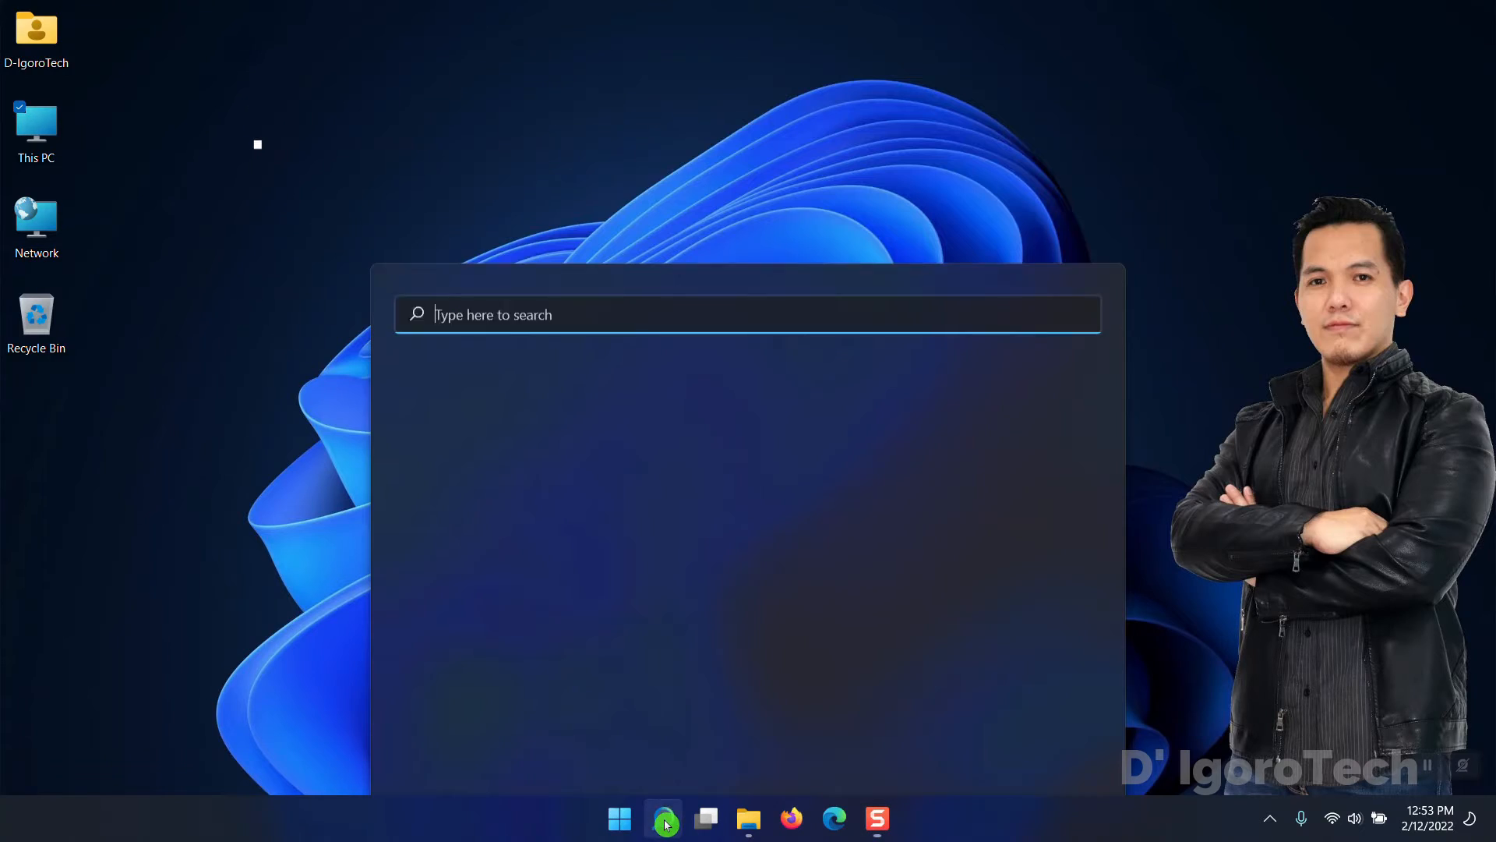
- Search 'startup' and open the Startup Apps settings page
type("startup")
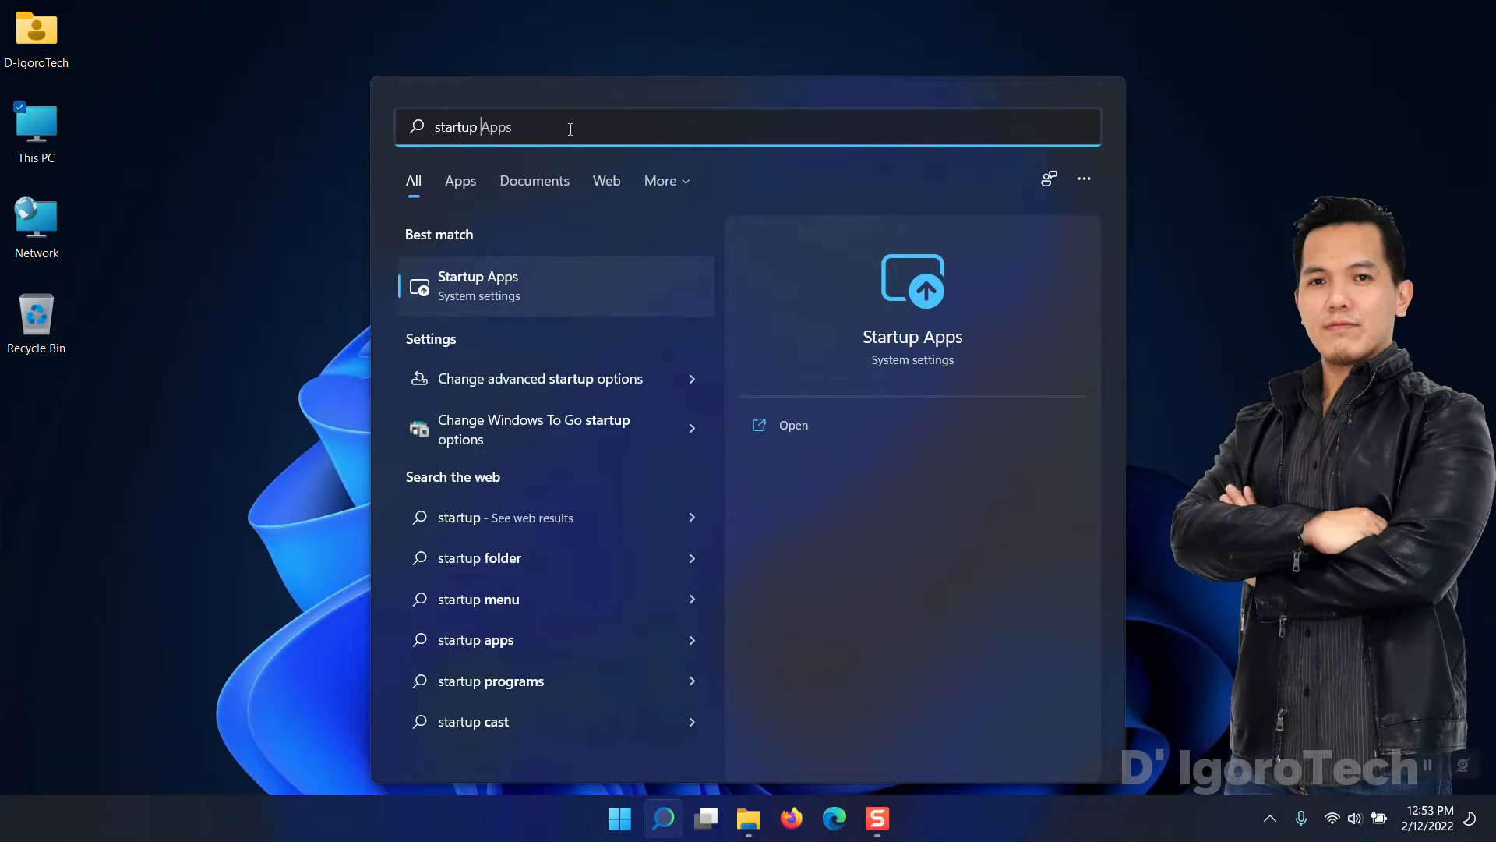
left_click(477, 285)
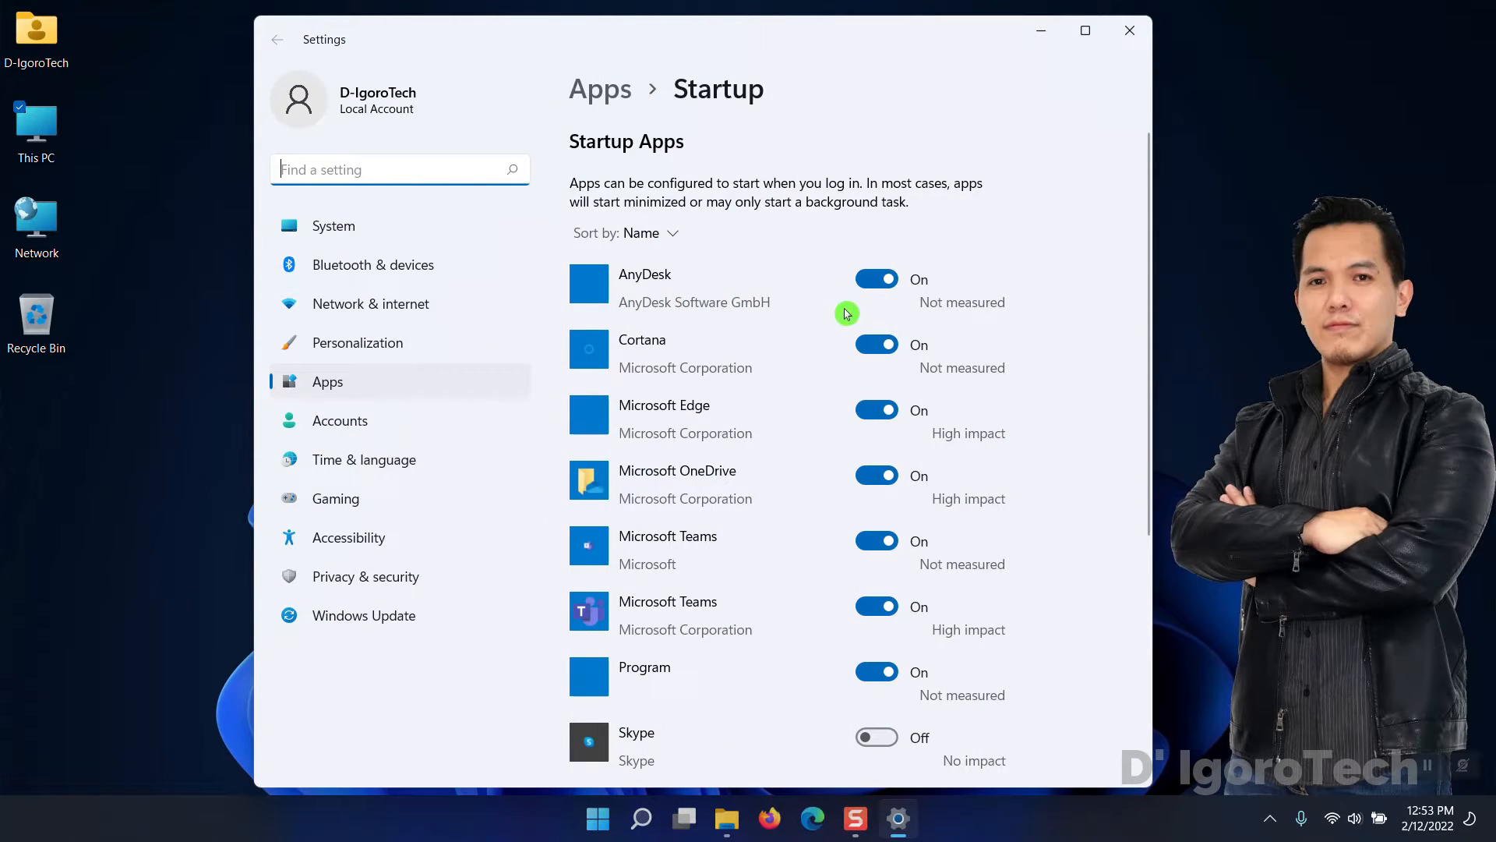
- Turn off Edge, OneDrive, Teams and Program at sign-in, then close Settings
left_click(875, 411)
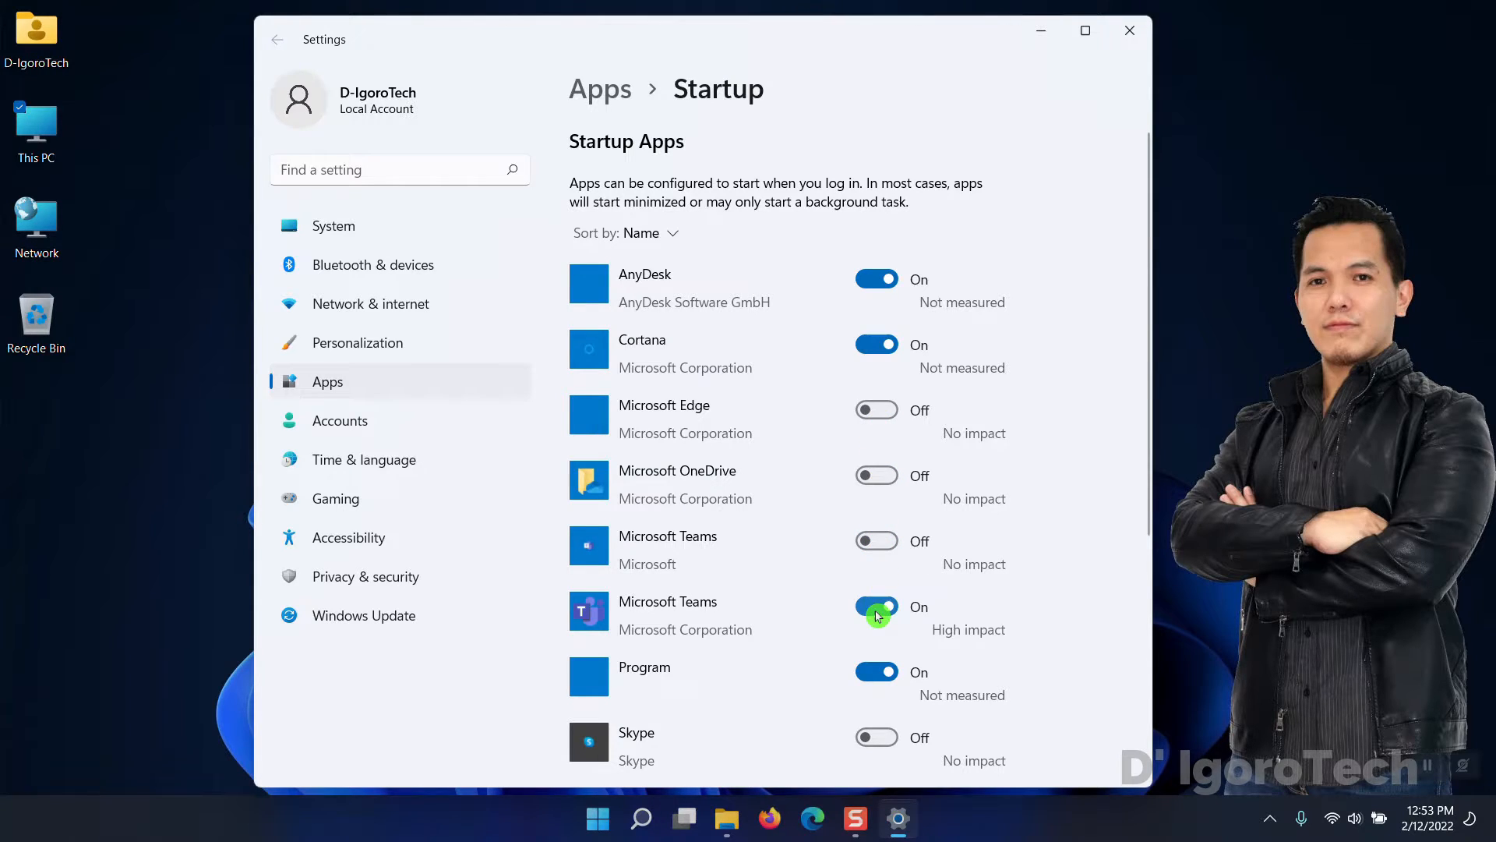
scroll("down", 3)
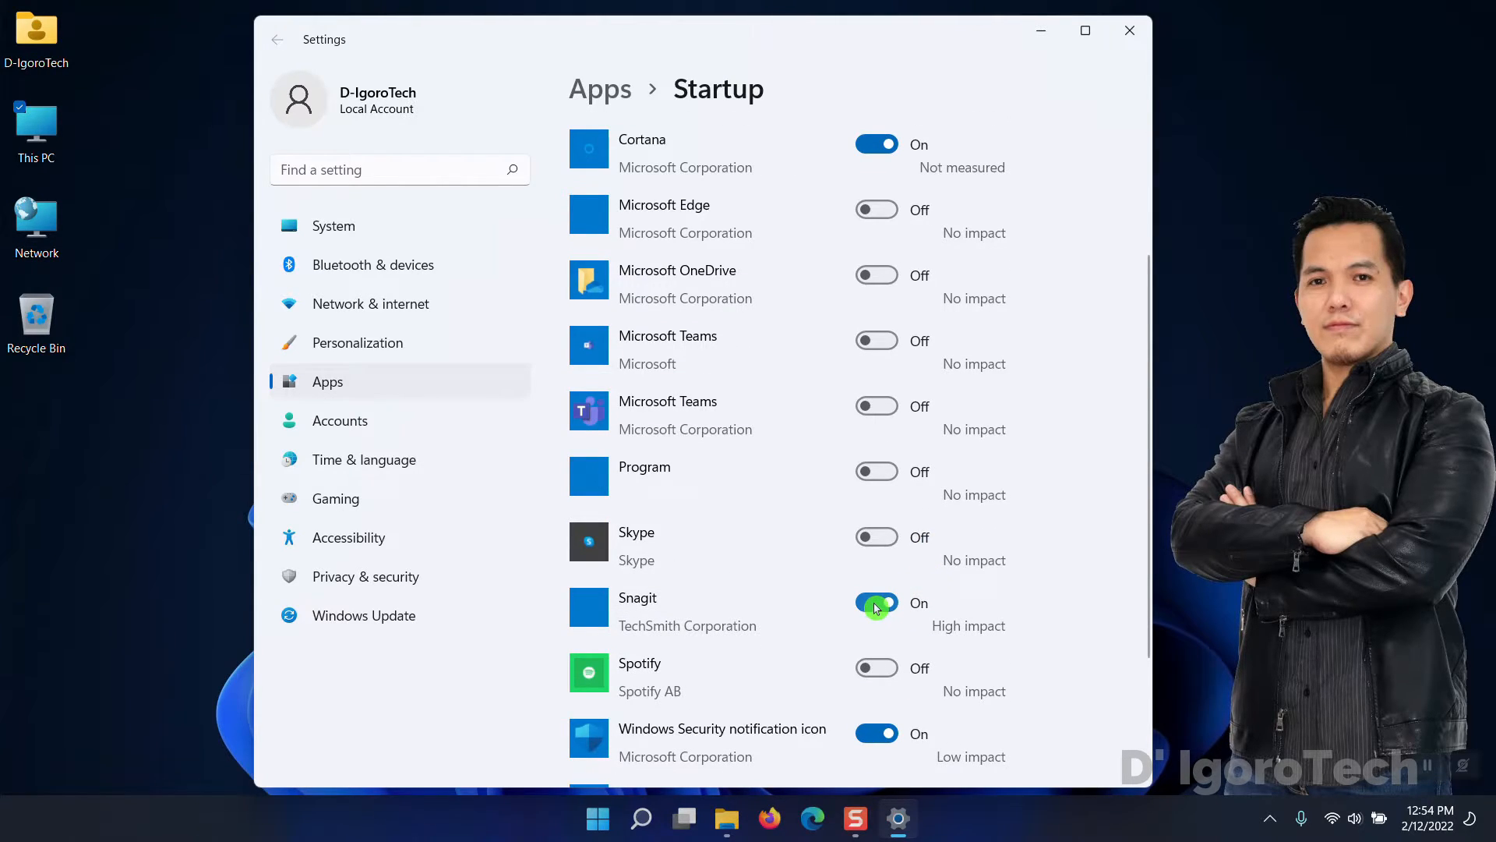
left_click(876, 608)
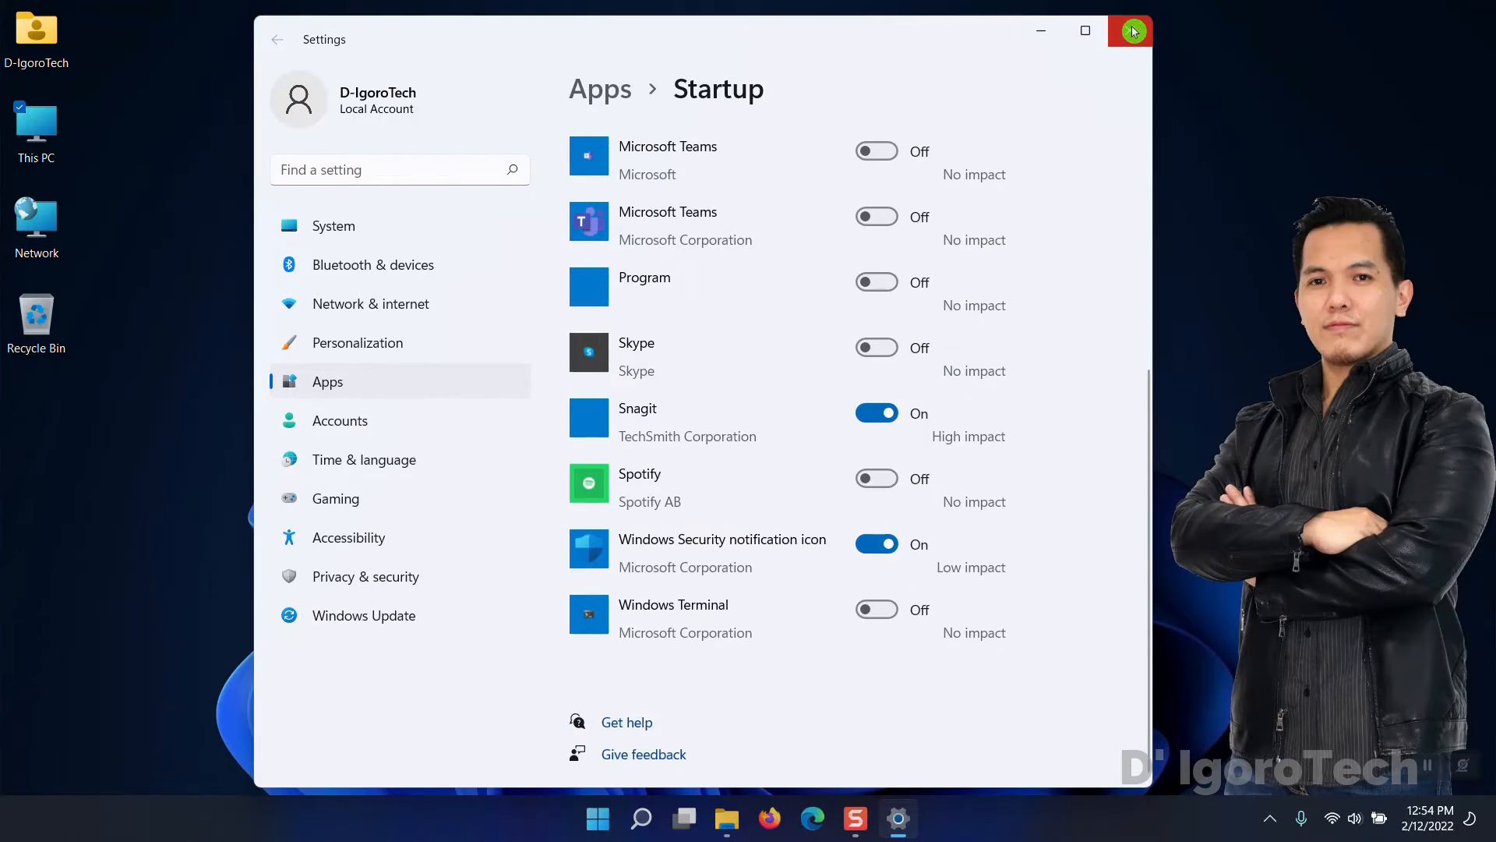
left_click(1130, 30)
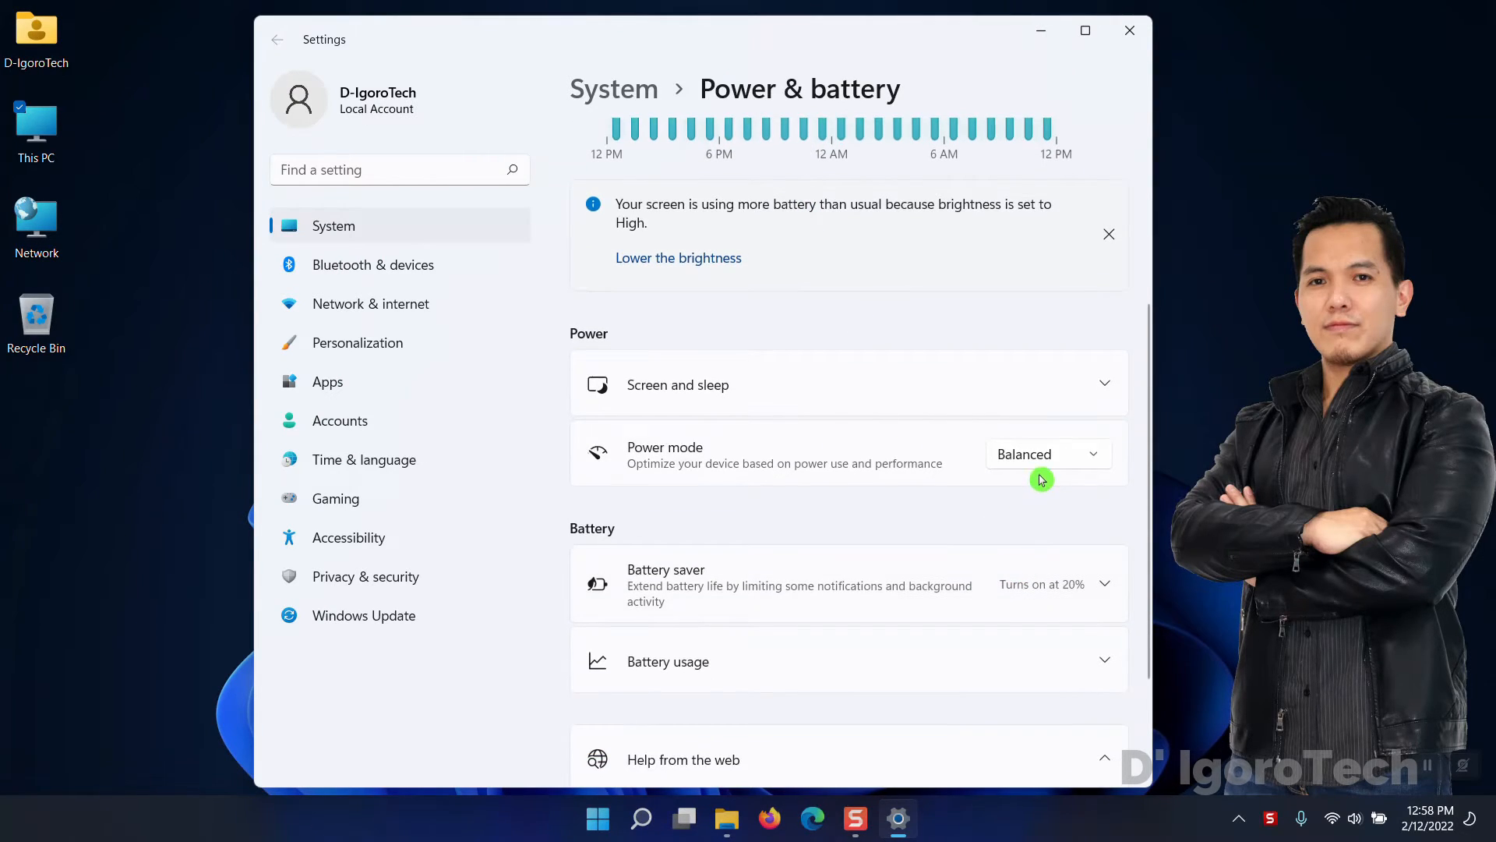
- Switch the power mode from Balanced to Best performance
left_click(1044, 453)
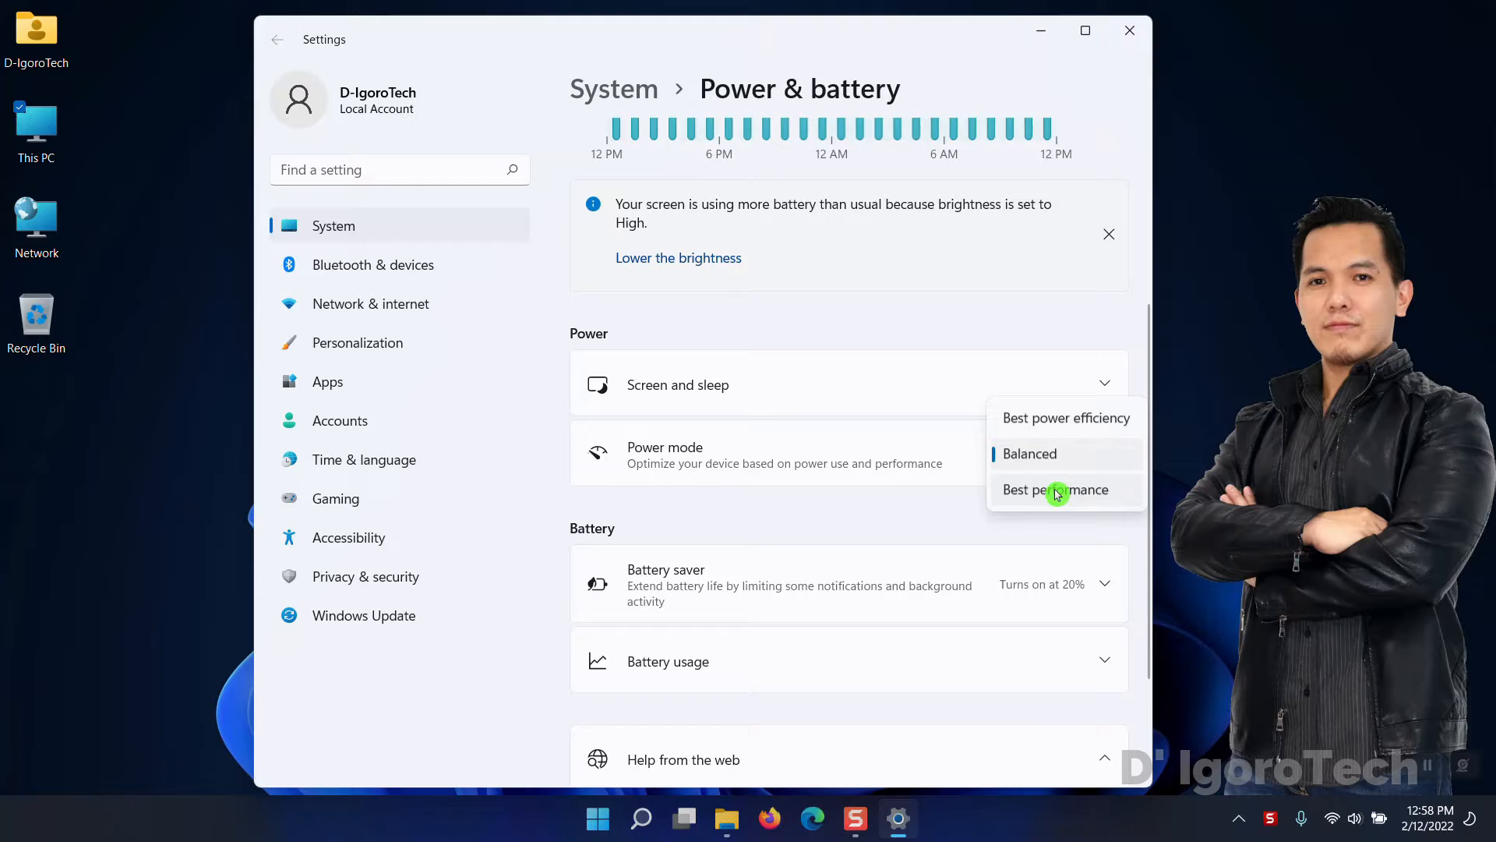
mouse_move(1062, 495)
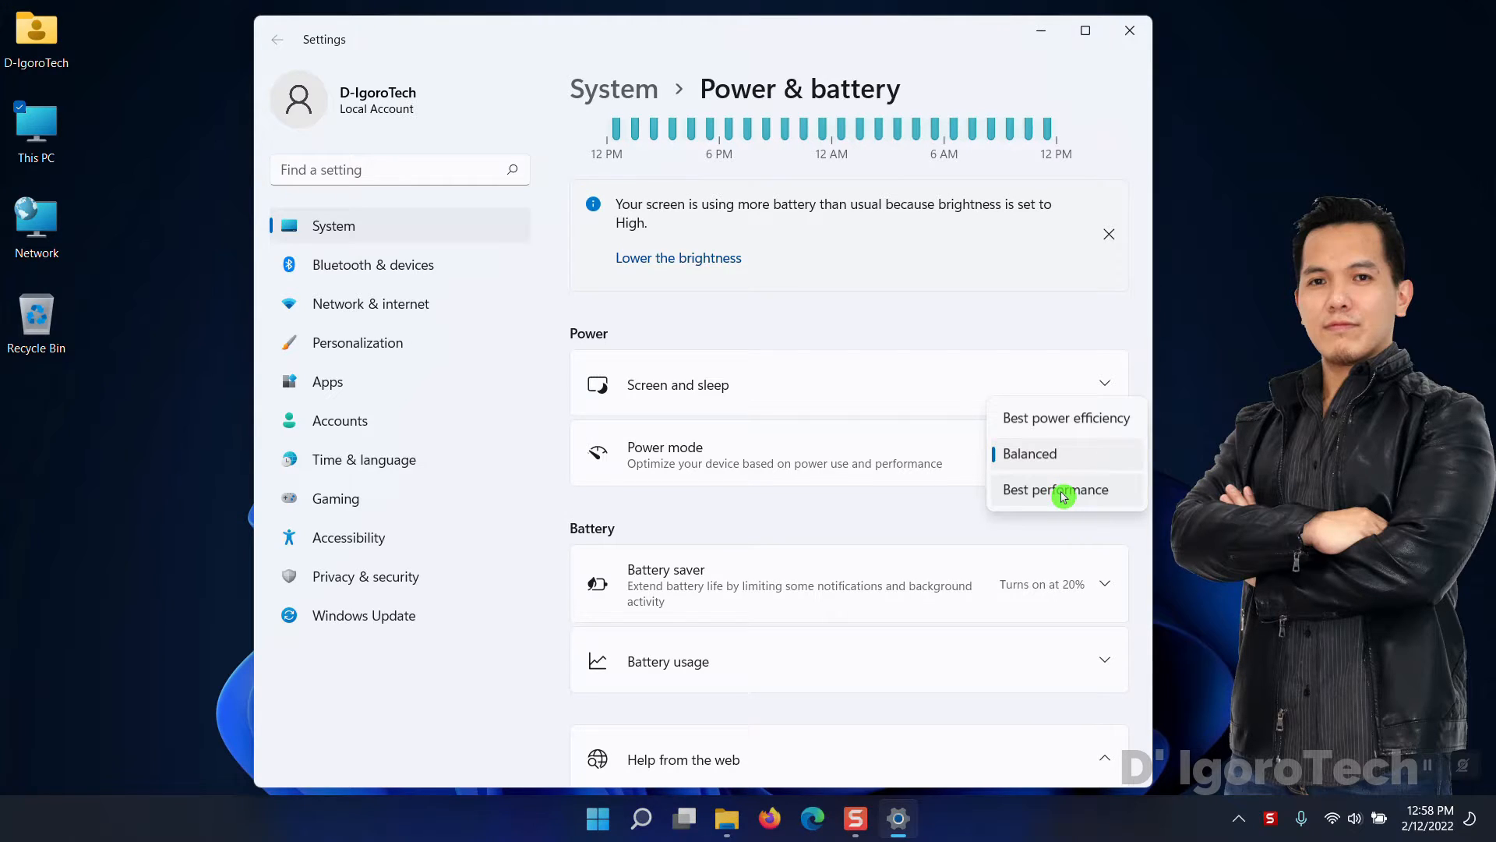
left_click(1054, 488)
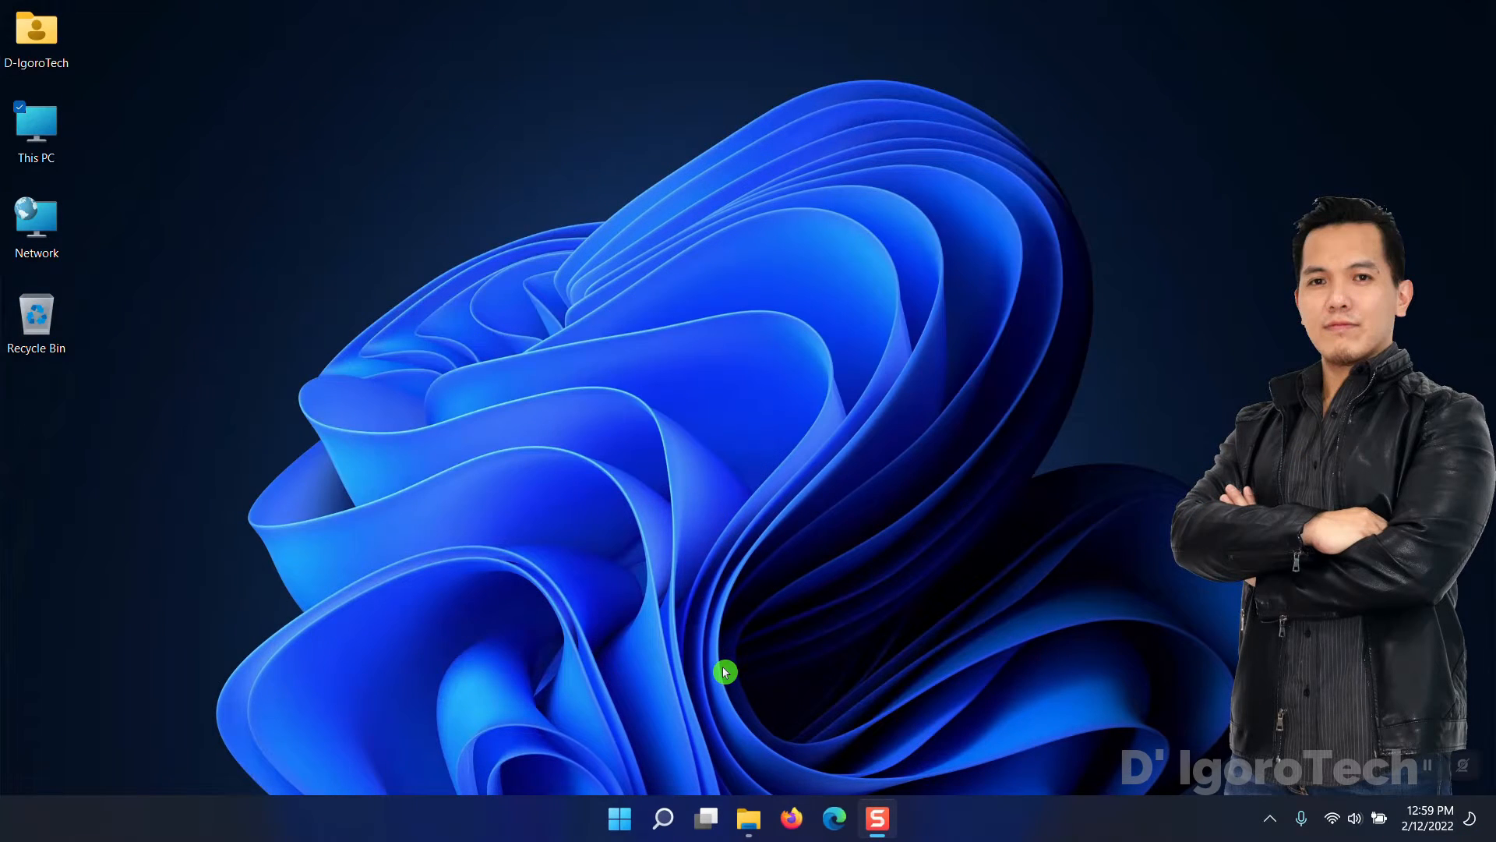
- Search for 'windows update' and open the Windows Update settings page
type("windows upd")
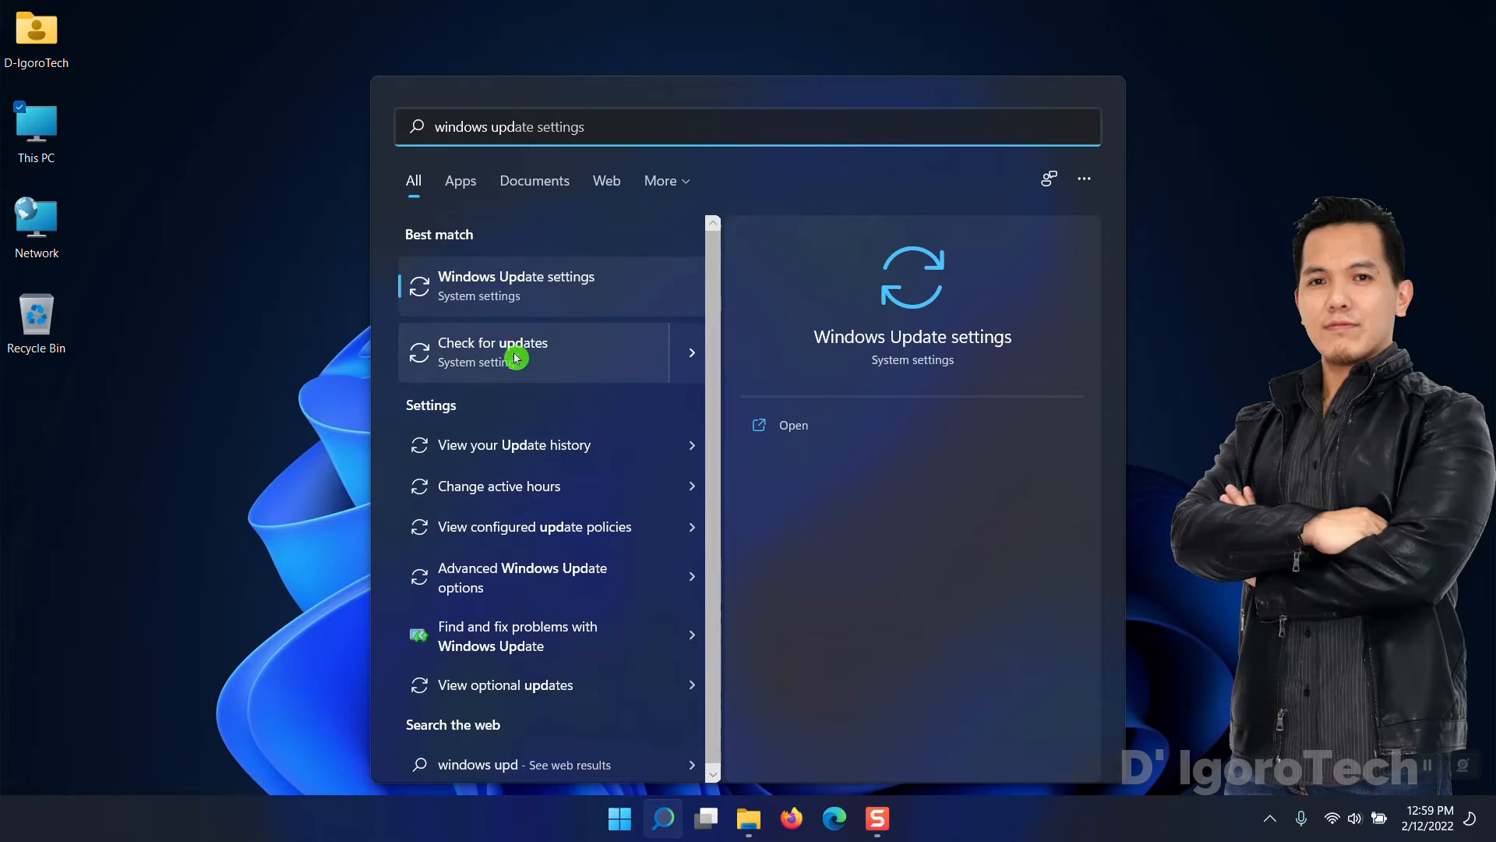
left_click(515, 285)
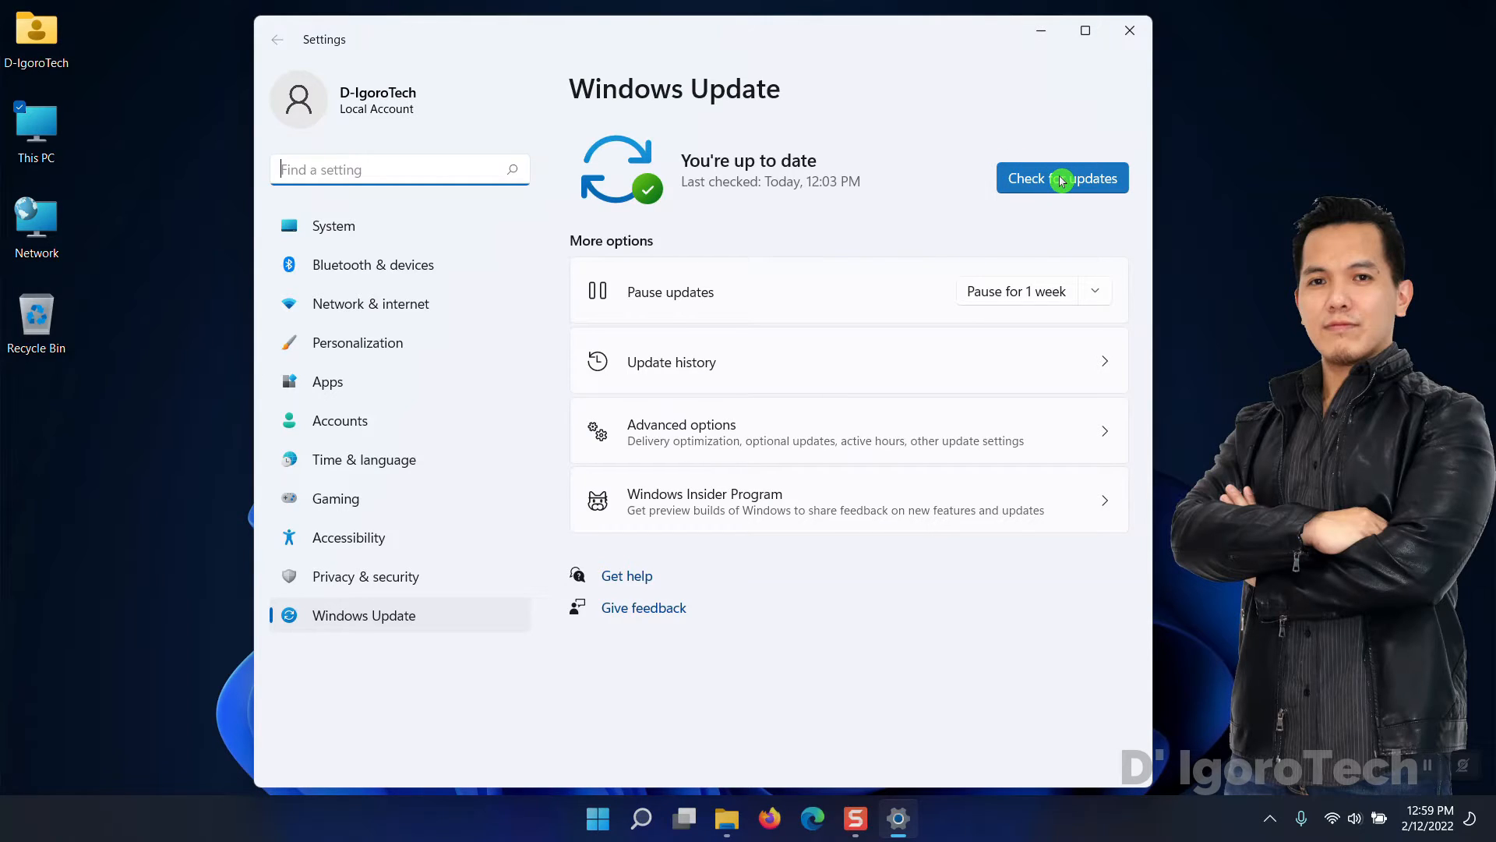
- Run a check for new Windows updates
left_click(1061, 177)
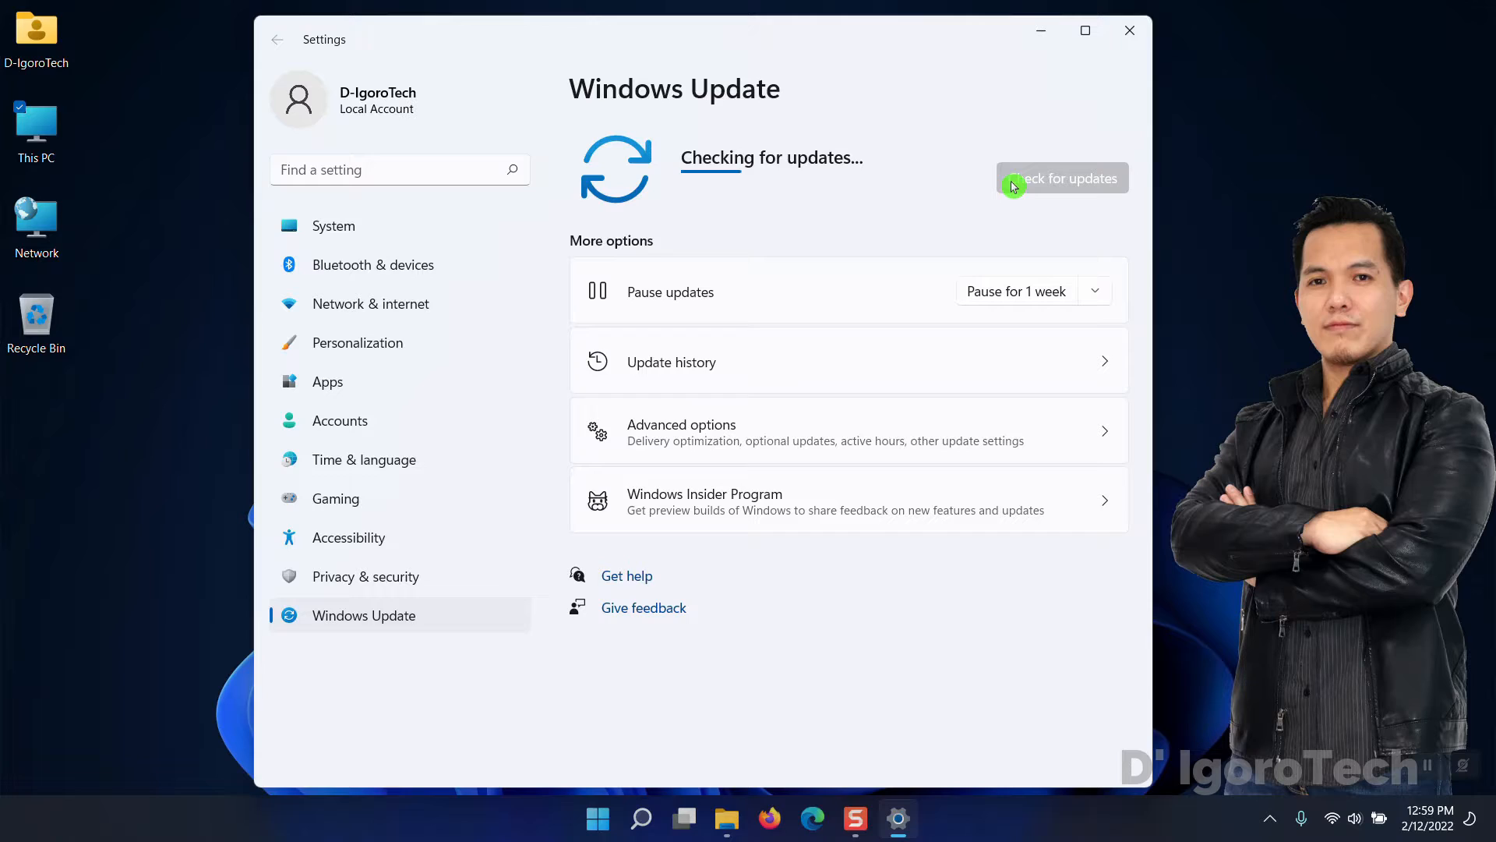
mouse_move(1045, 208)
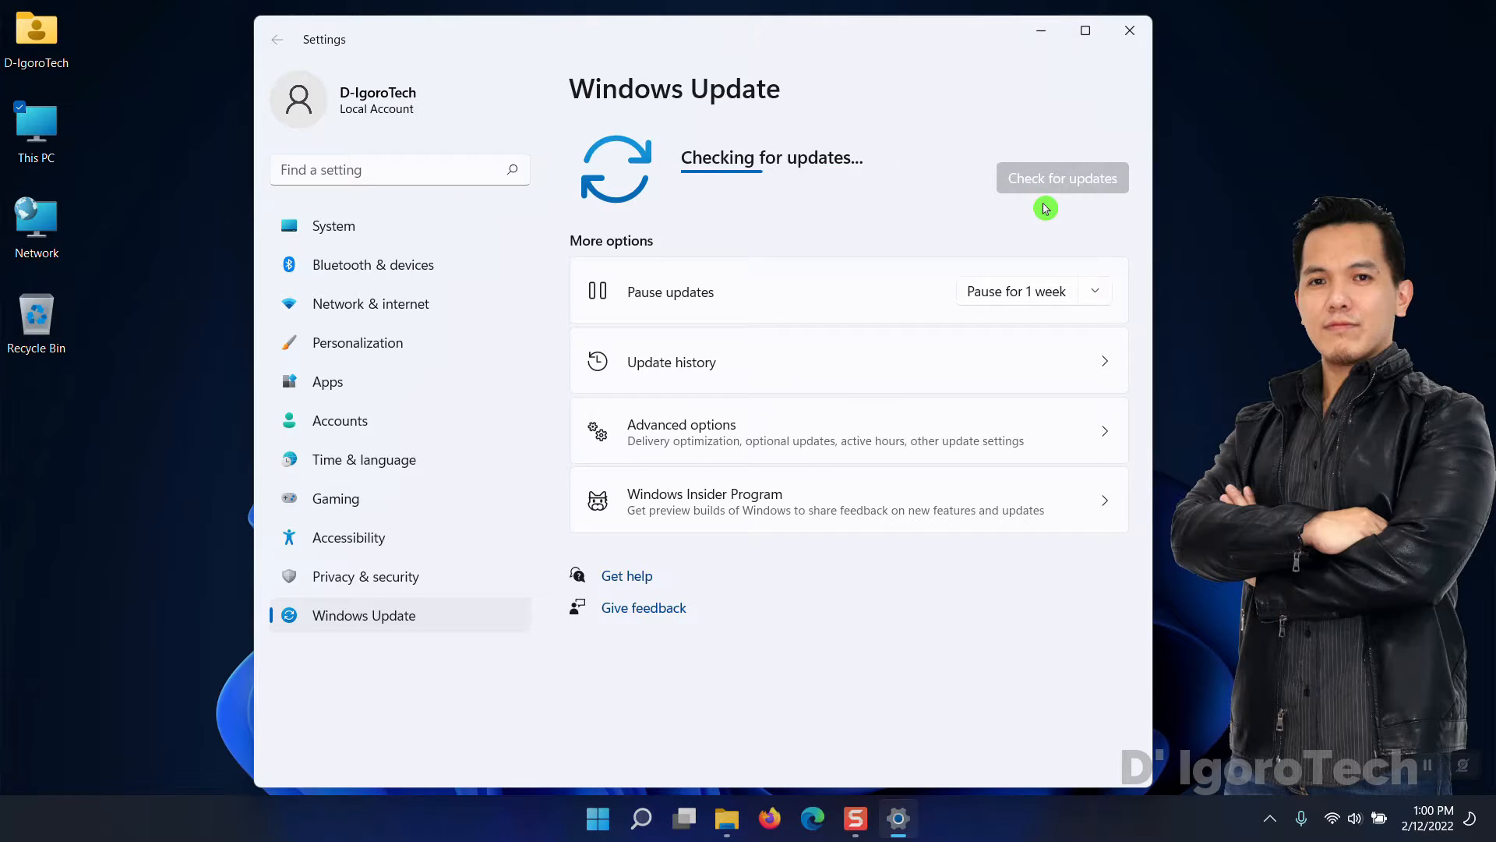
mouse_move(1050, 210)
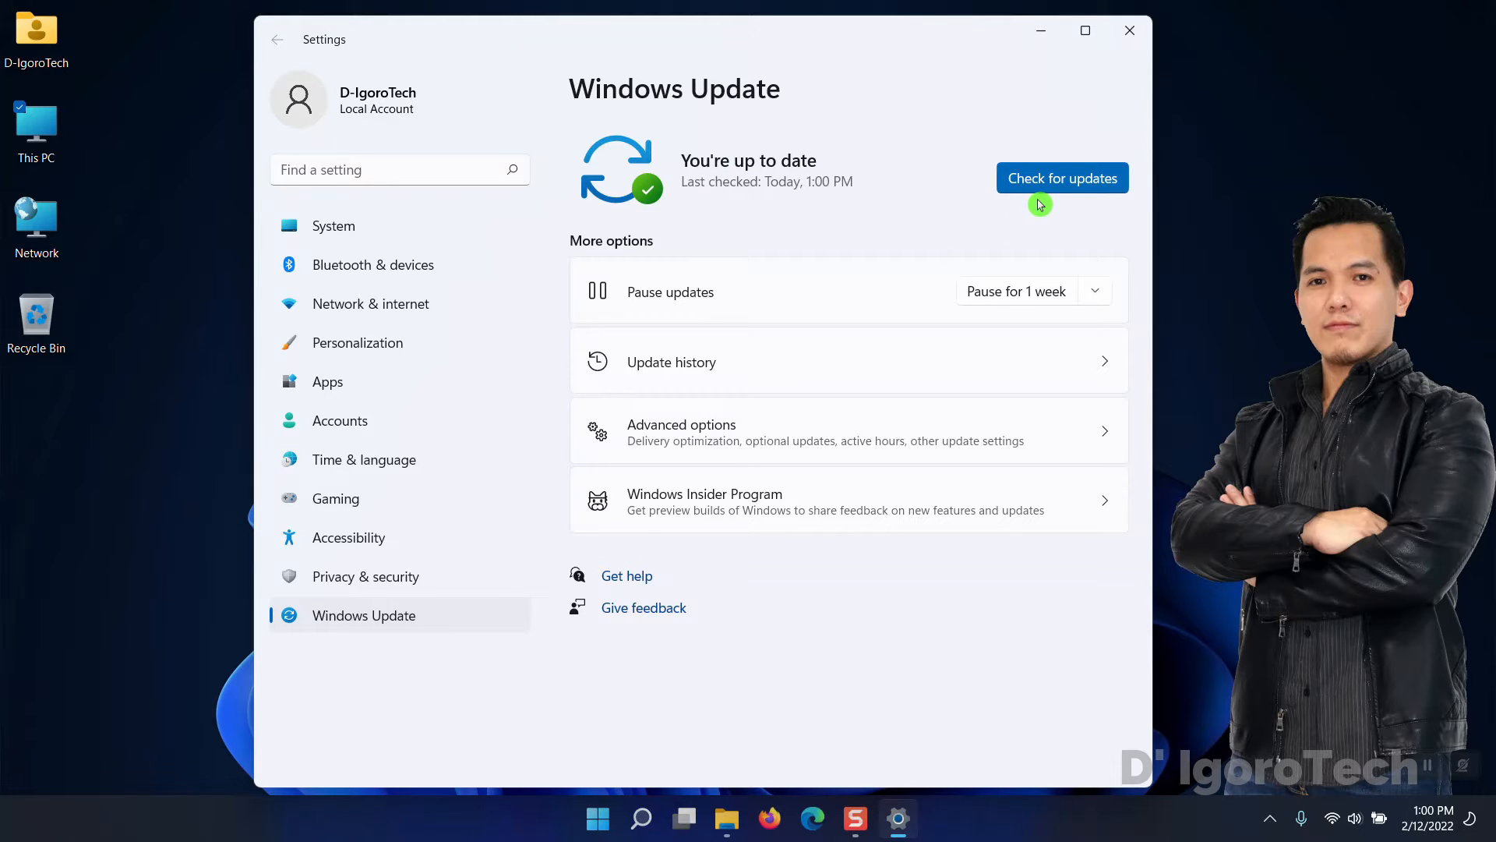
mouse_move(1040, 212)
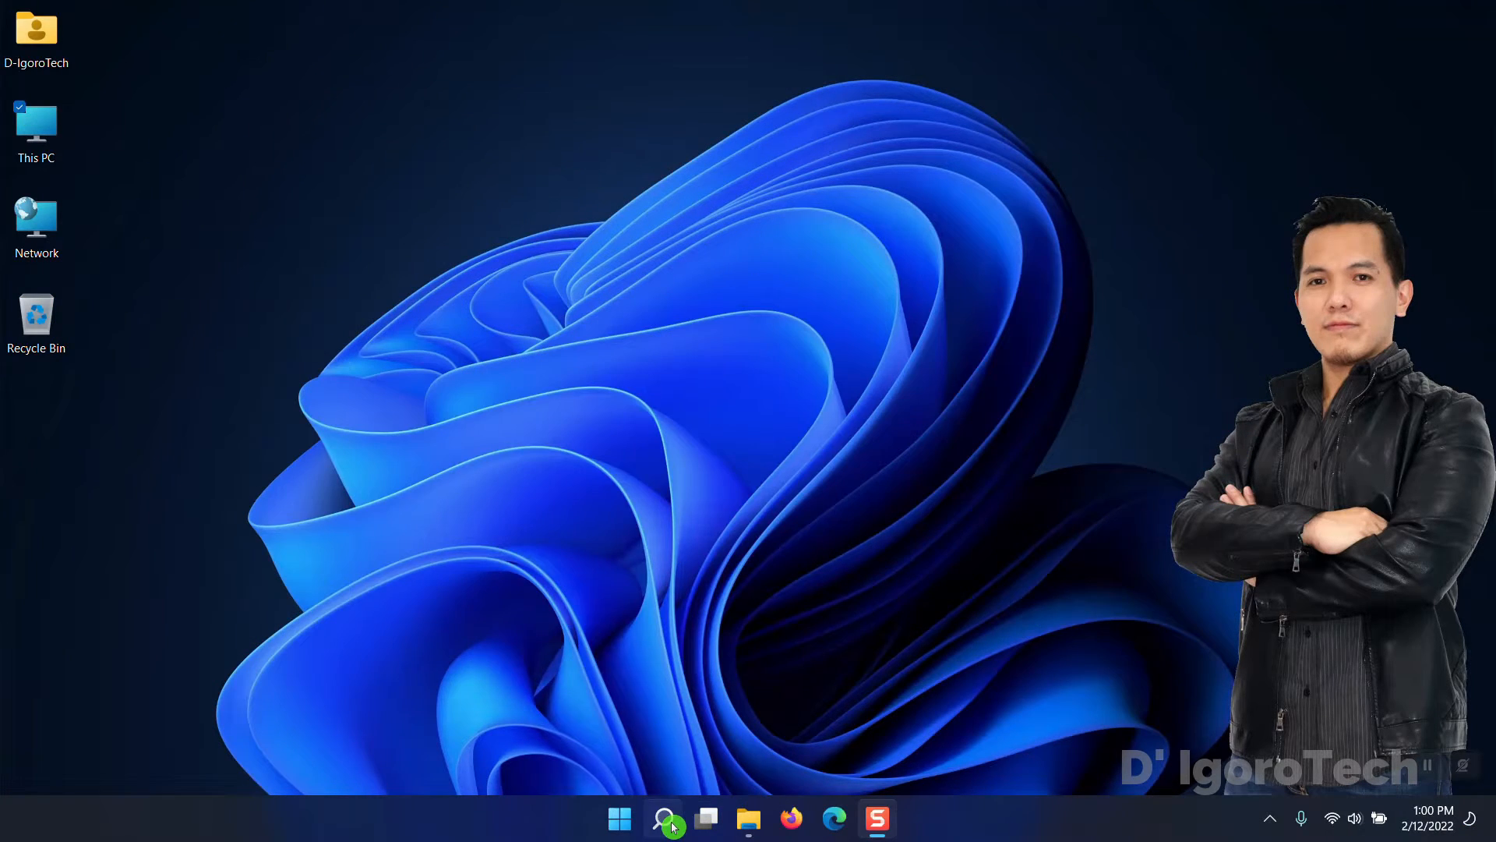
- Open Windows Security from search and start a full virus scan of all files
type("windows security")
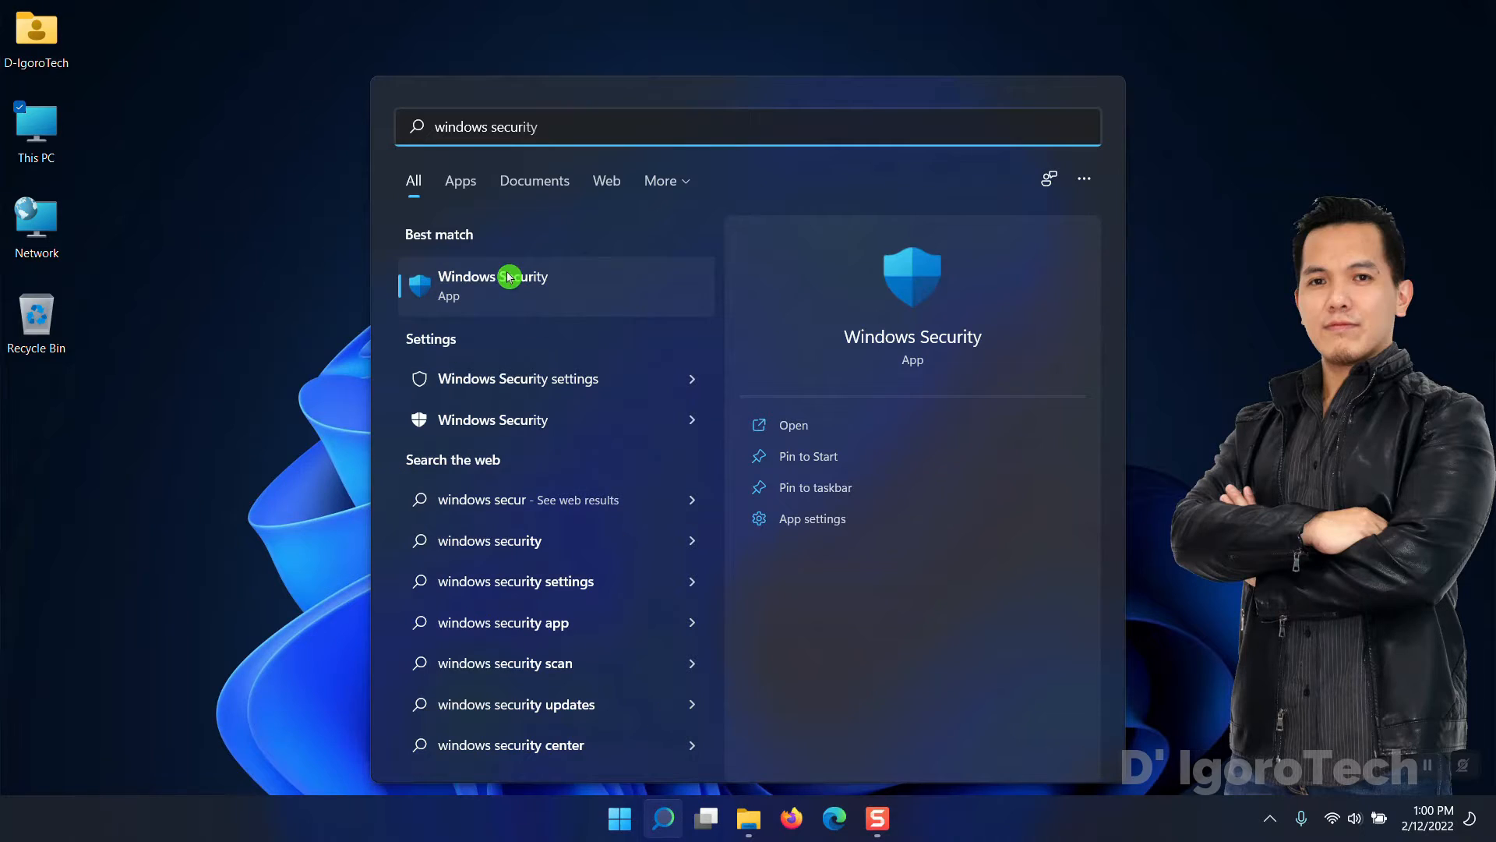
left_click(493, 285)
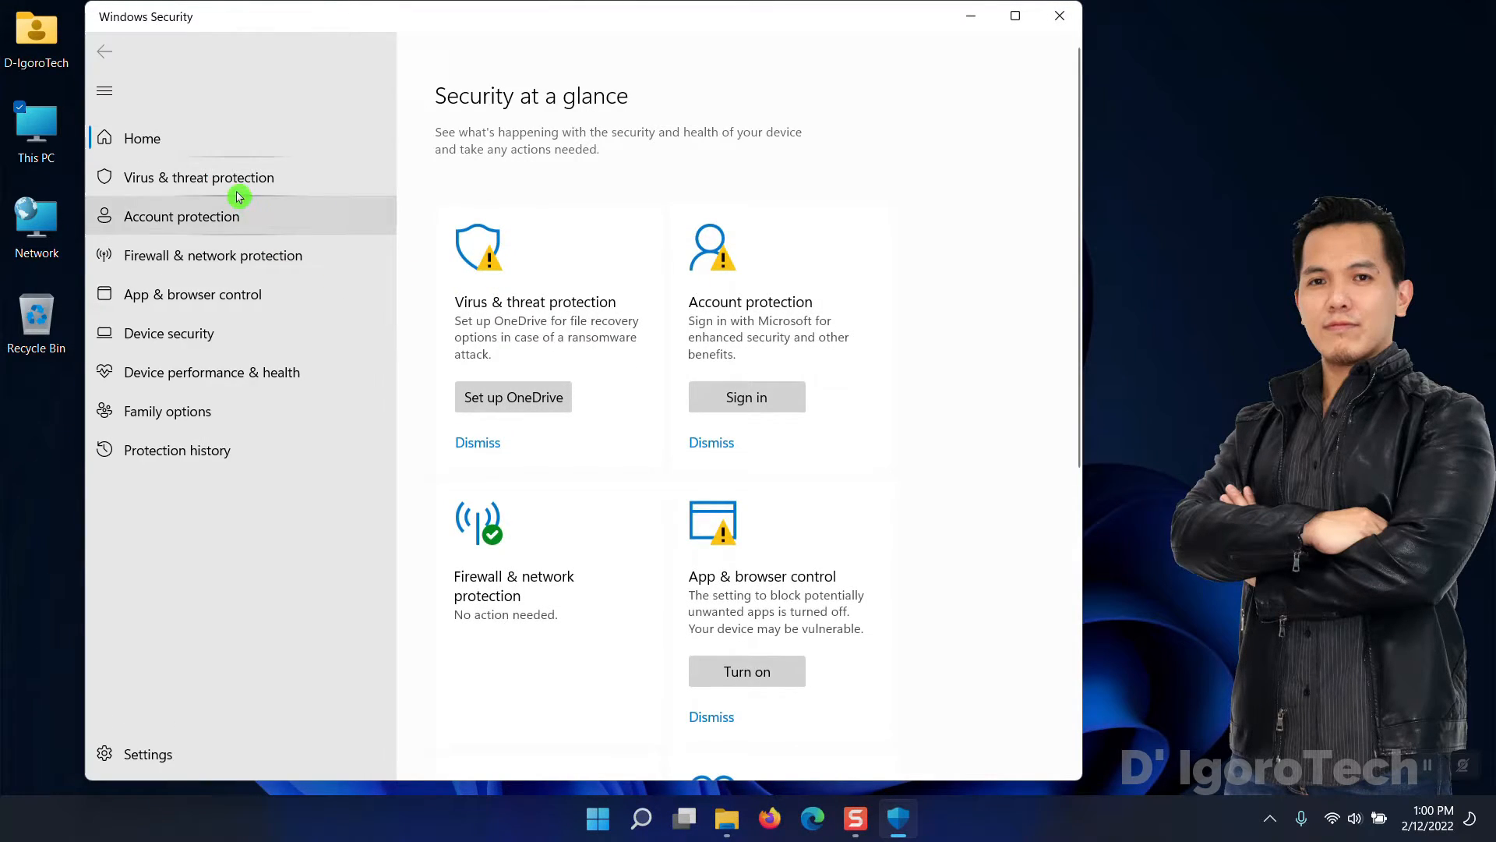
left_click(198, 176)
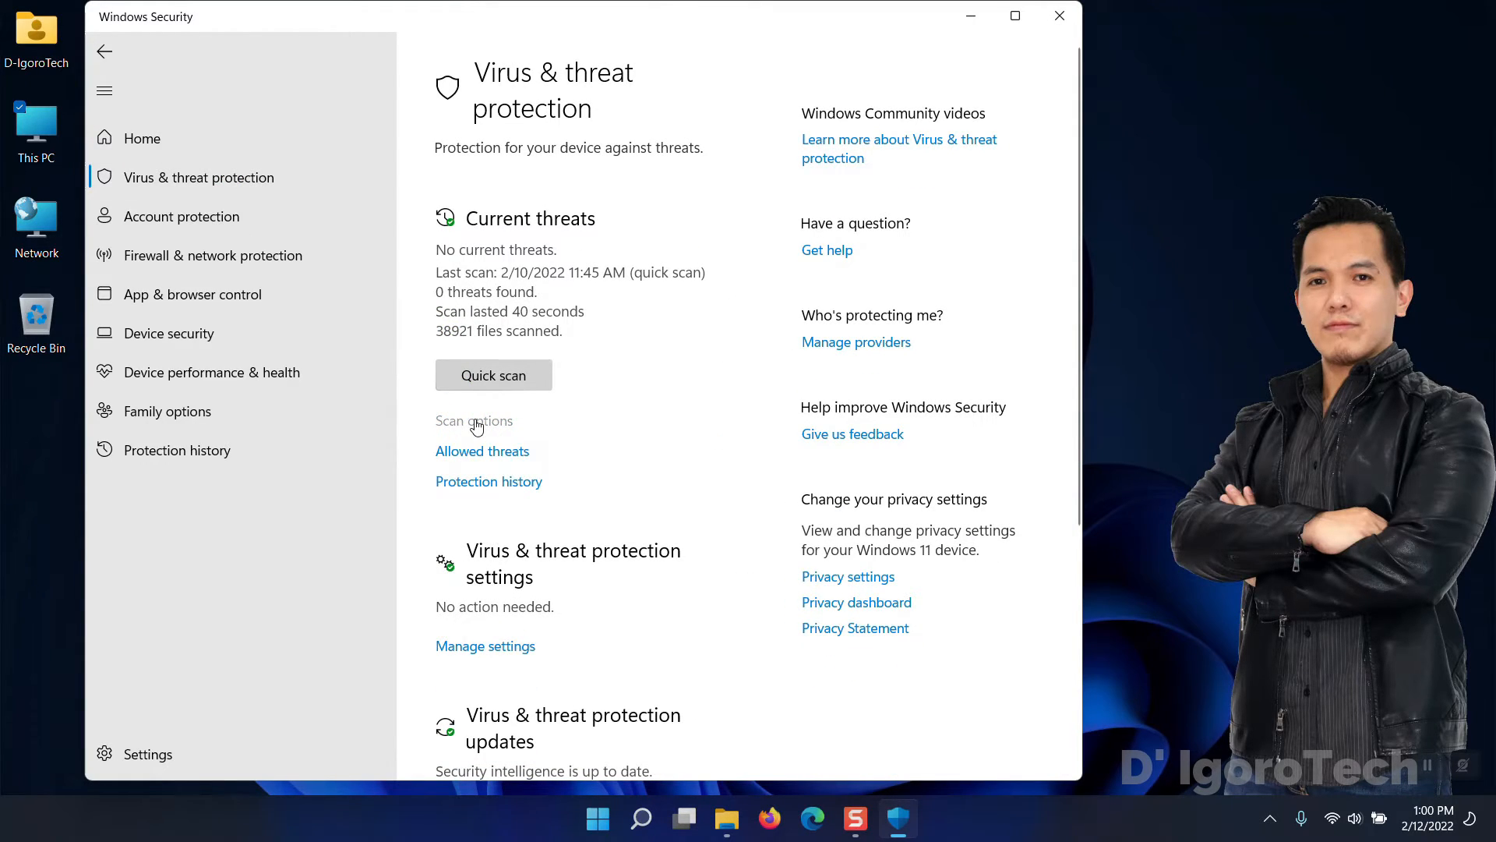
left_click(473, 421)
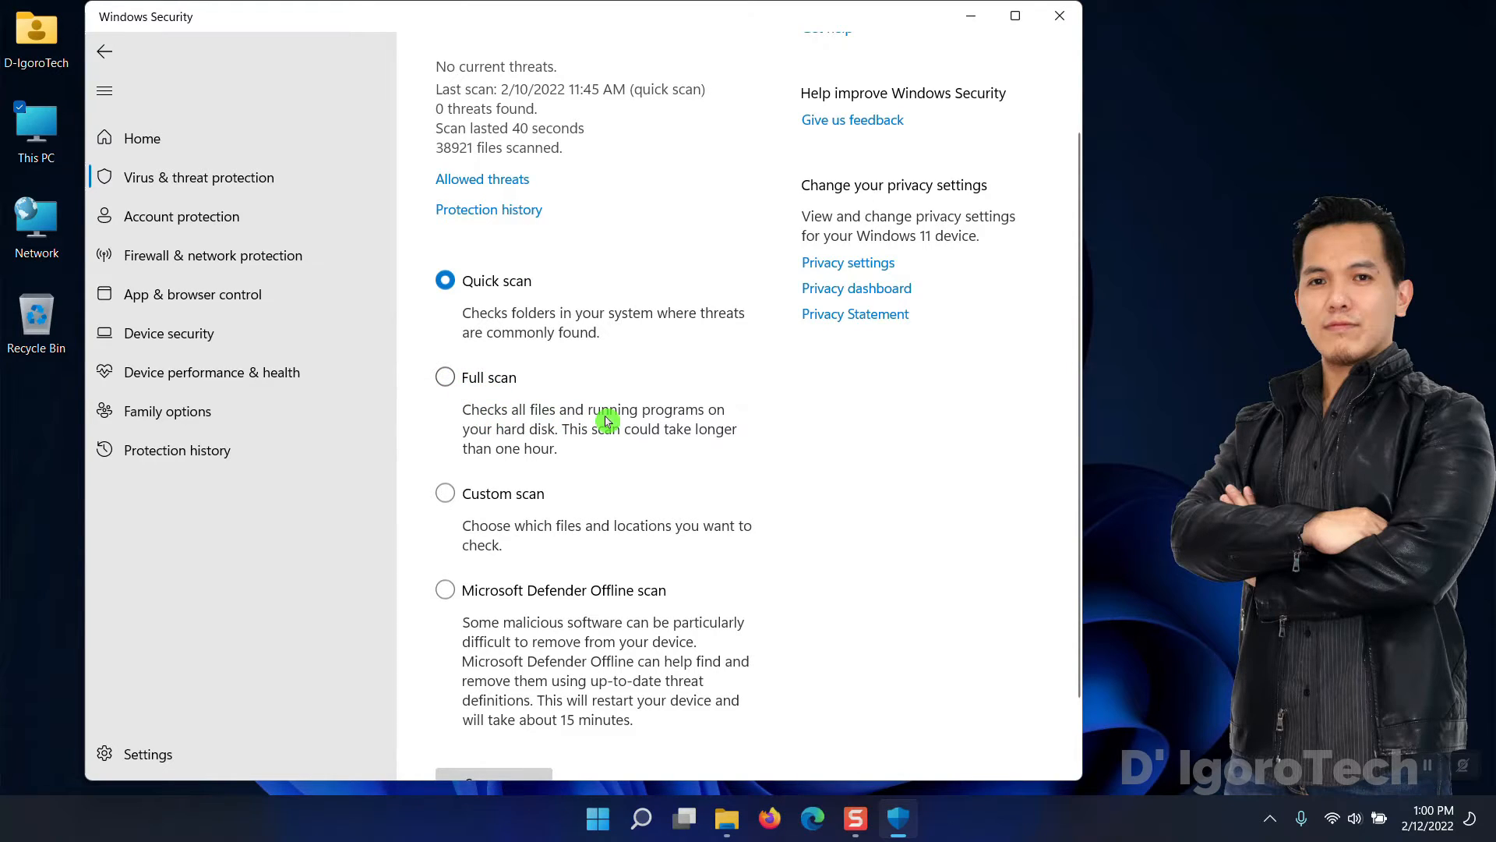
mouse_move(486, 383)
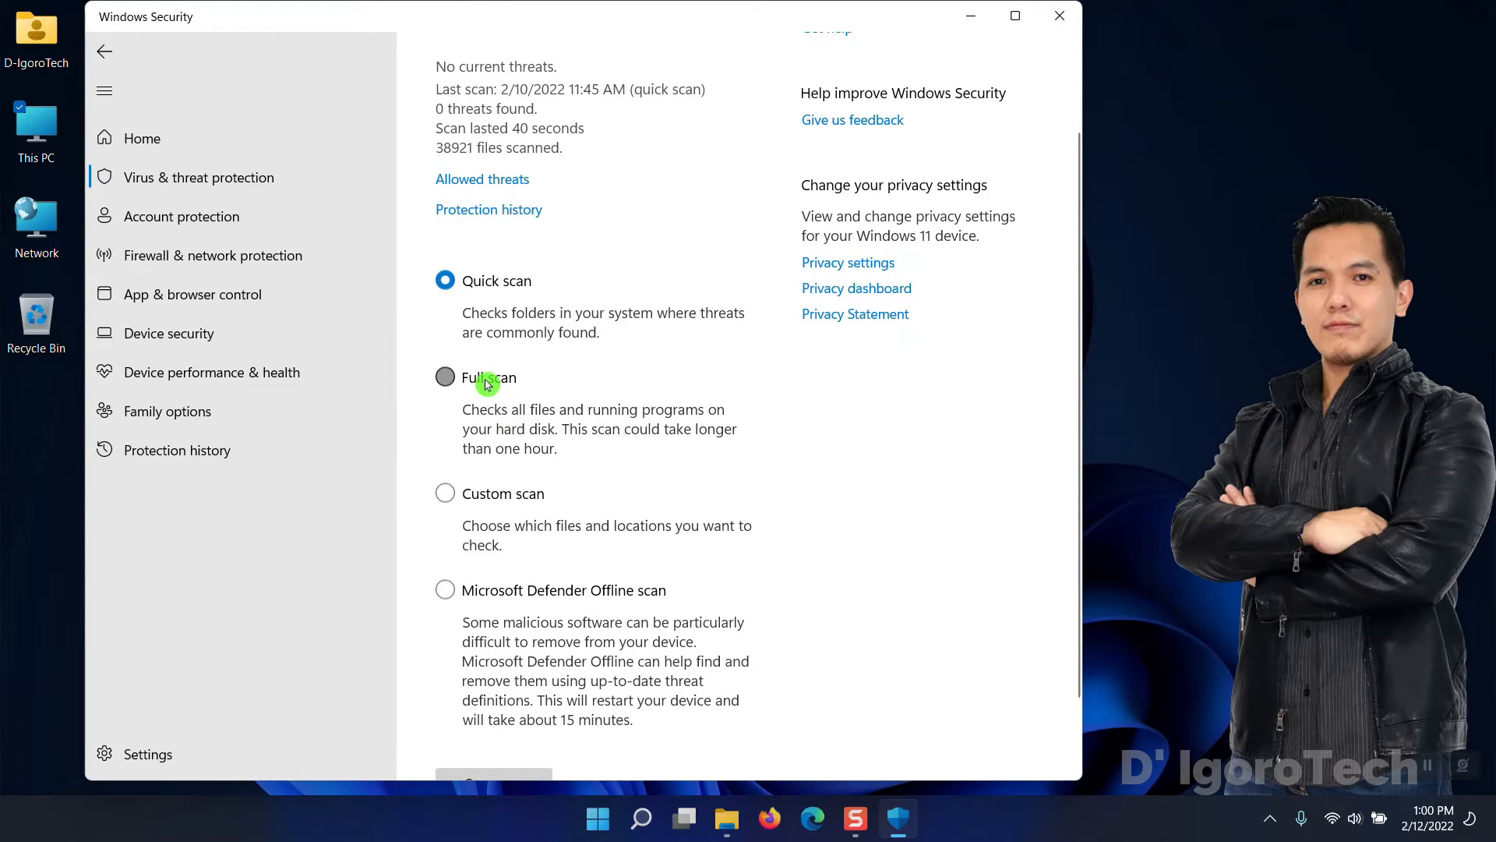
left_click(445, 375)
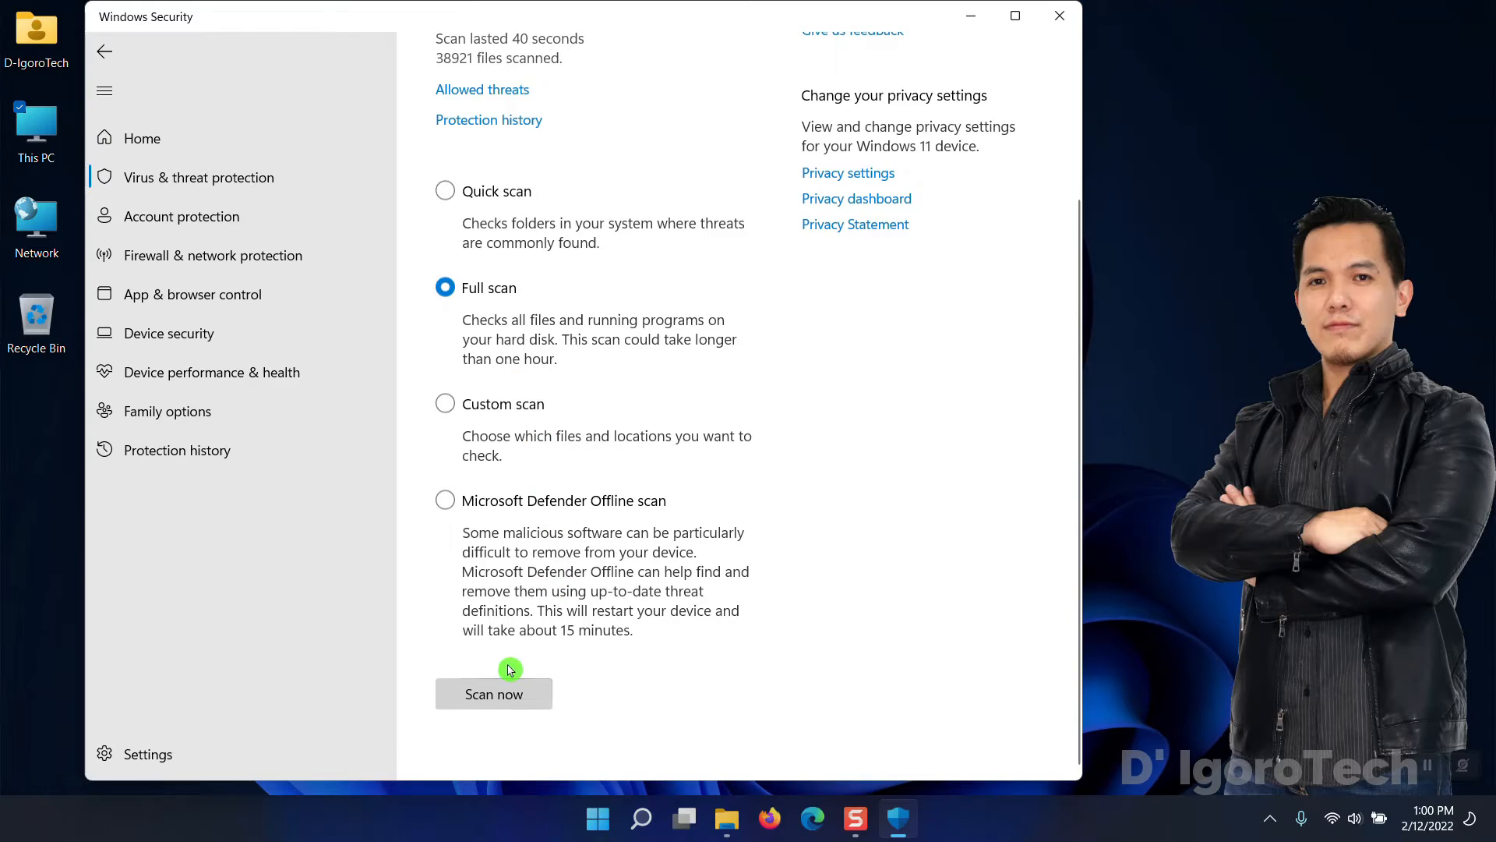
mouse_move(504, 717)
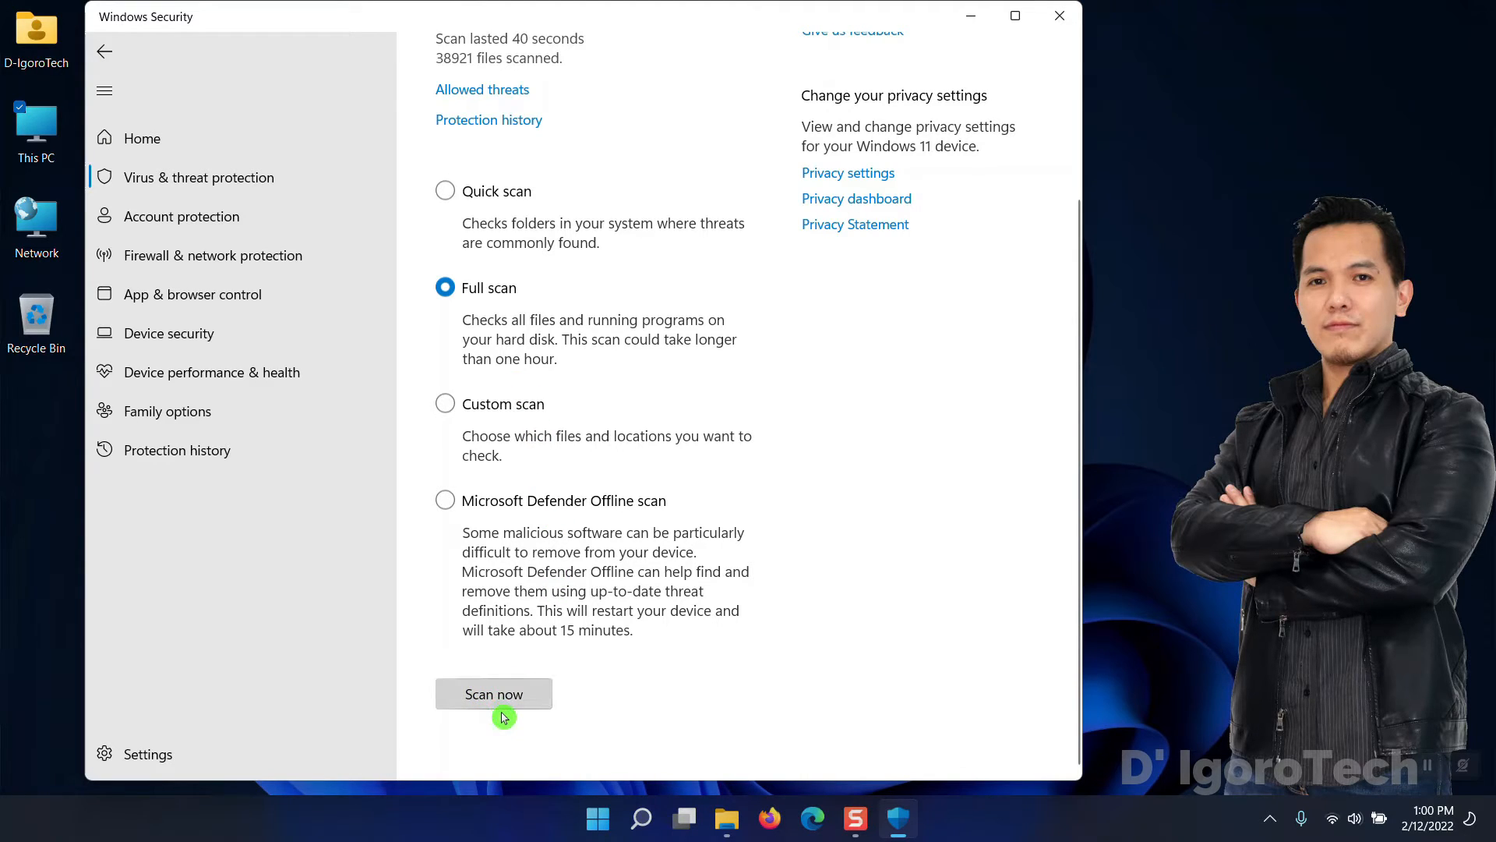
left_click(493, 693)
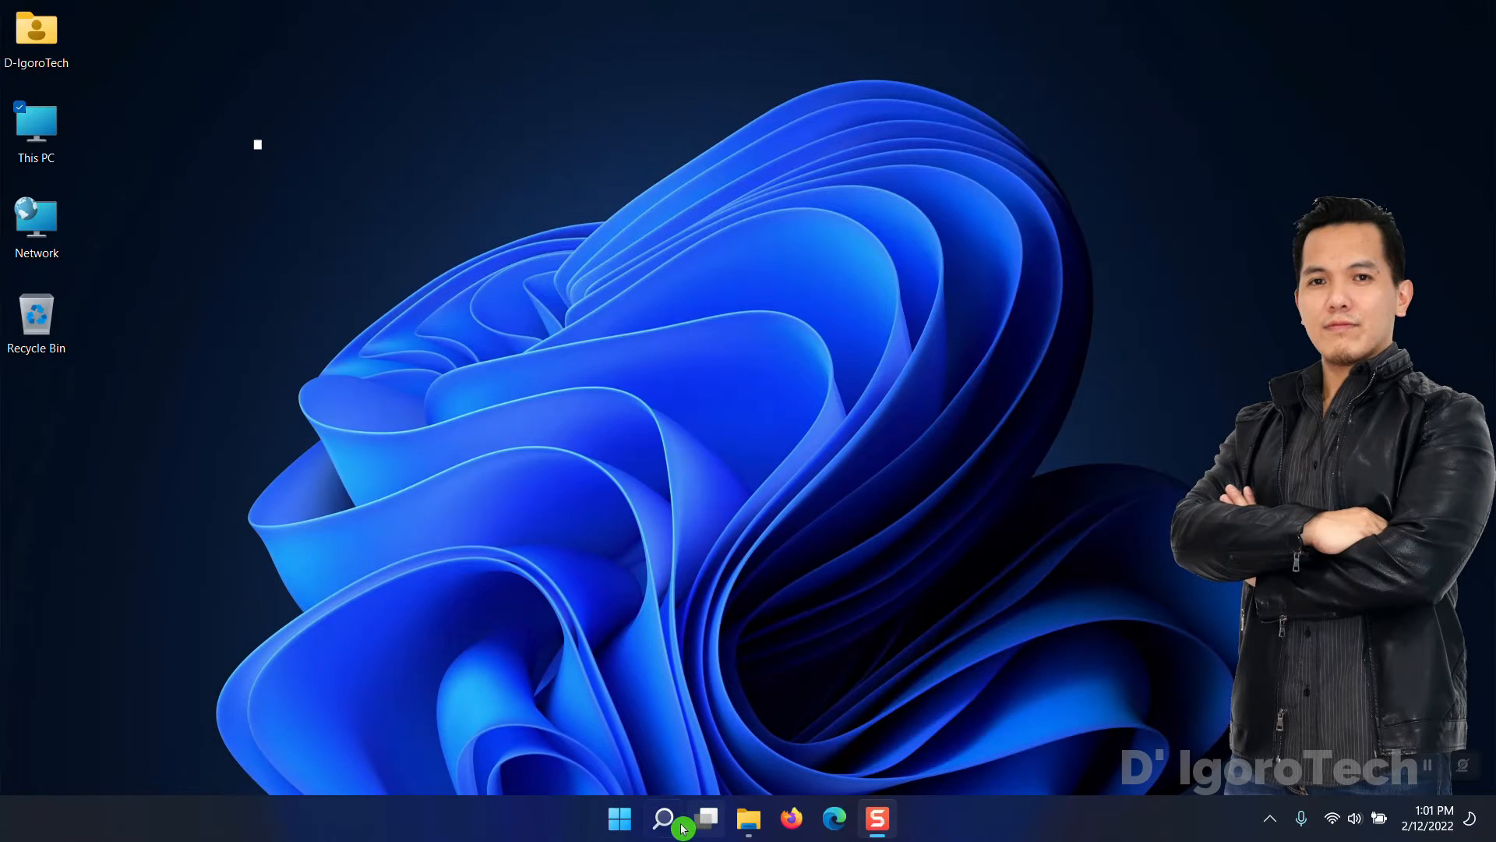
- Find 'adjust appearance' in search and apply 'Adjust for best performance' in Performance Options
left_click(662, 817)
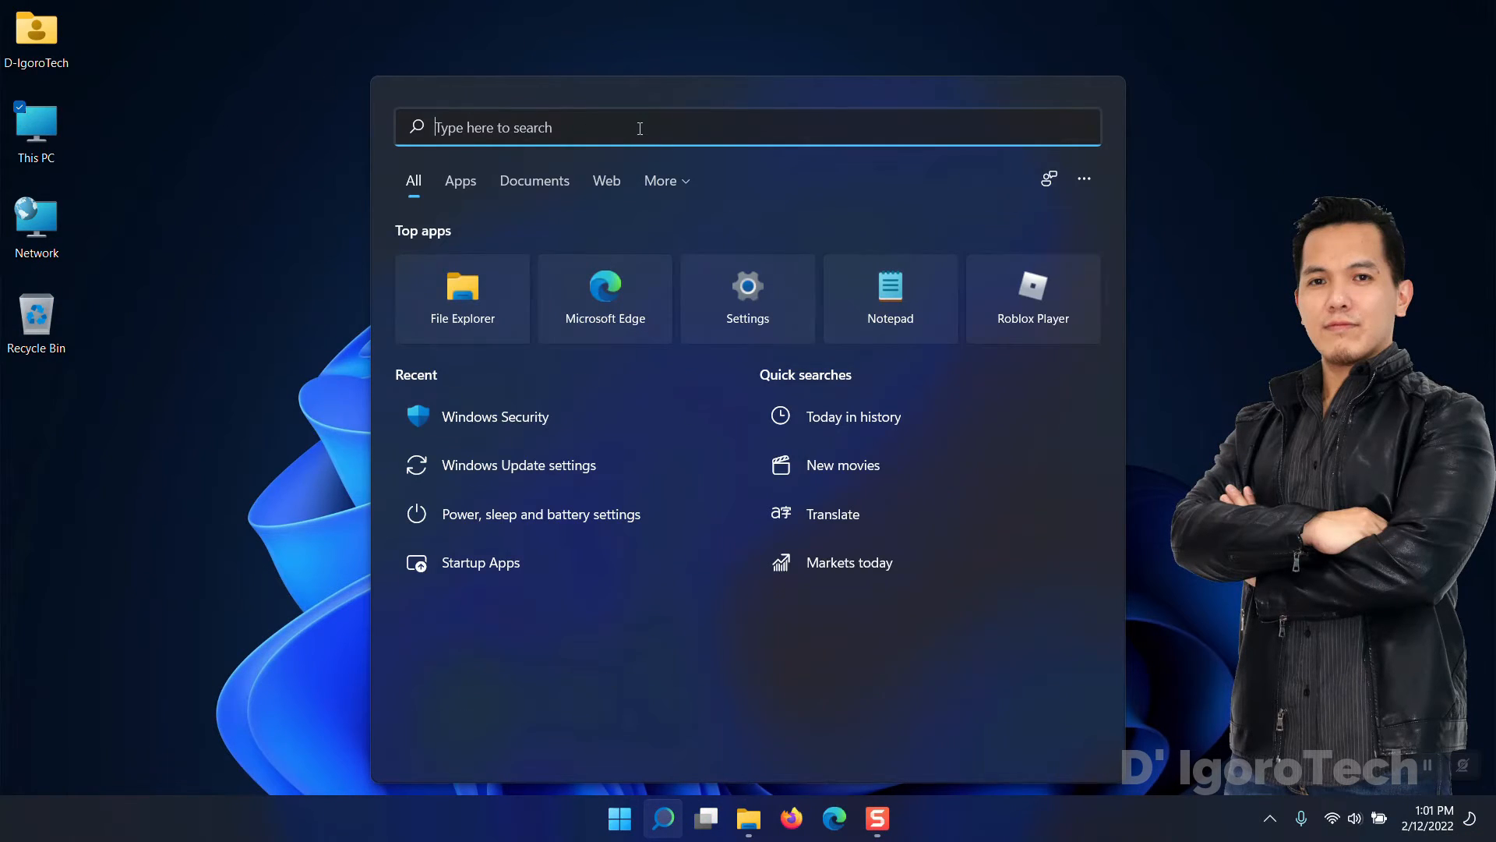
type("adjust appeaer")
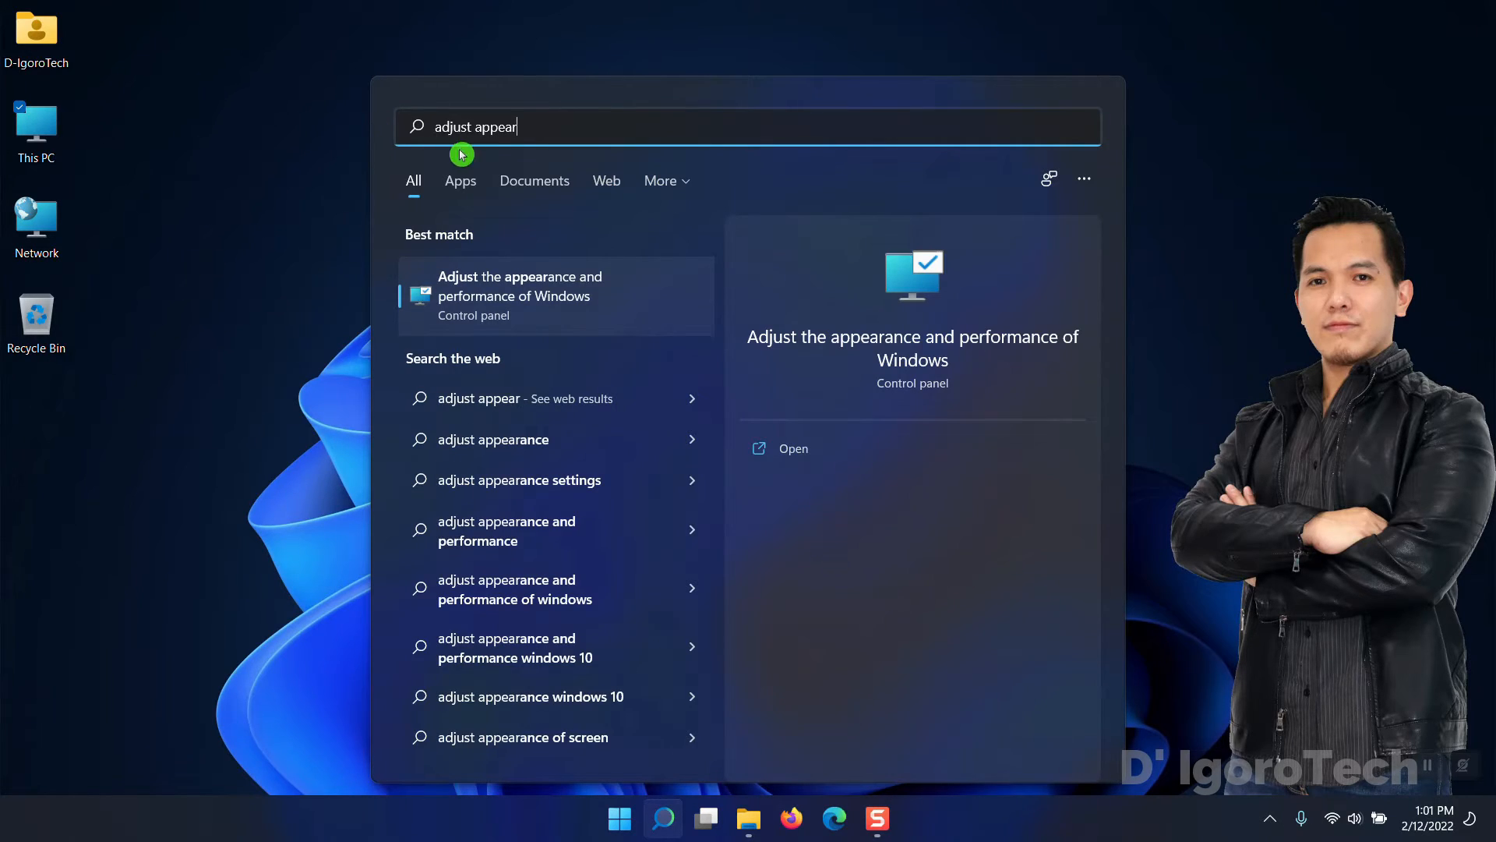
left_click(791, 449)
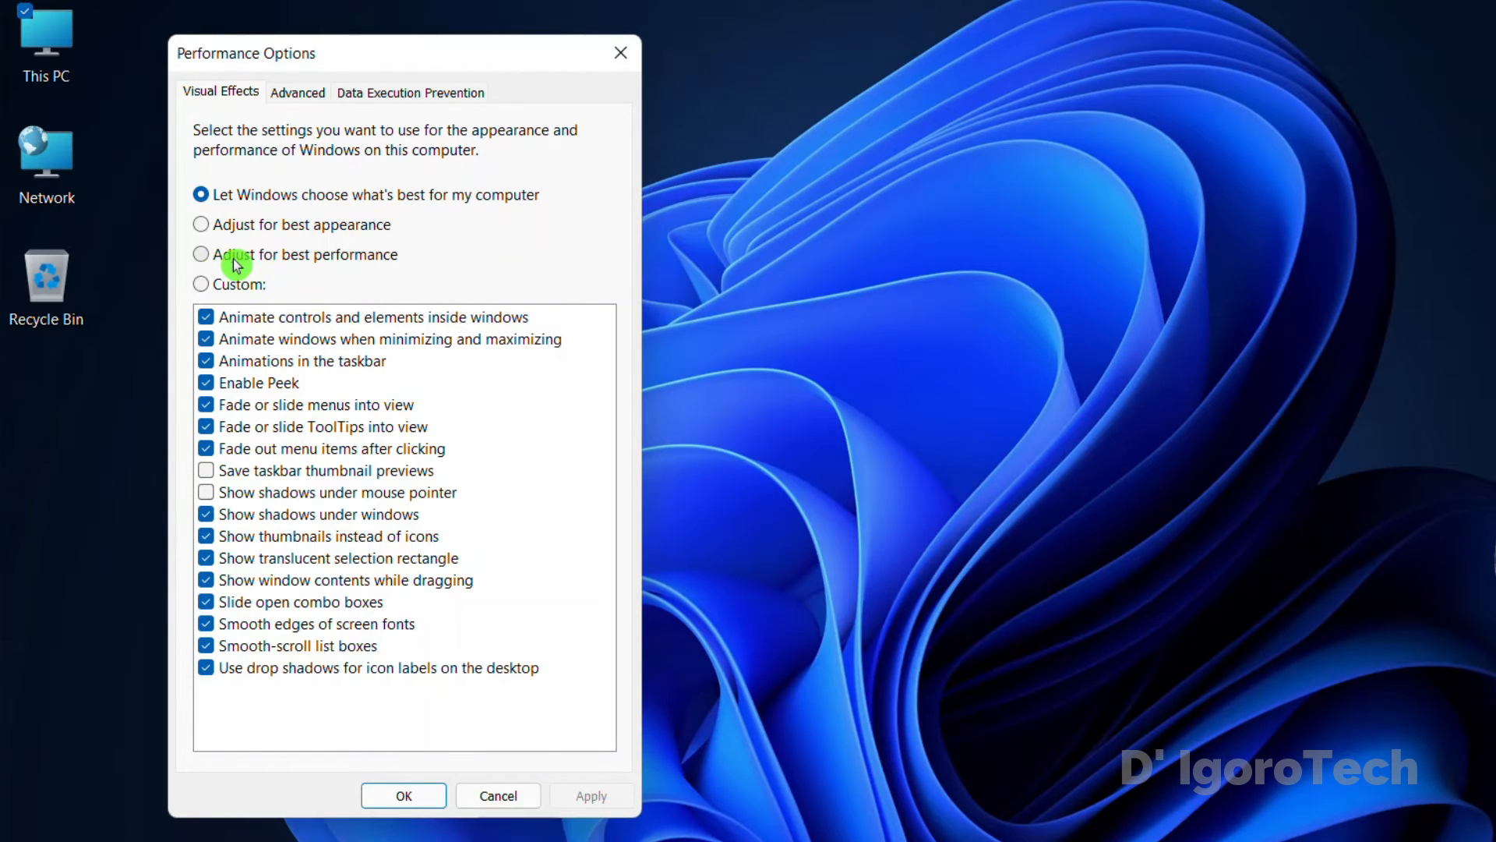
left_click(201, 254)
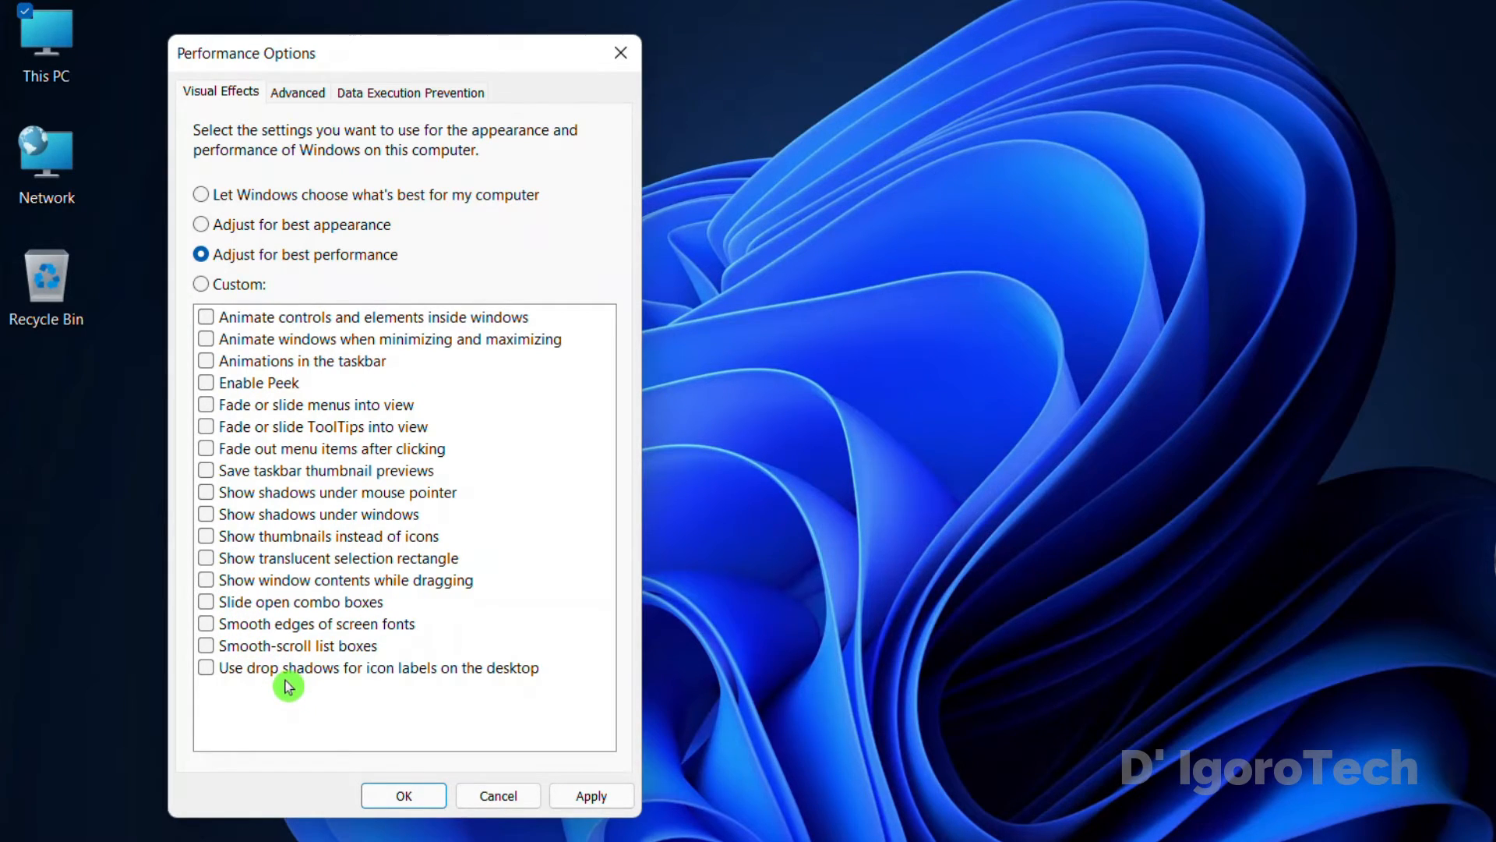
left_click(591, 795)
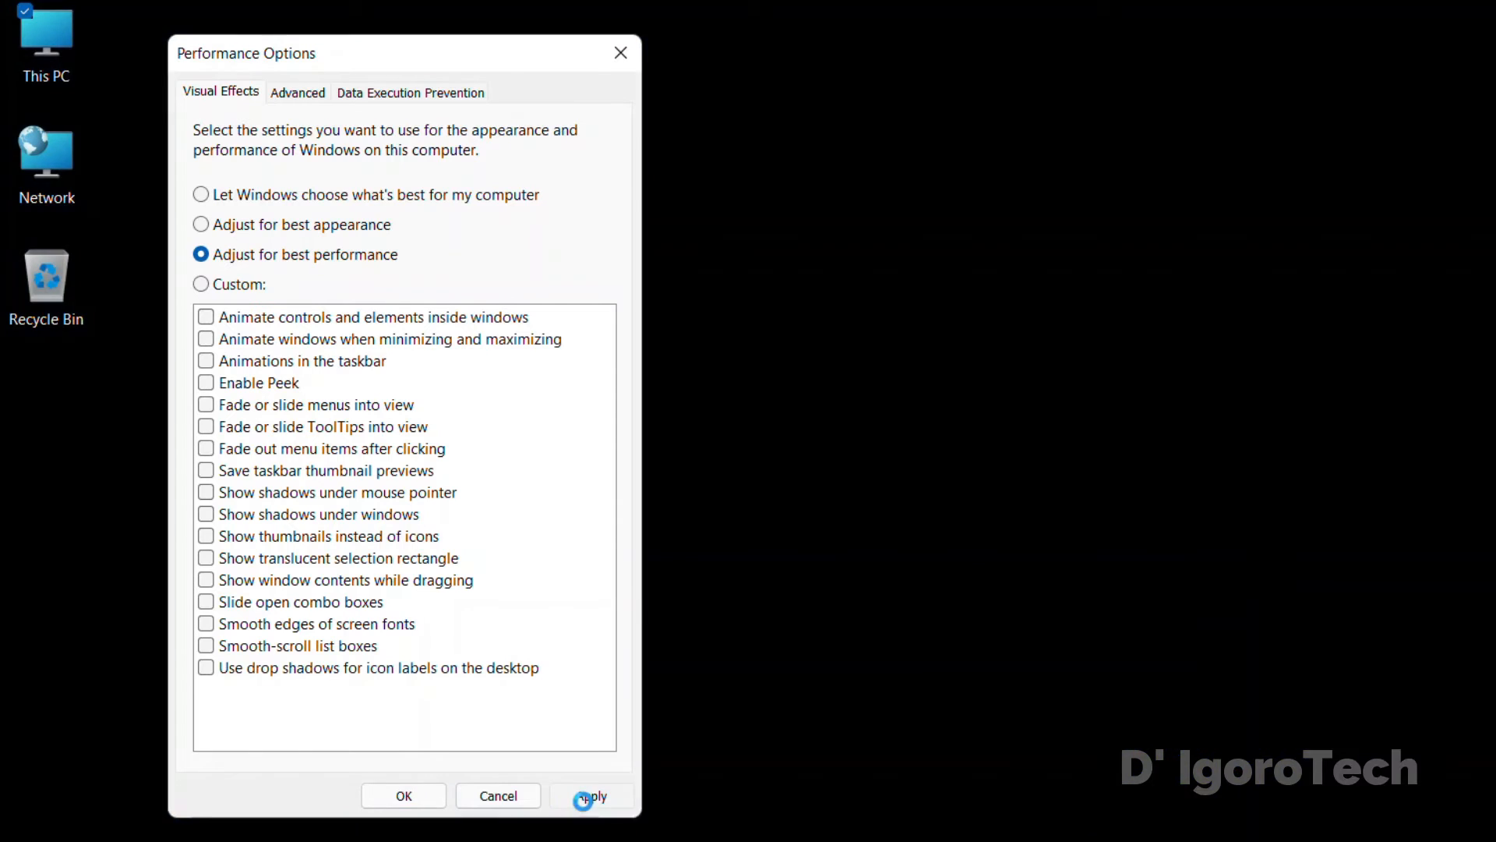
left_click(584, 795)
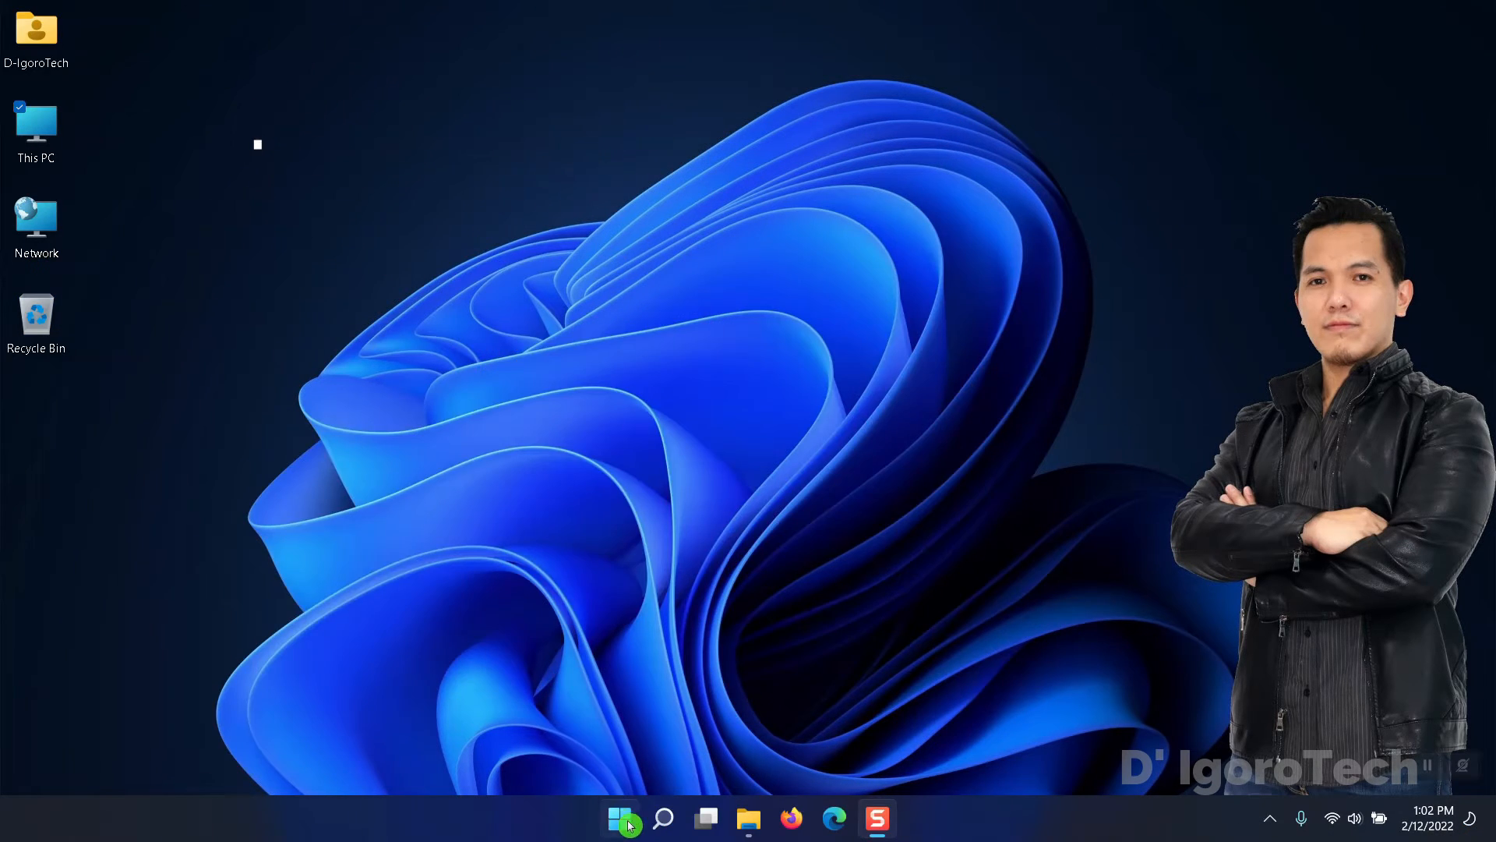
- Open 'defragment and Optimize Drives' from search and optimize the C: drive
left_click(663, 819)
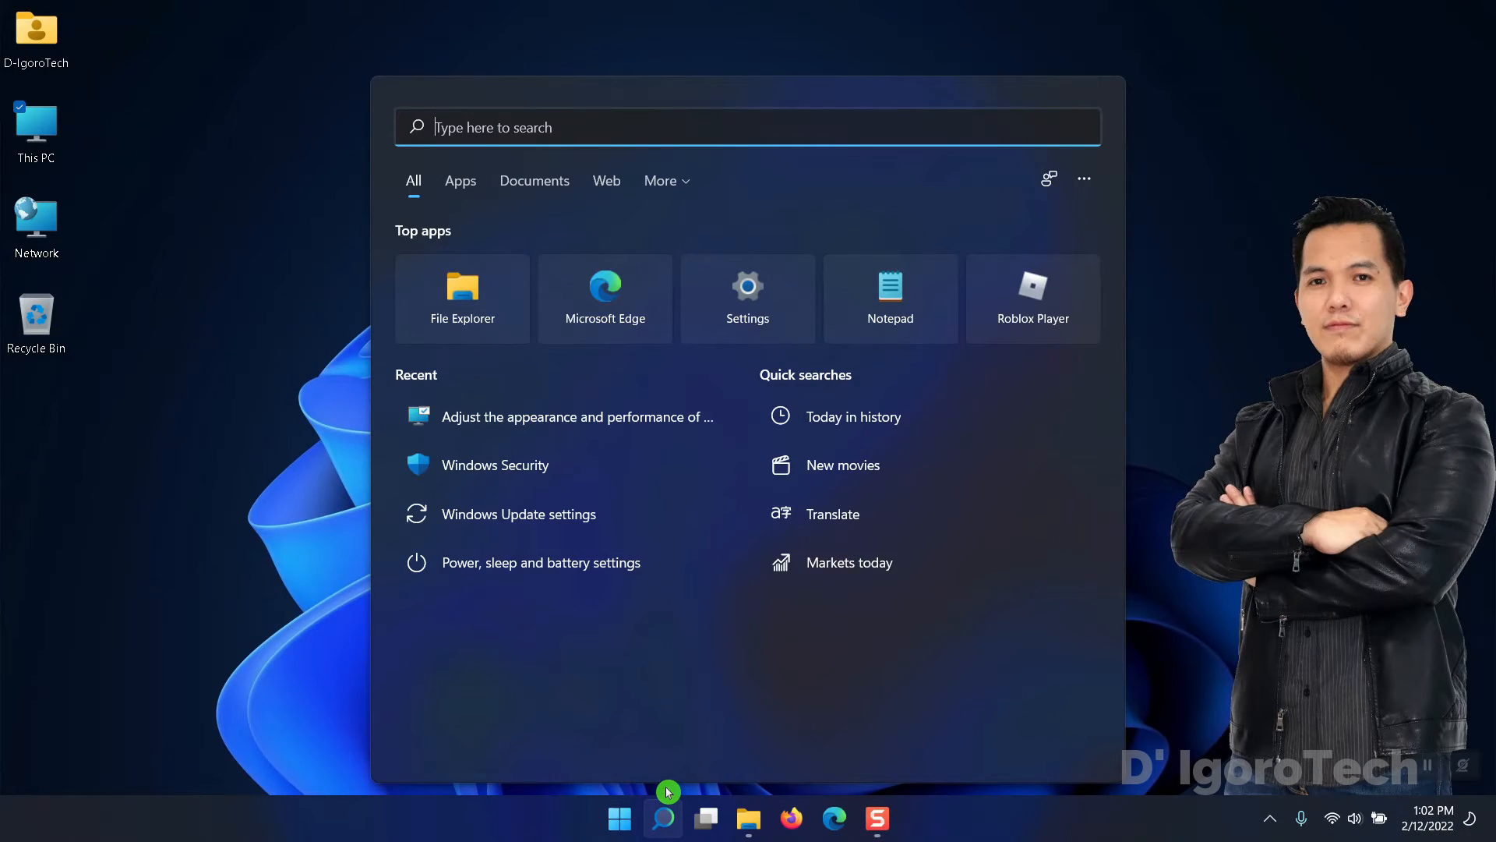
type("defragment and Optimize Drives")
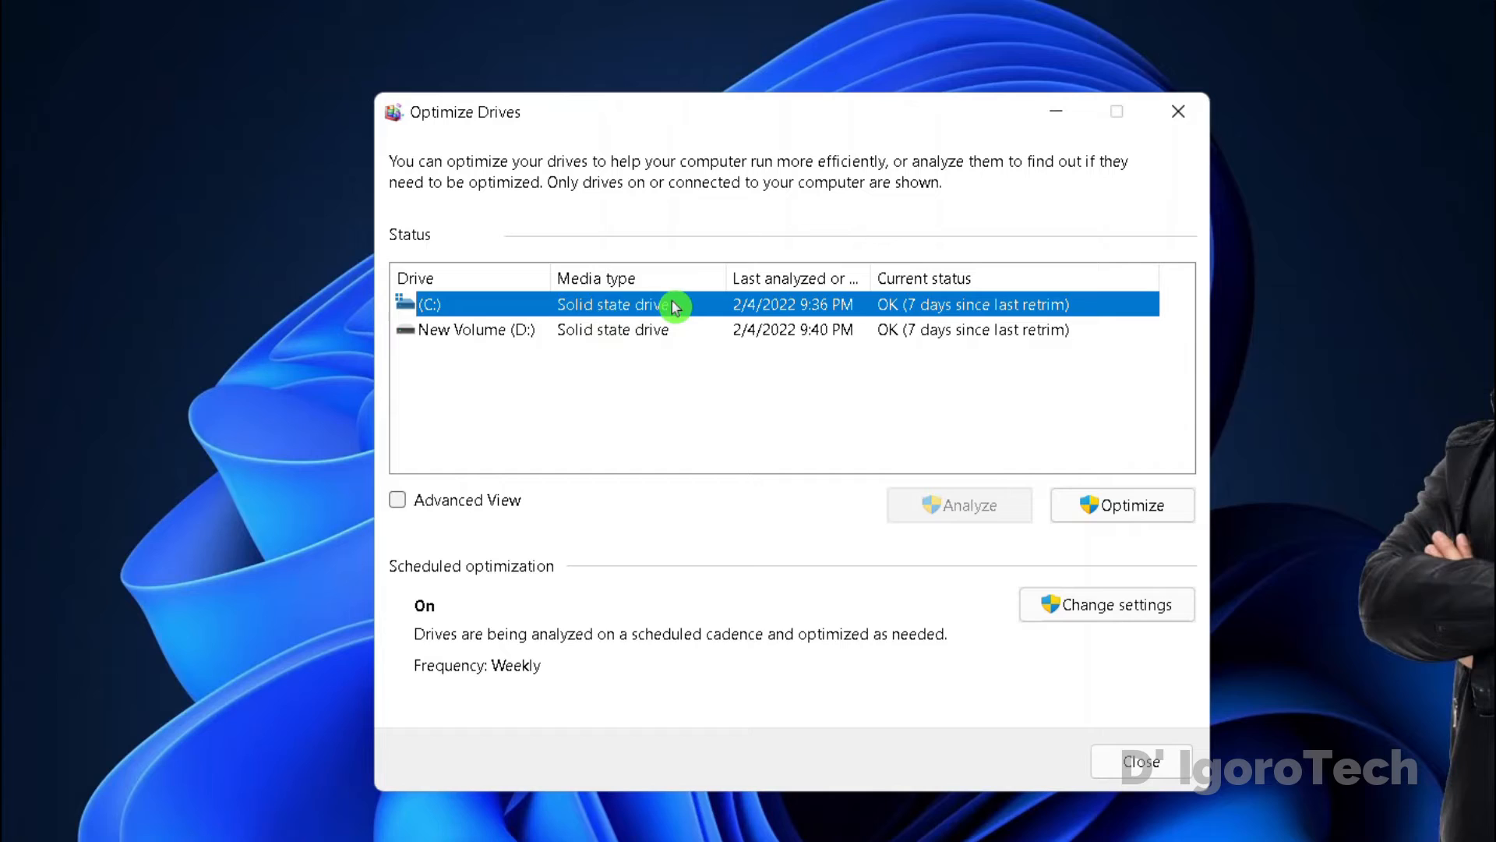
mouse_move(1029, 317)
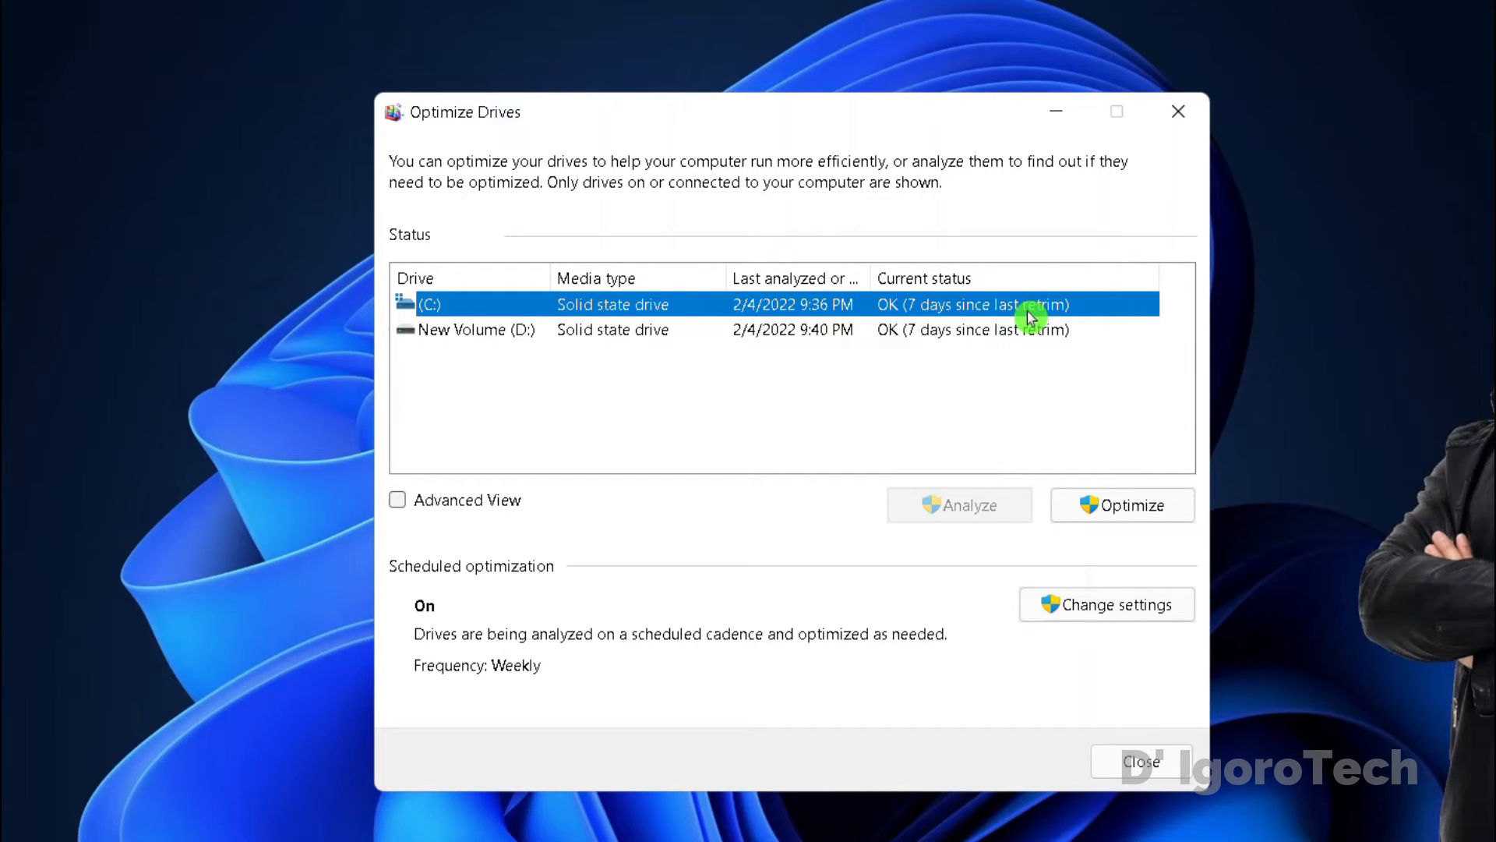
mouse_move(672, 307)
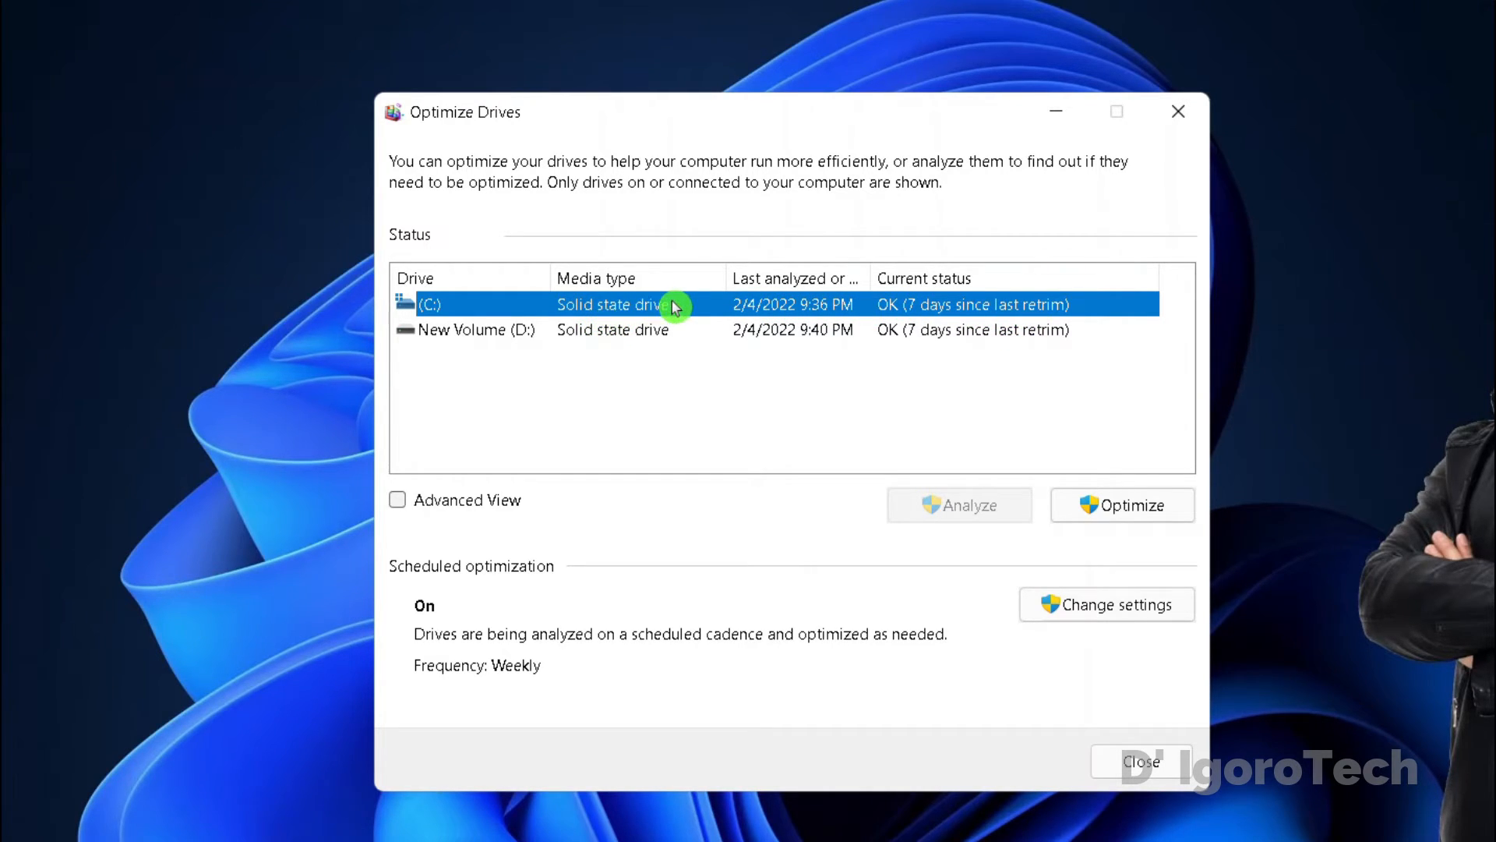
mouse_move(1003, 317)
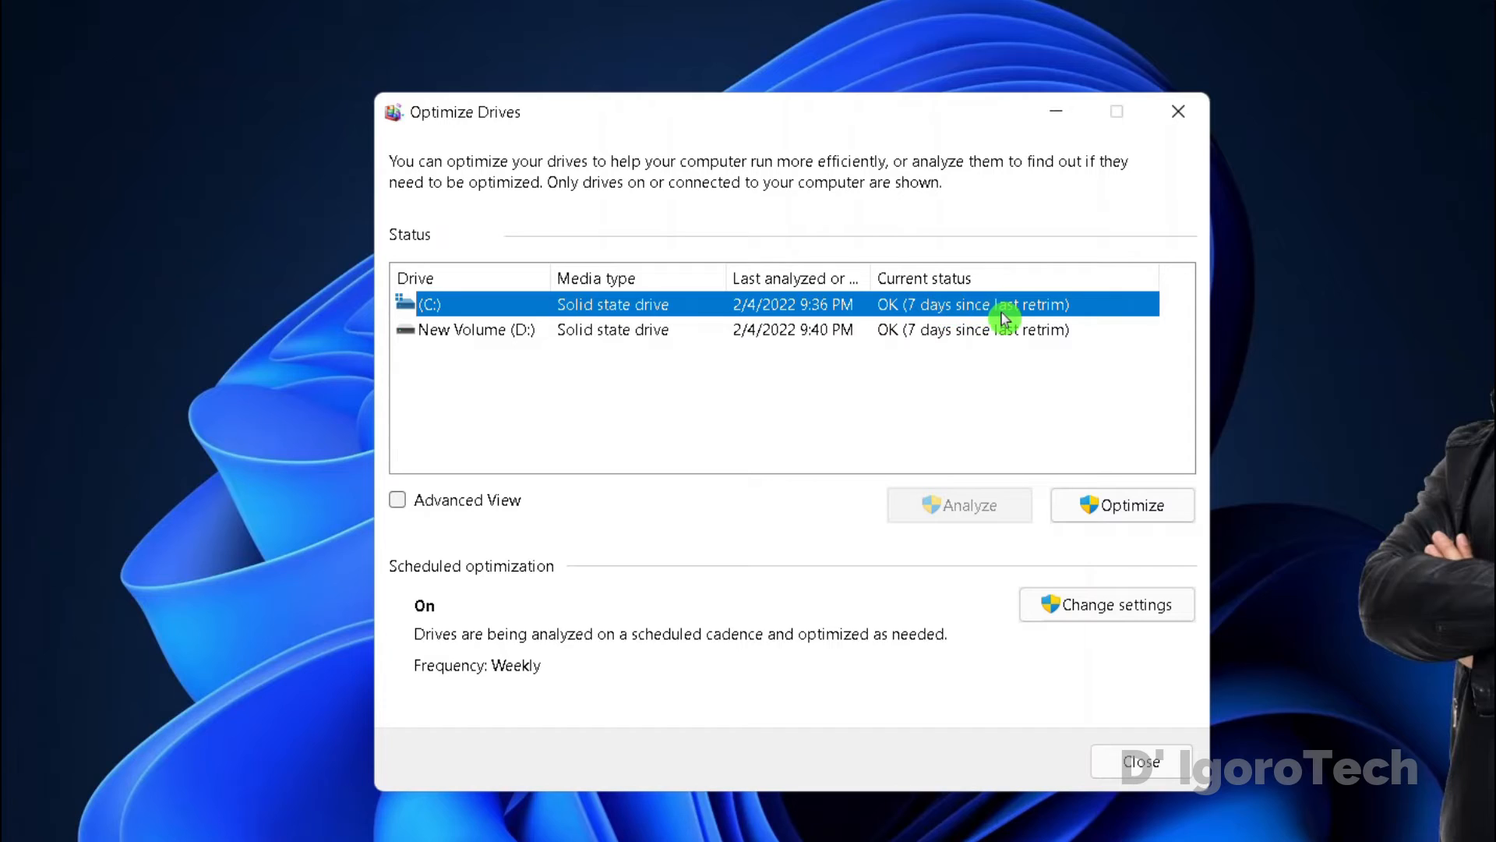
mouse_move(923, 320)
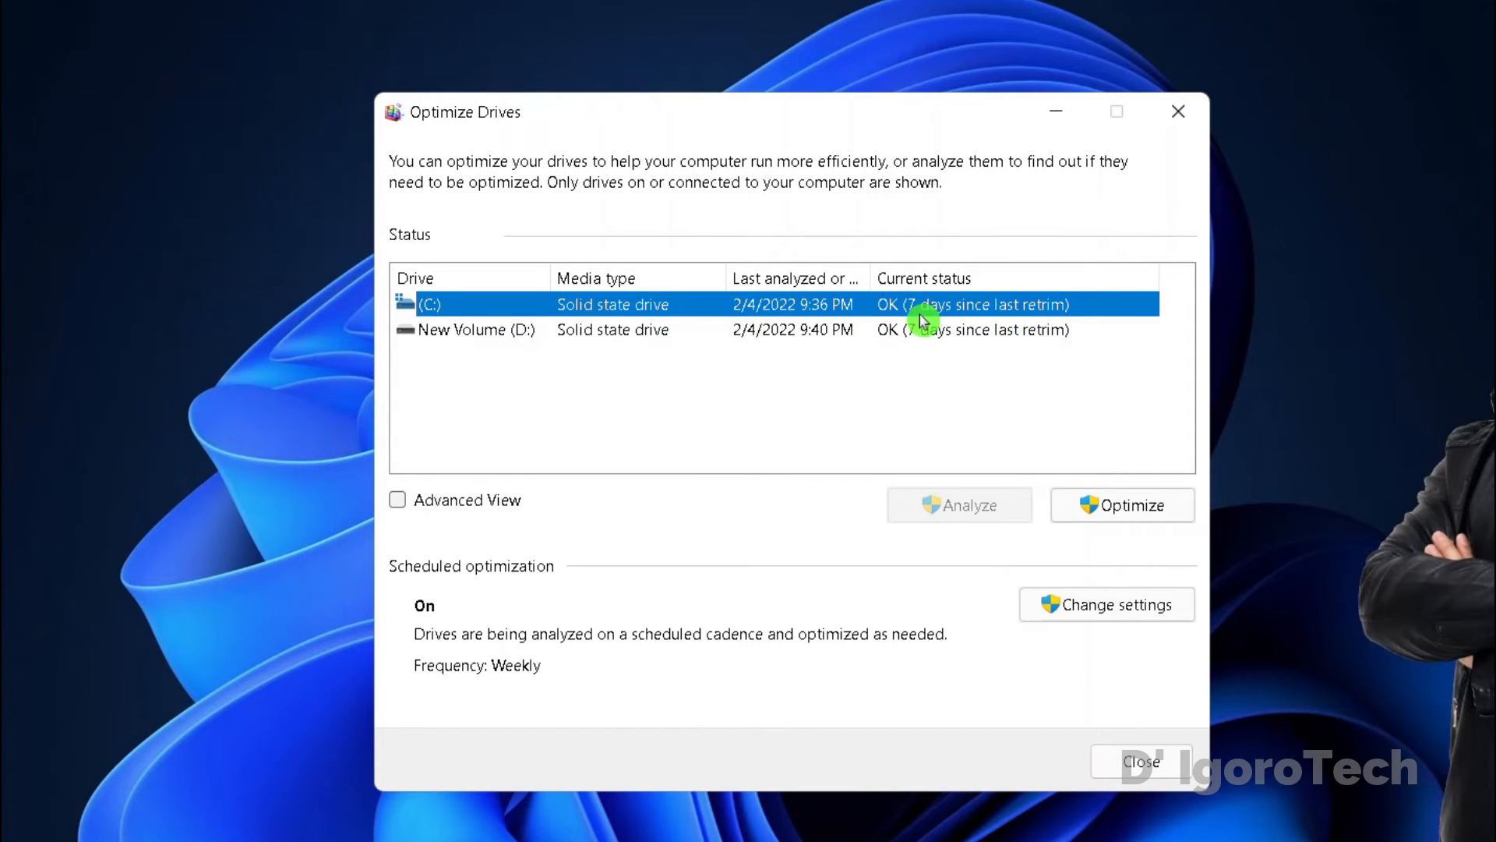
mouse_move(947, 313)
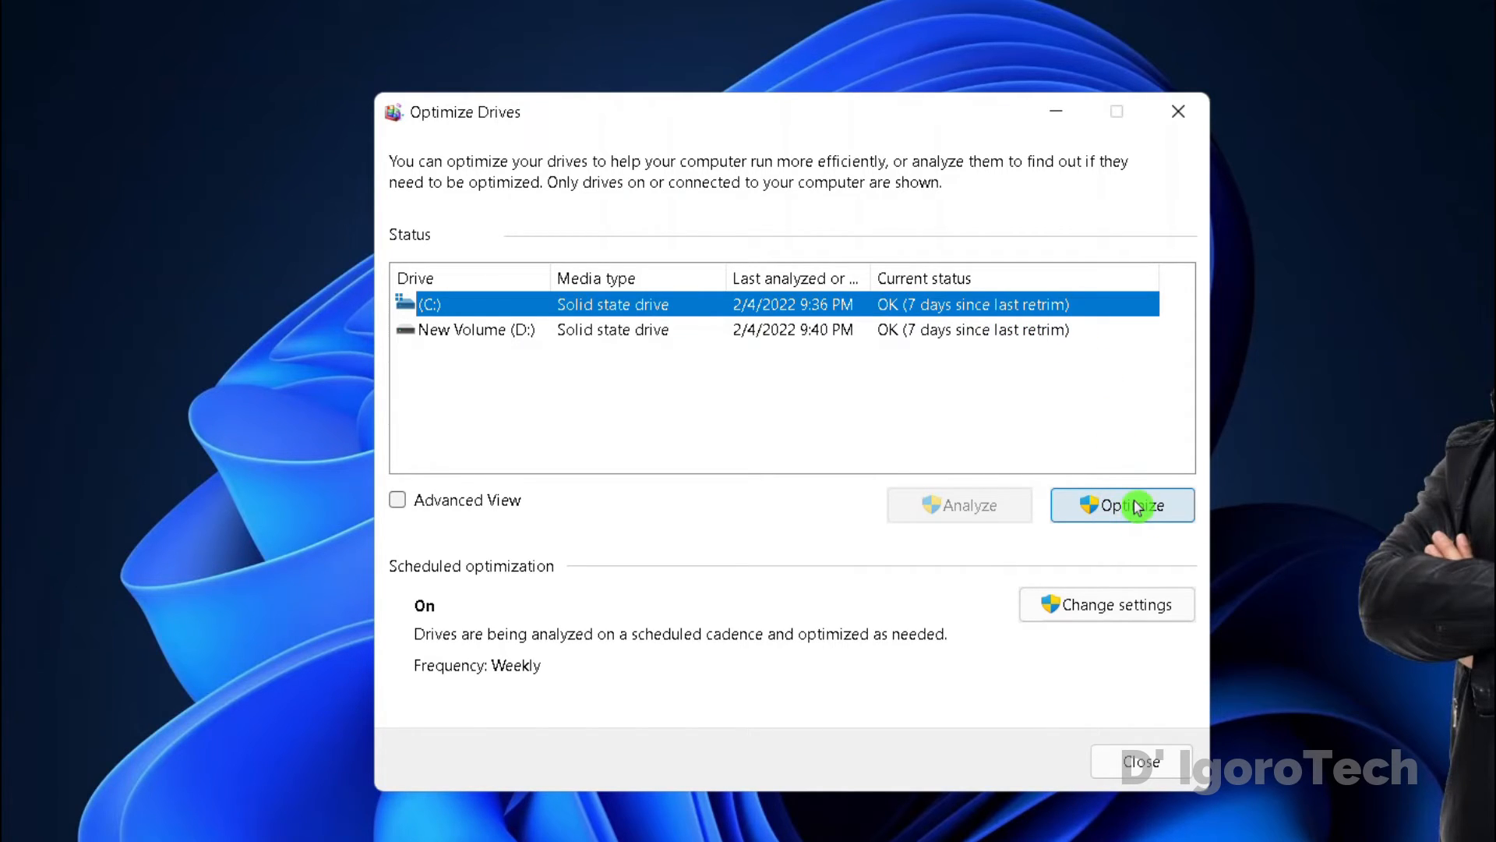
left_click(1122, 505)
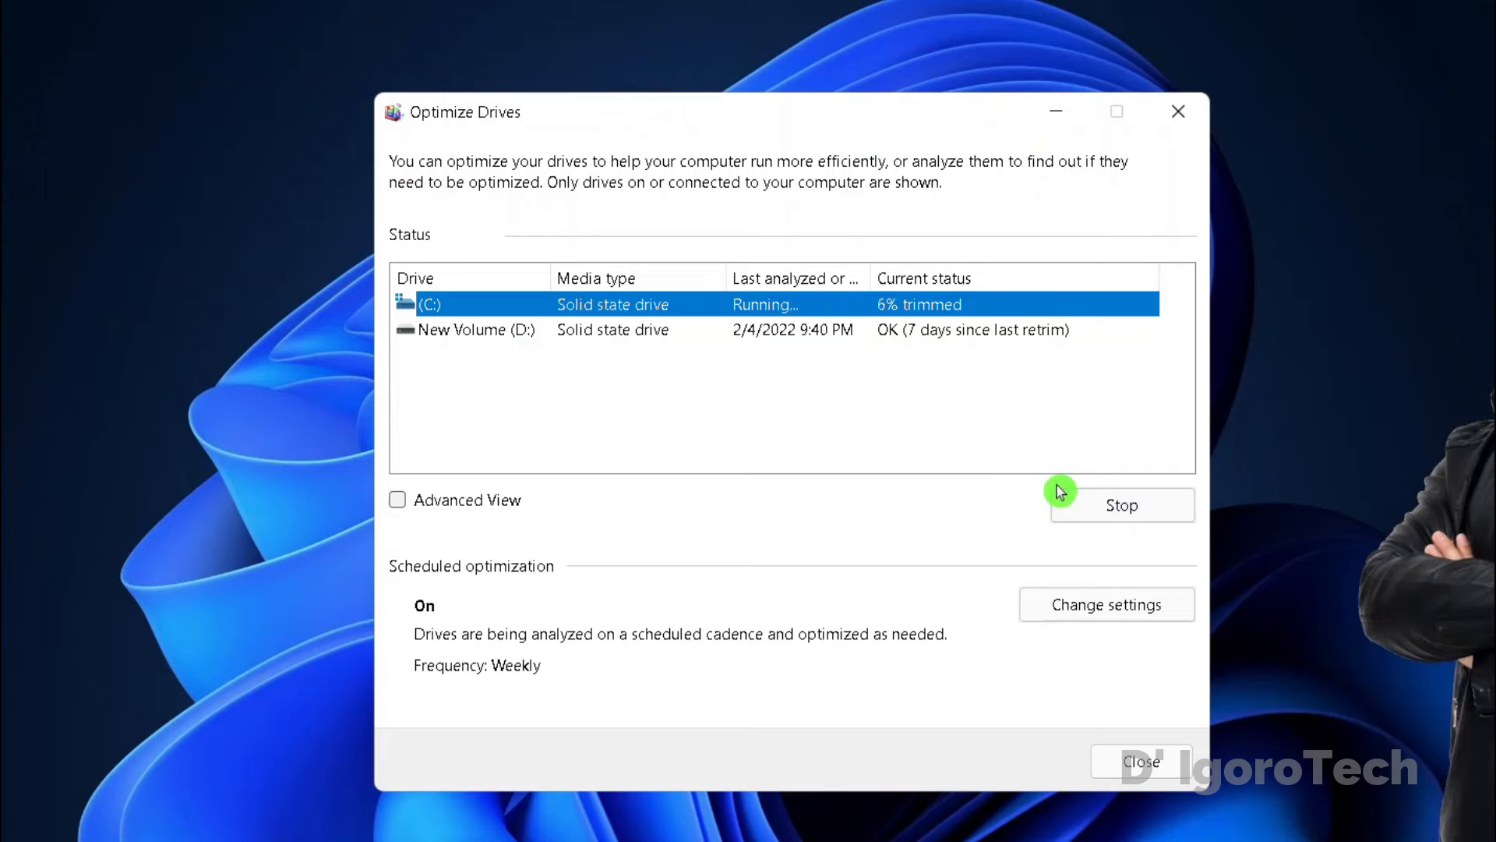
left_click(1122, 505)
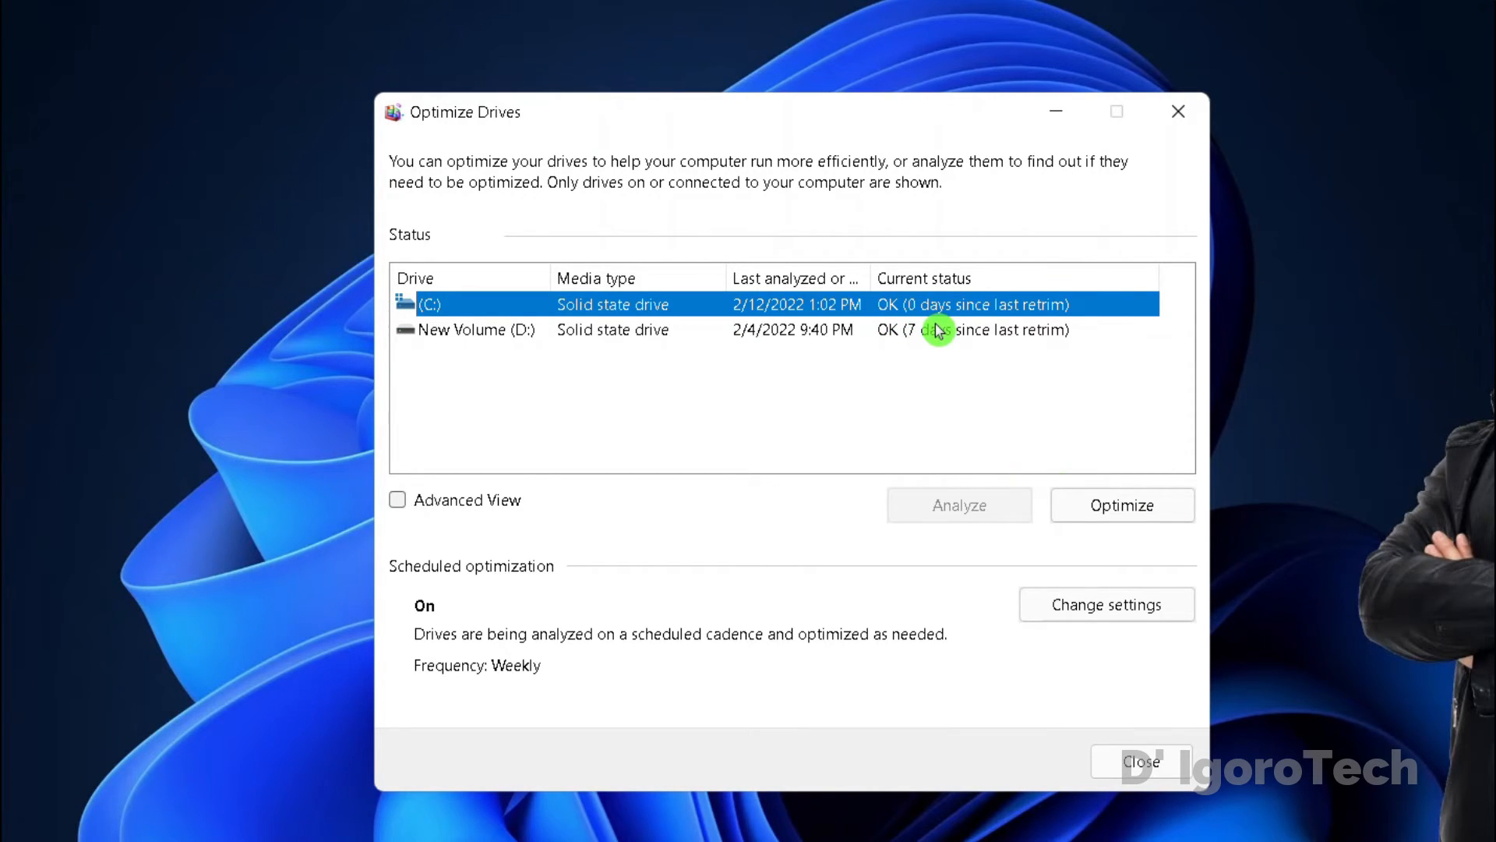
mouse_move(974, 327)
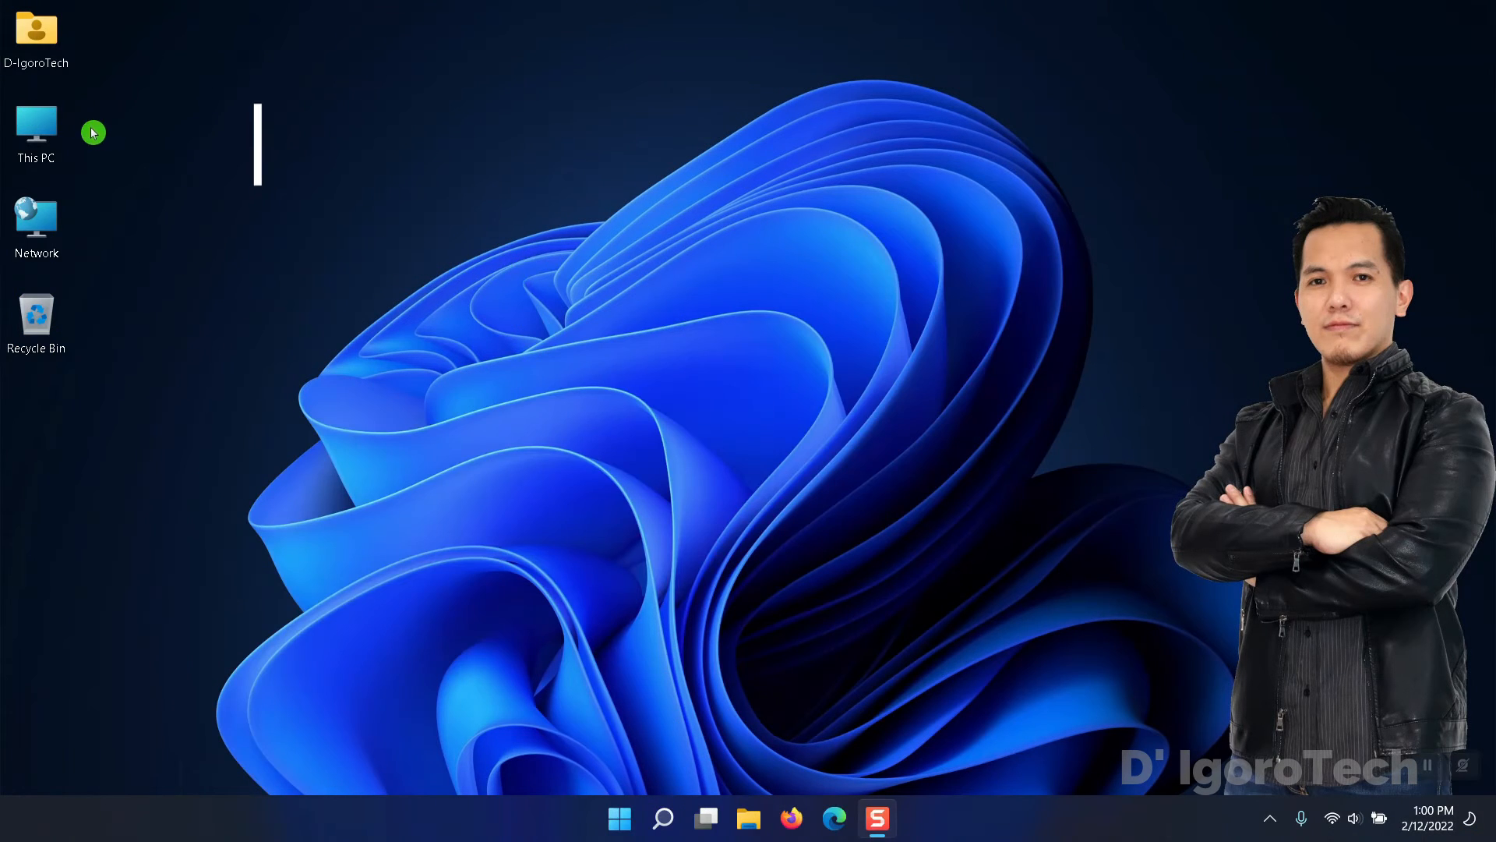
- Automatically search for an updated Intel HD Graphics 5500 driver in Device Manager, then dismiss the result
right_click(35, 129)
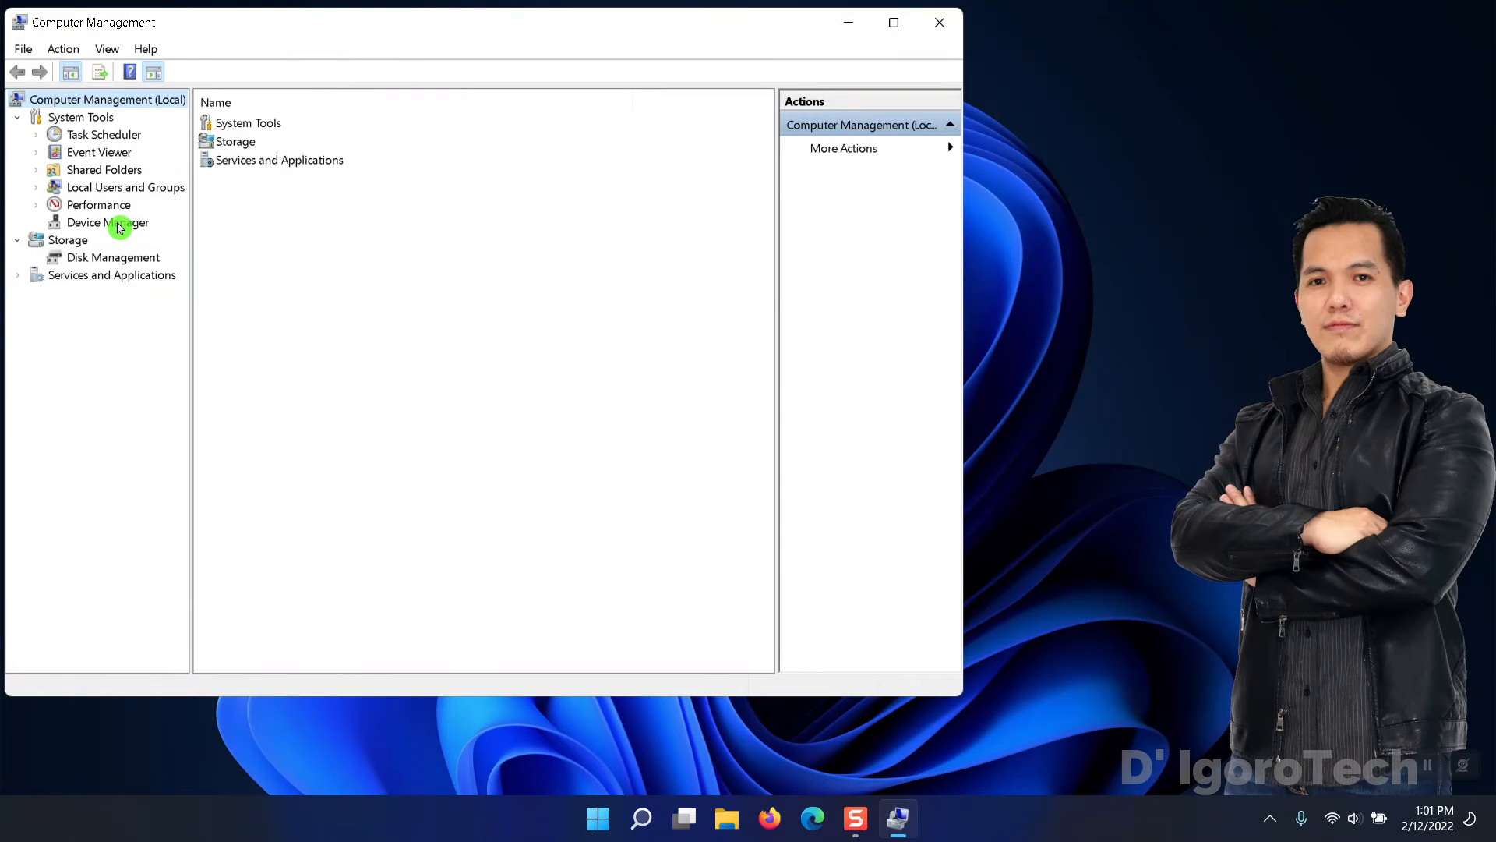
left_click(107, 222)
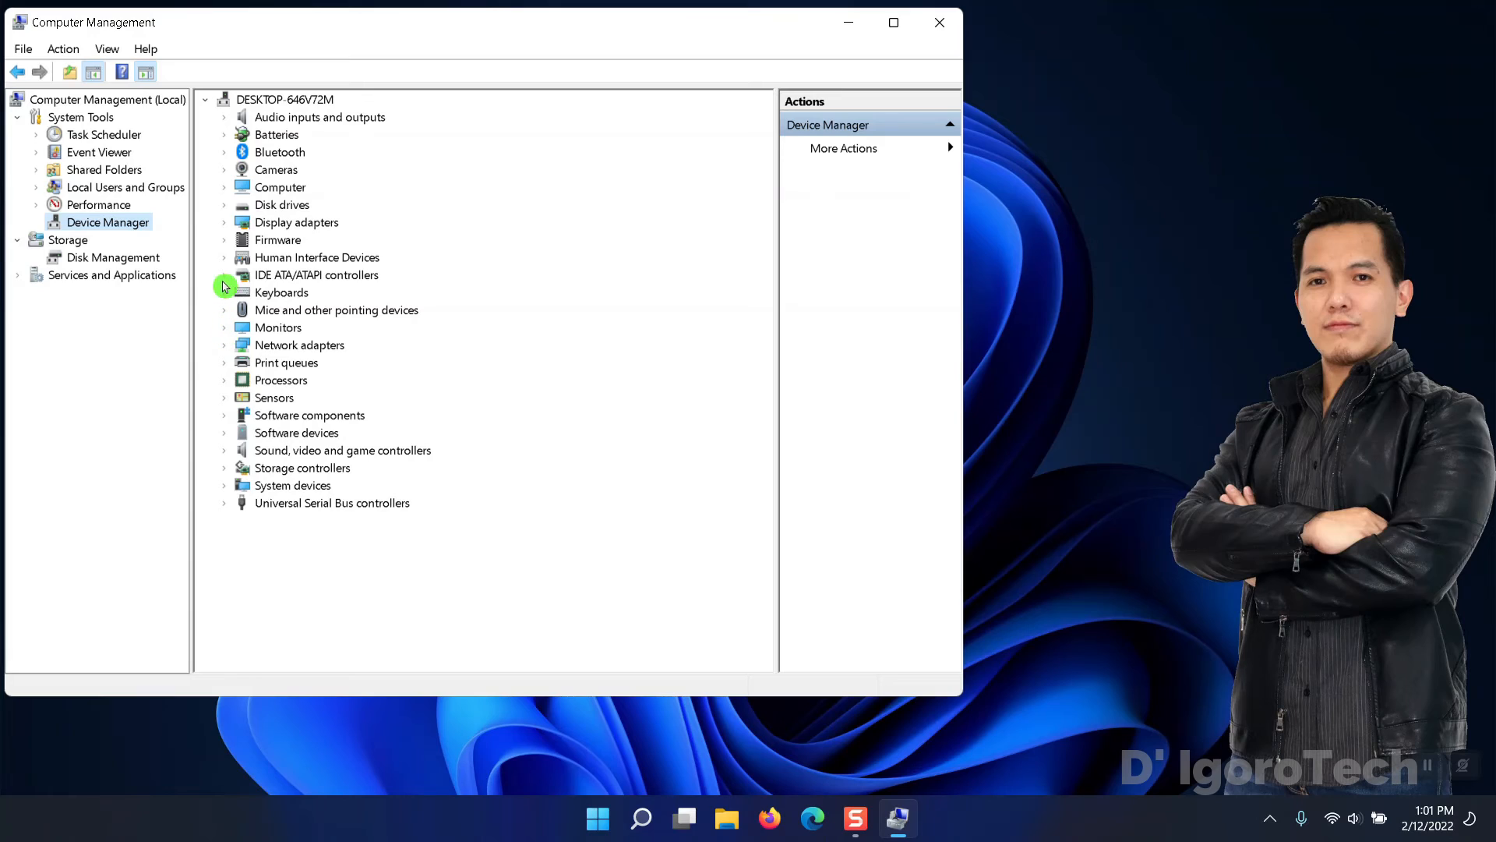
mouse_move(225, 207)
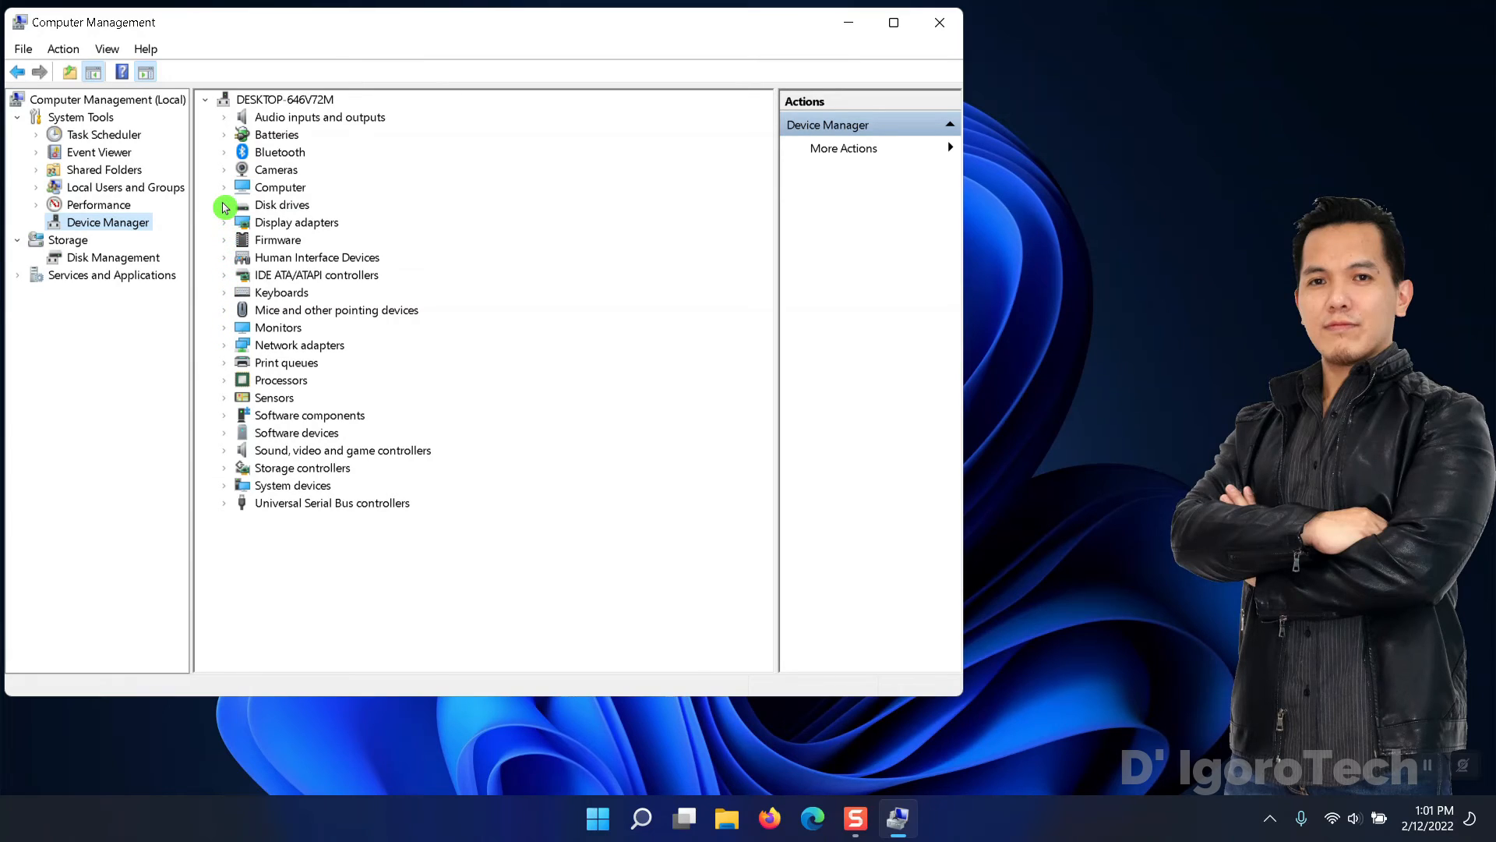
left_click(223, 222)
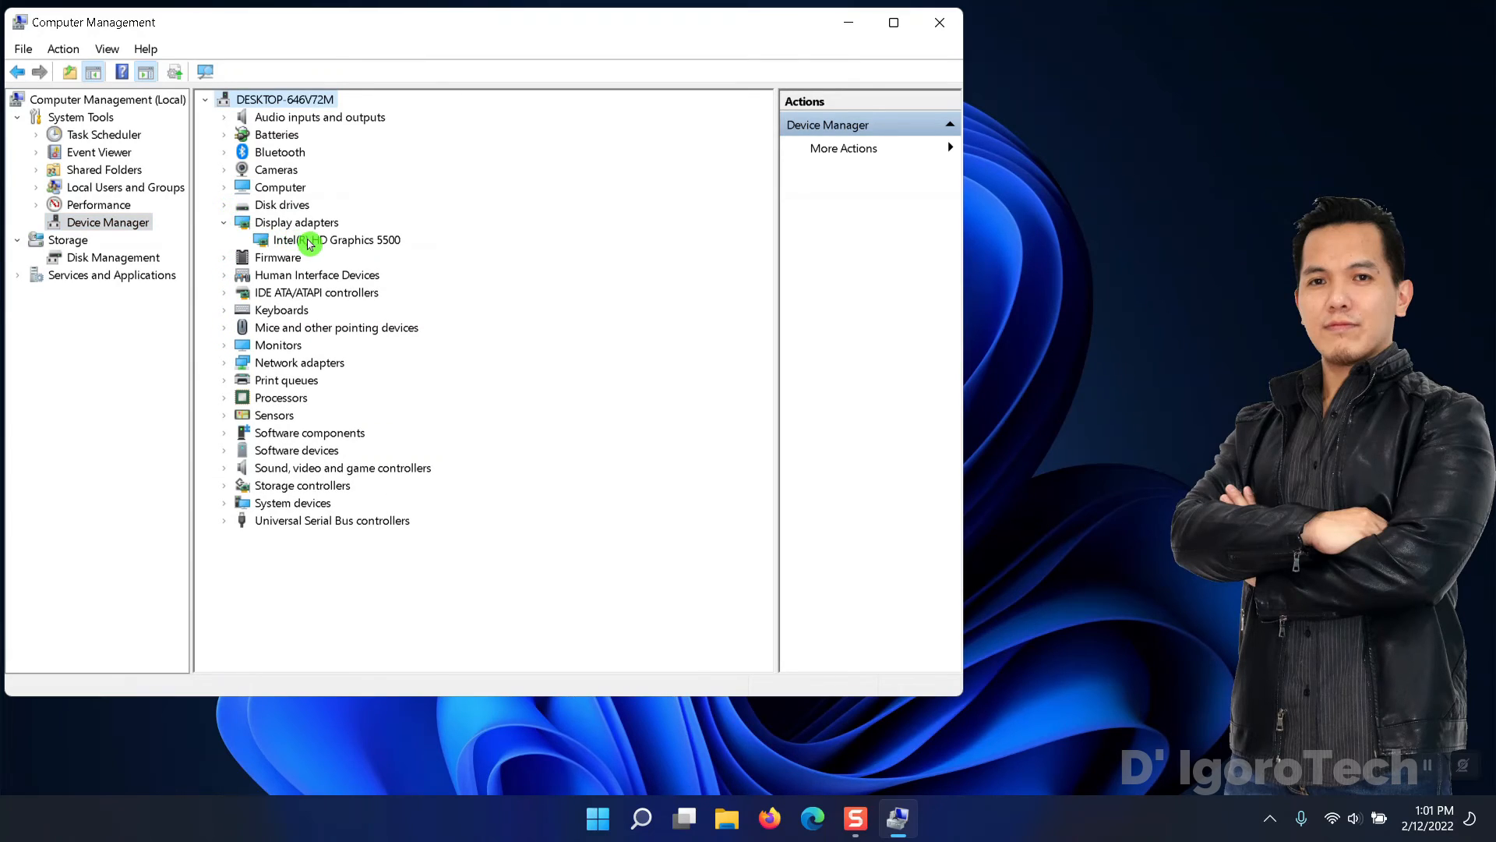
right_click(335, 239)
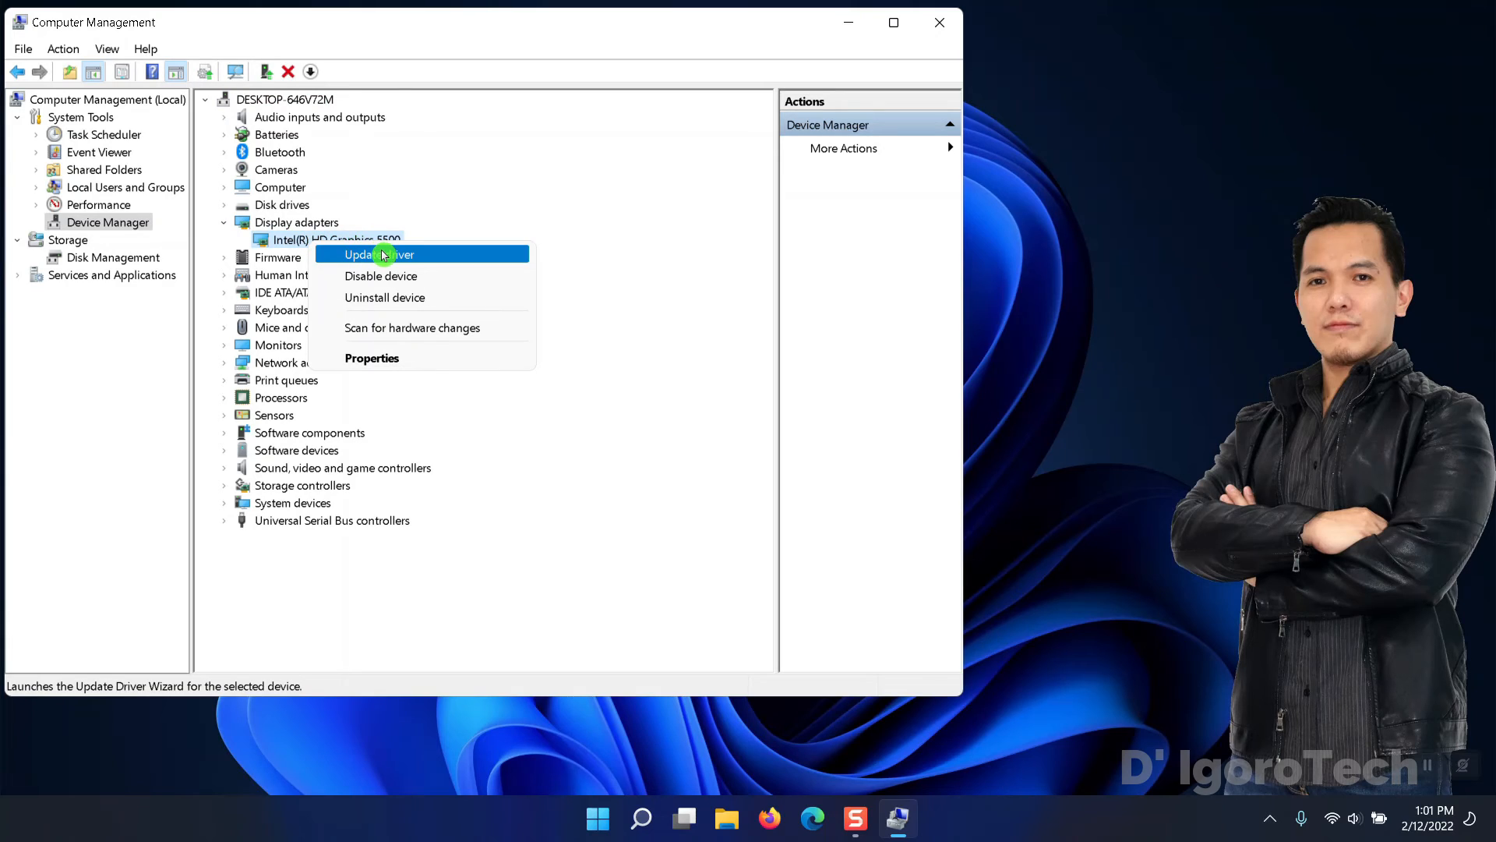
left_click(372, 254)
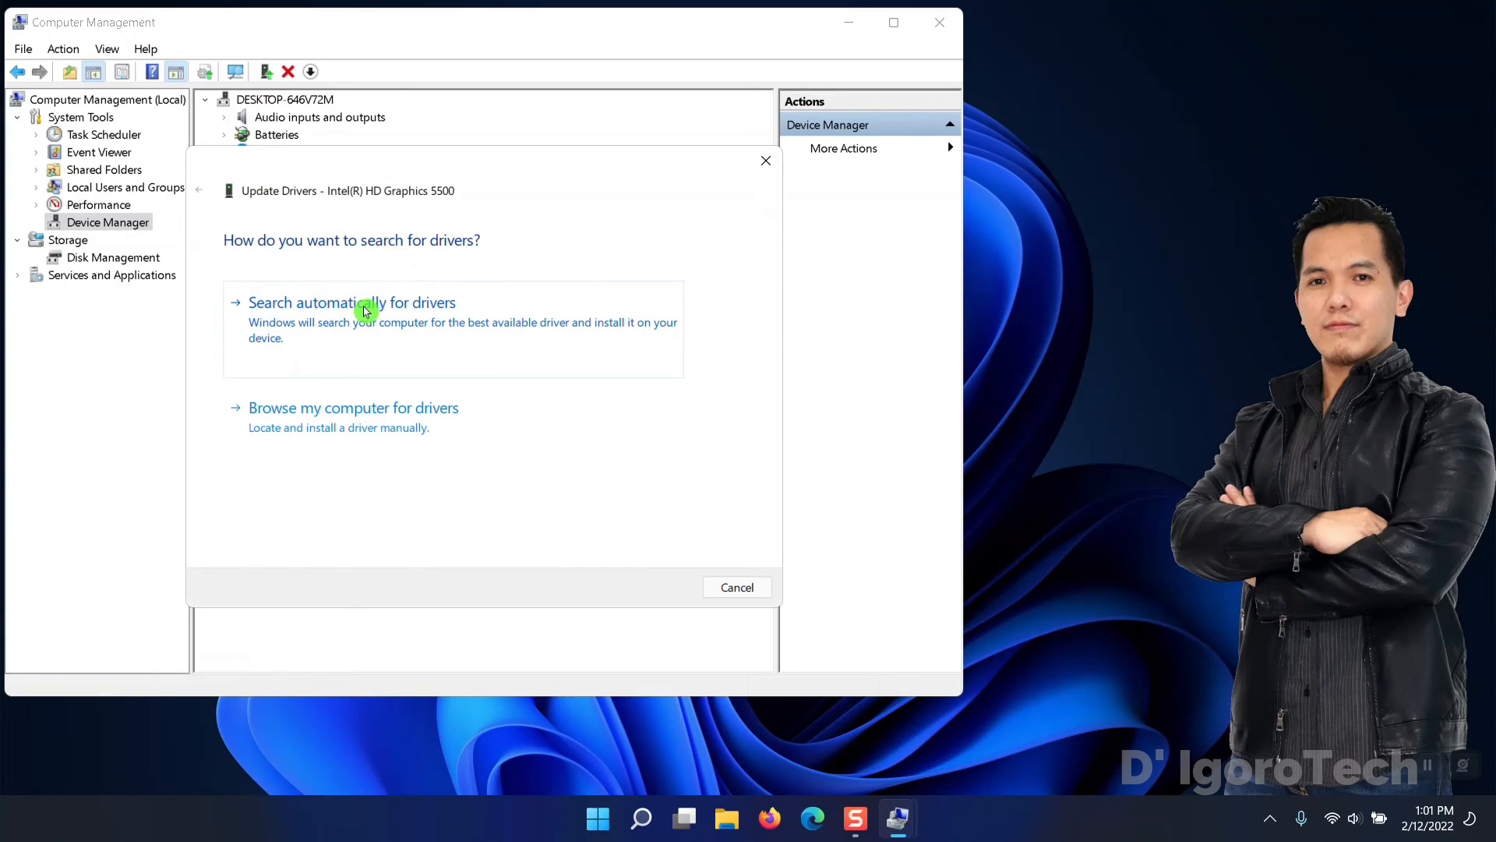
left_click(351, 302)
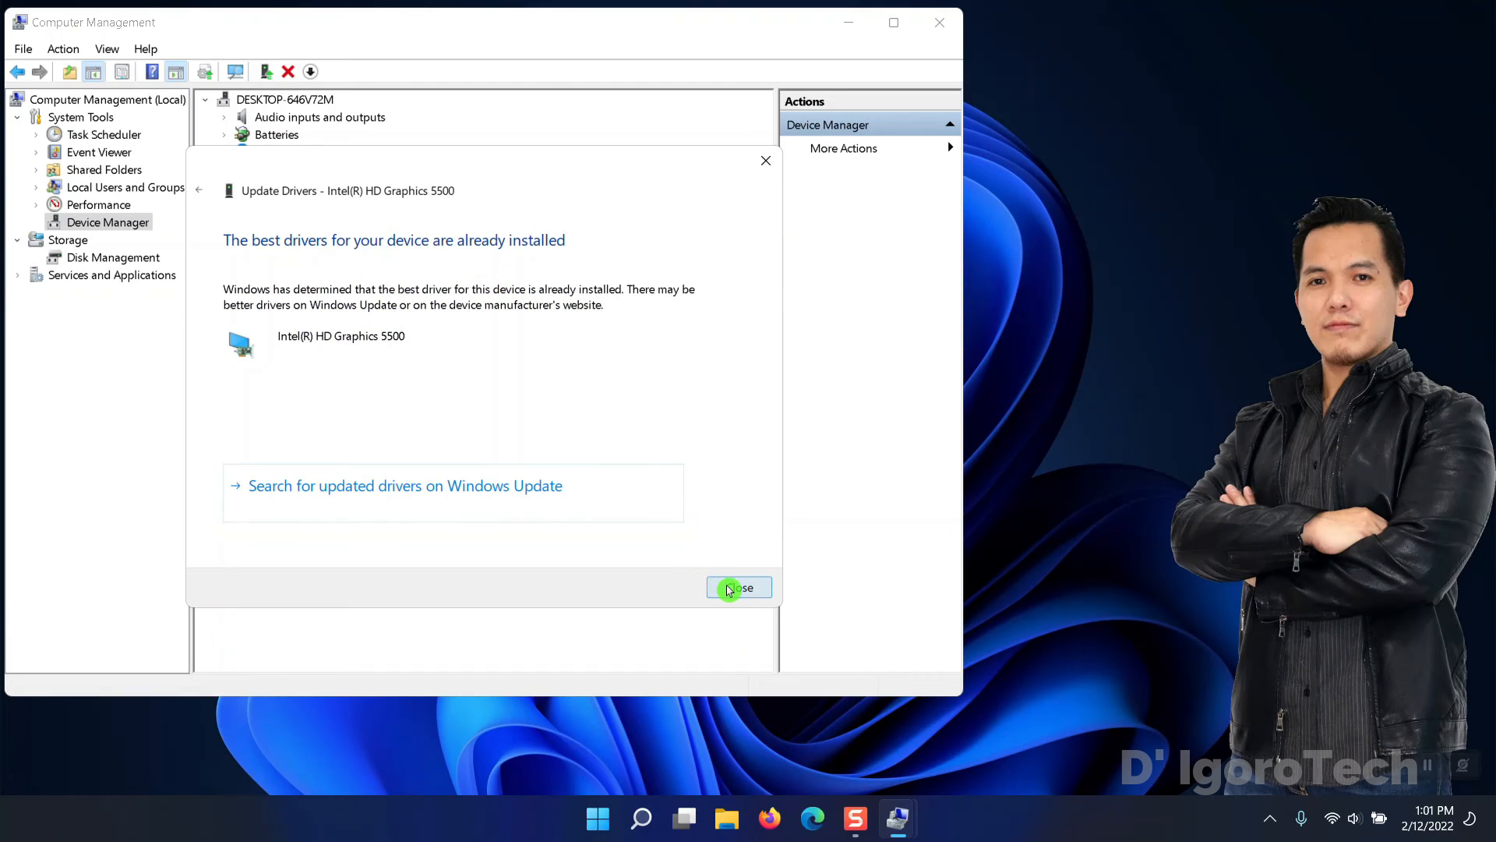
left_click(739, 586)
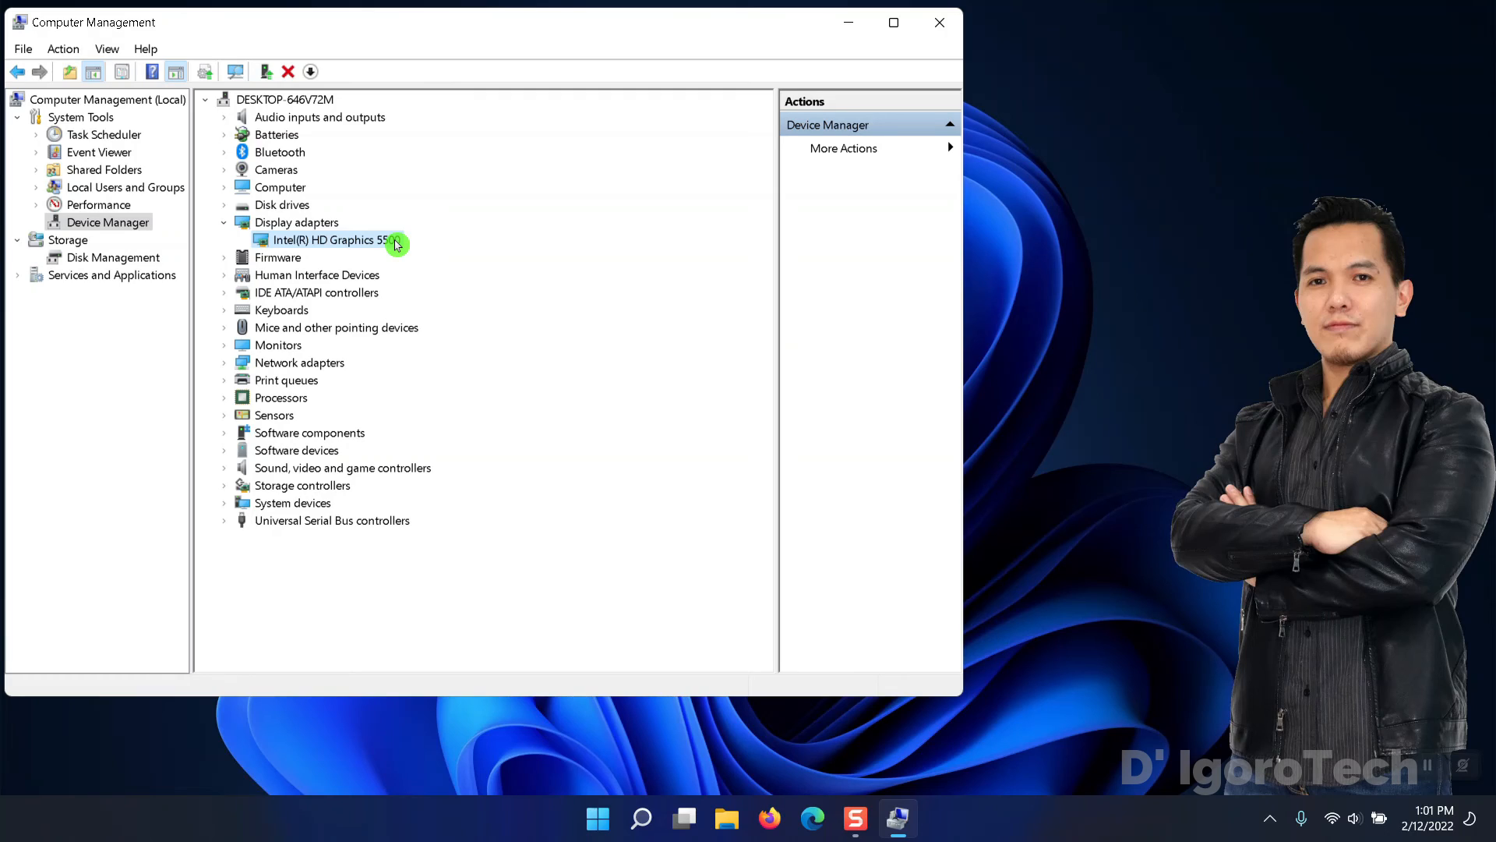
mouse_move(842, 125)
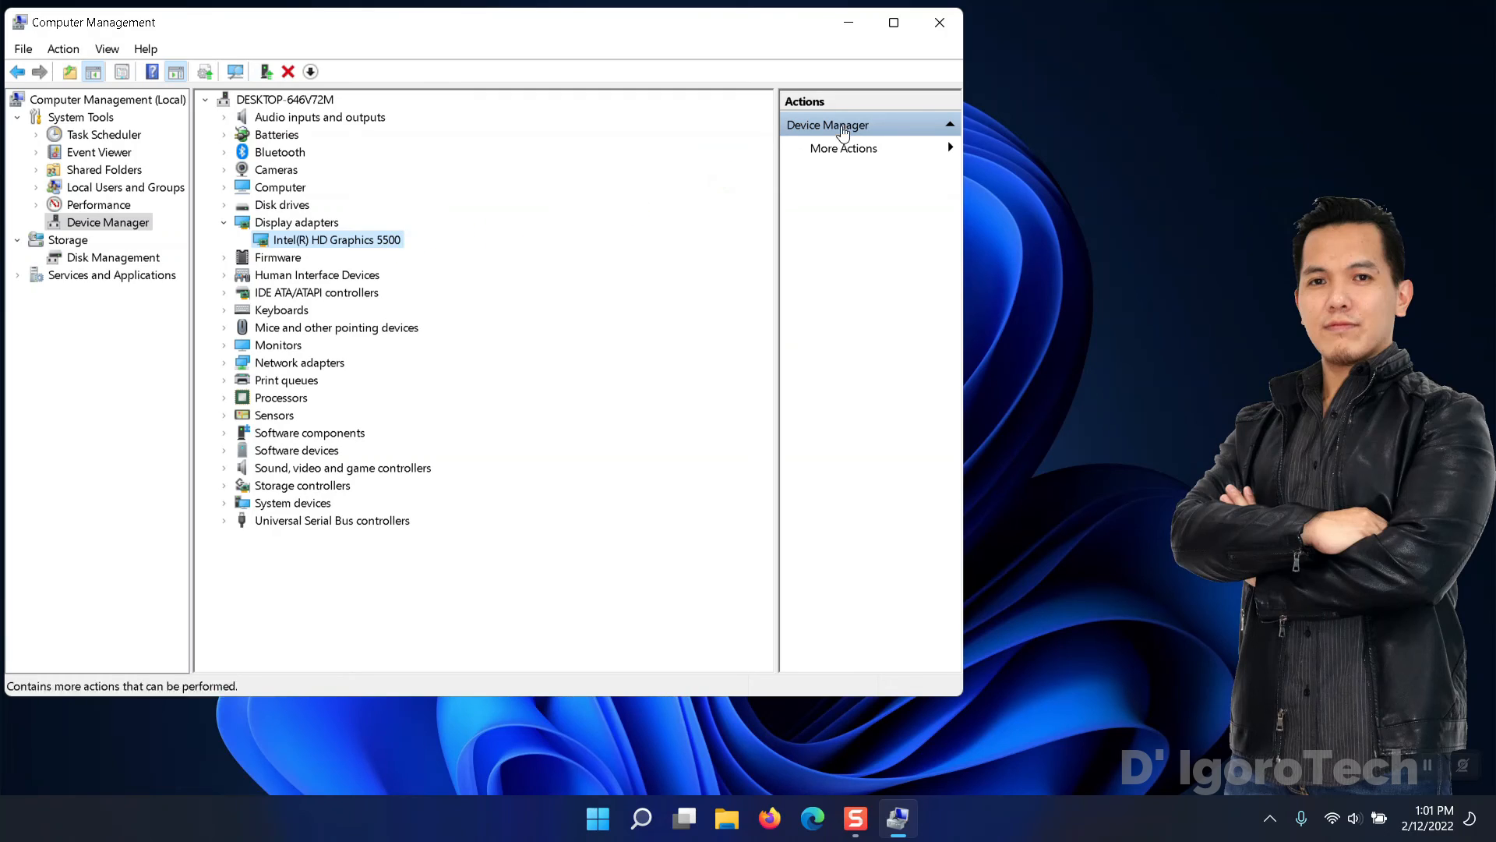